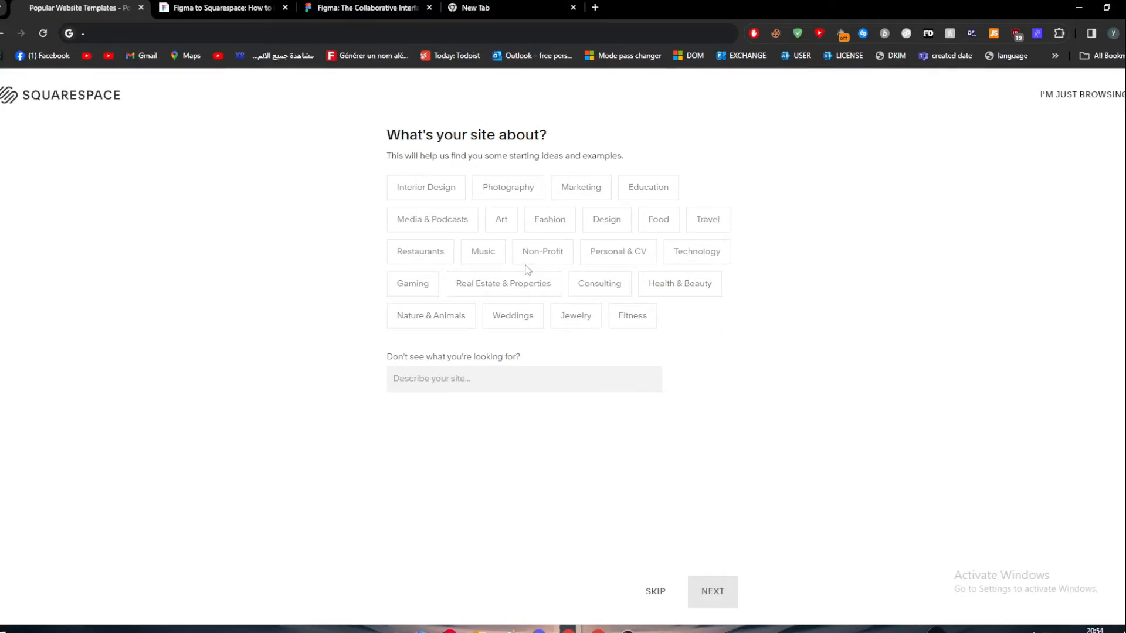
Skip the site topic question and finish choosing the custom Blueprint template.
click(711, 592)
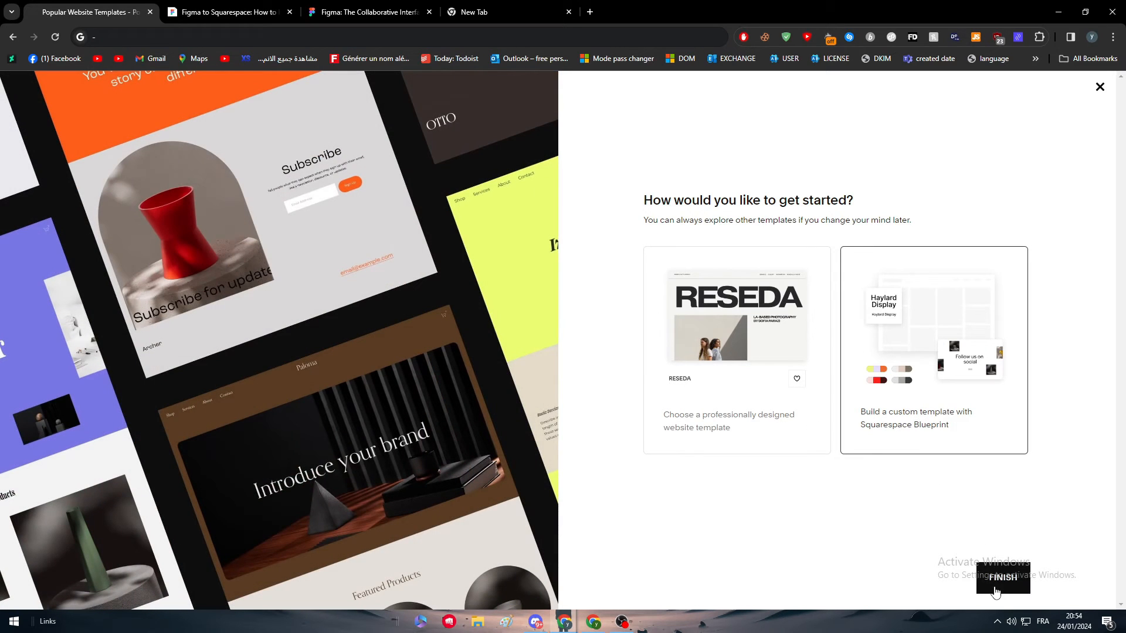
mouse_move(941, 551)
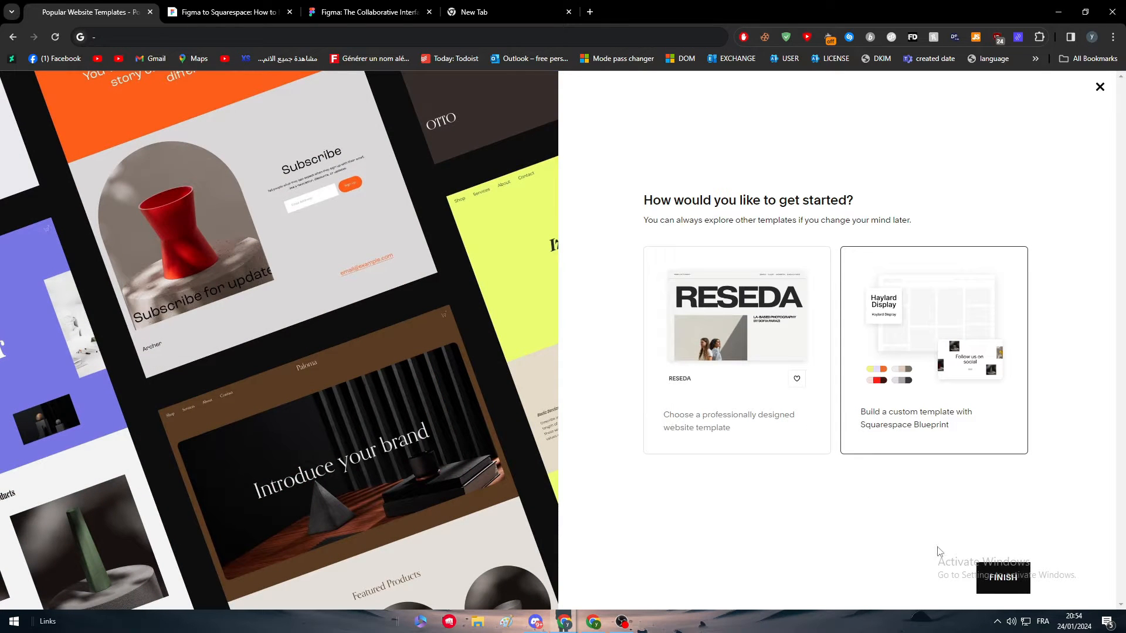
click(933, 350)
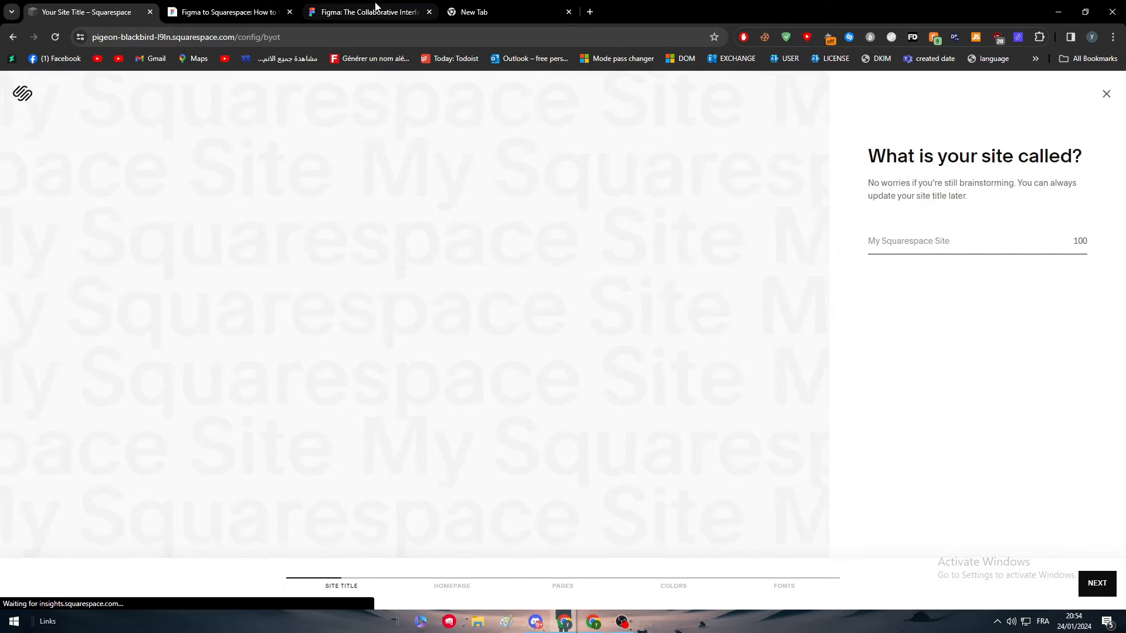
Switch to the Figma tab and sign in with the Google account.
click(366, 12)
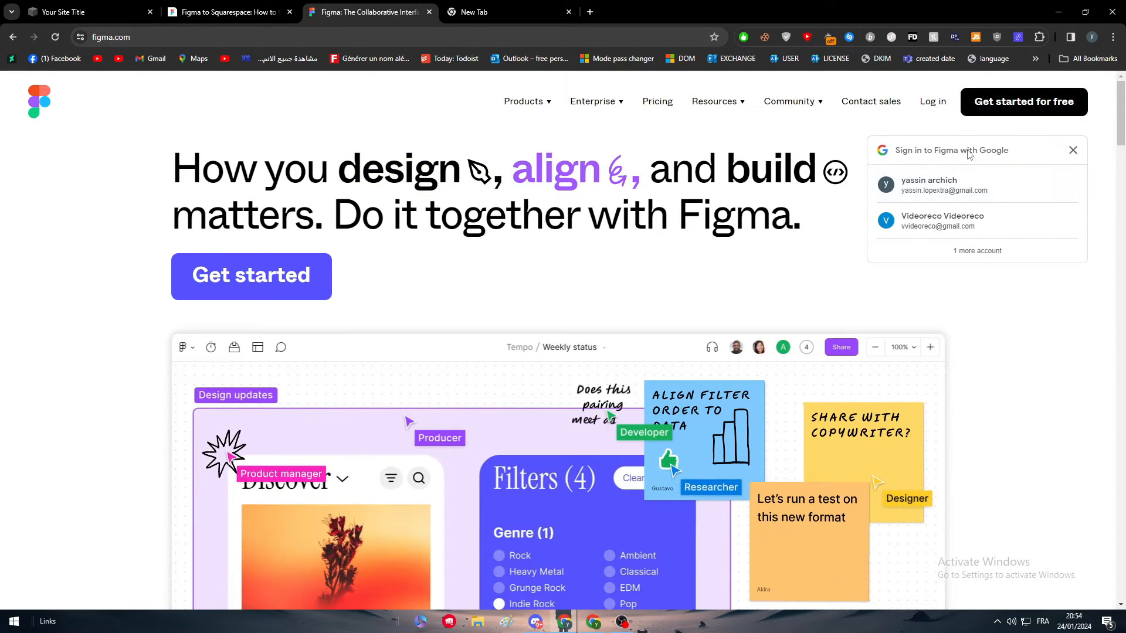
click(929, 185)
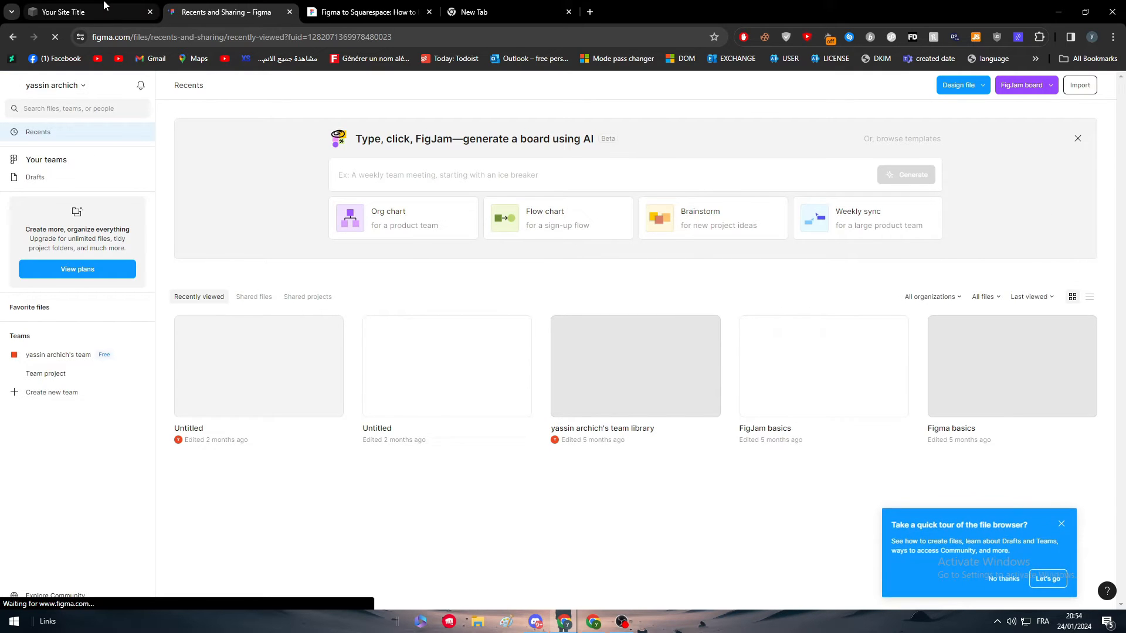
Name the Squarespace site 'Tutorial' and continue through the template generation steps.
click(64, 11)
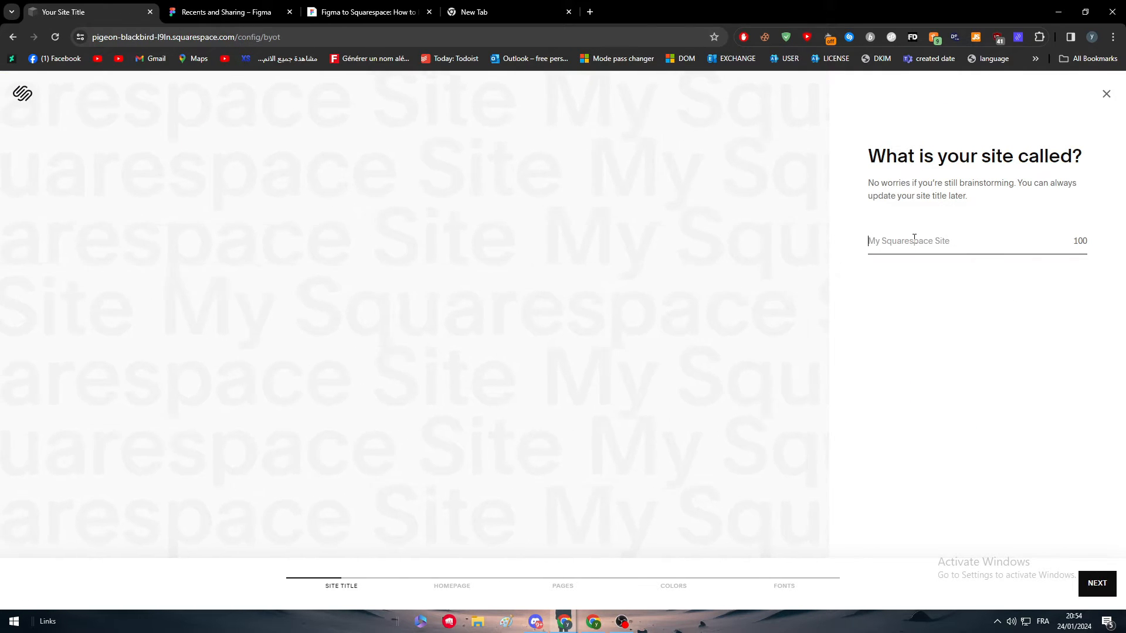
text(T)
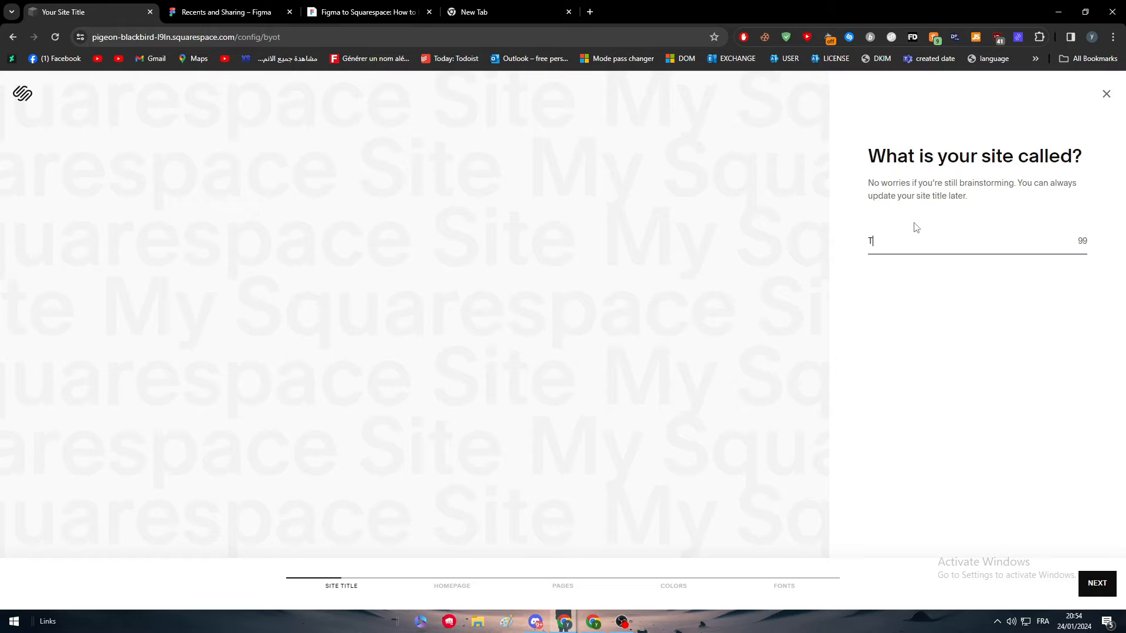
text(Tutorial)
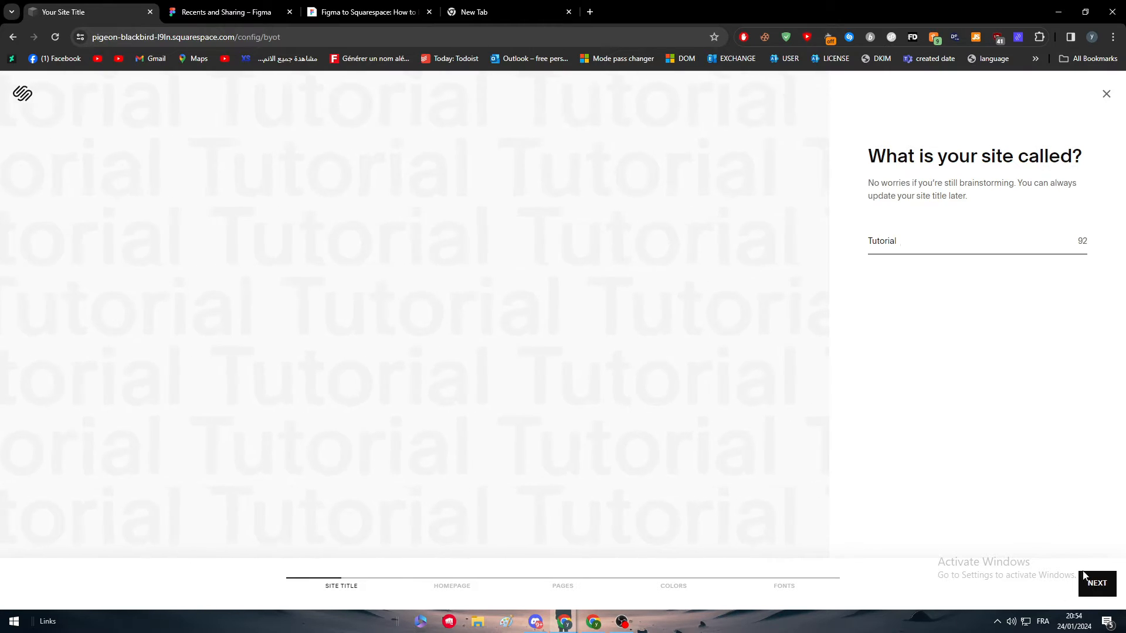
click(1095, 583)
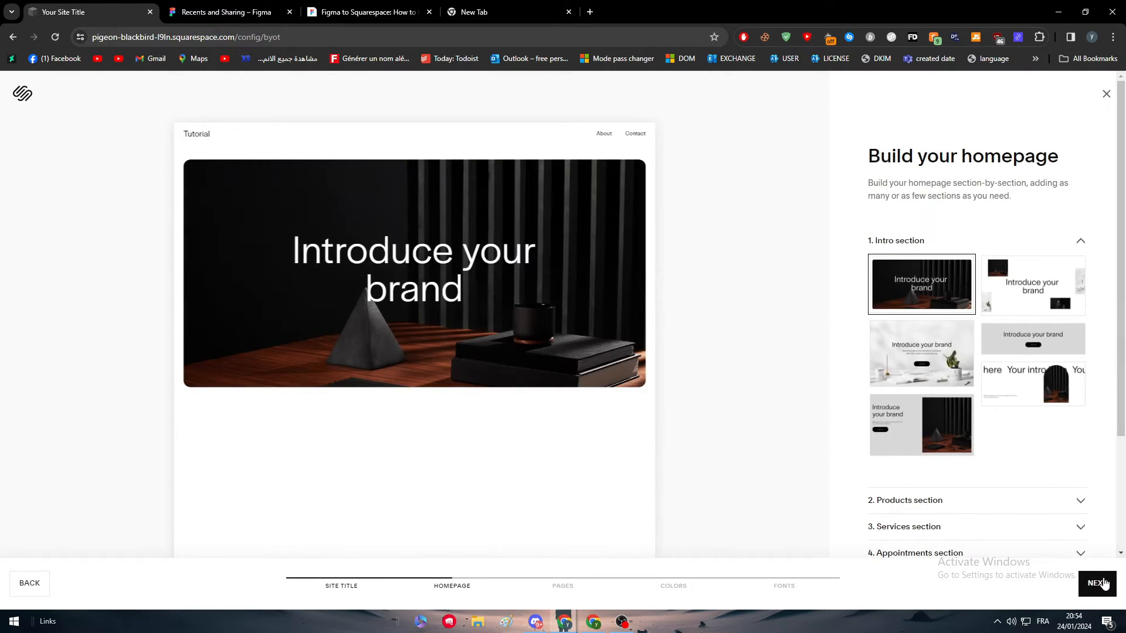
click(1096, 583)
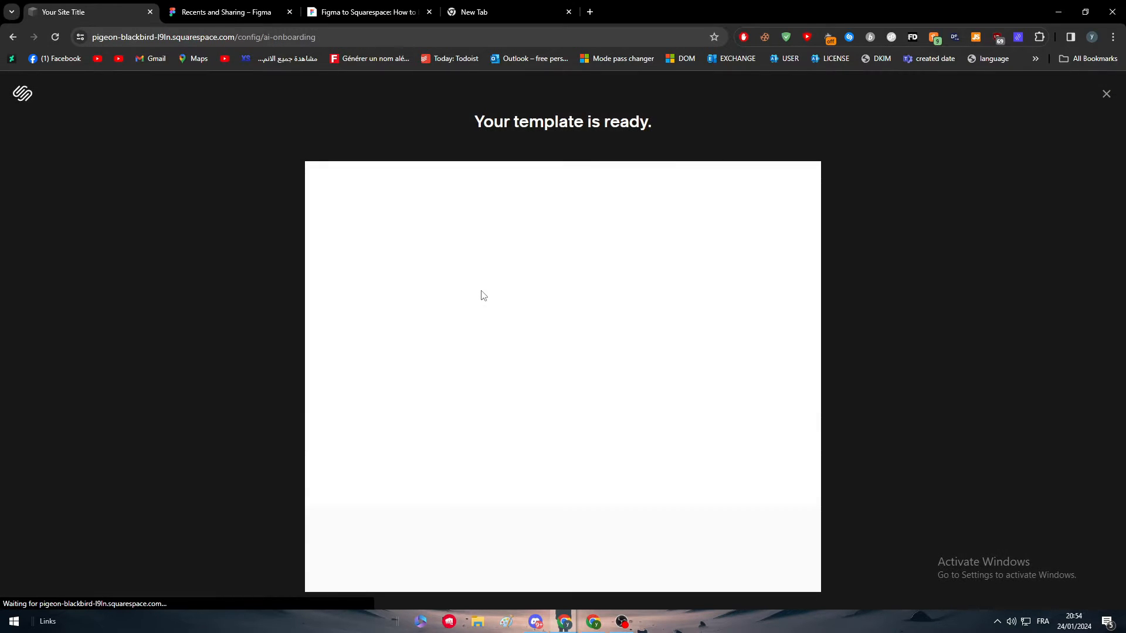
click(1105, 94)
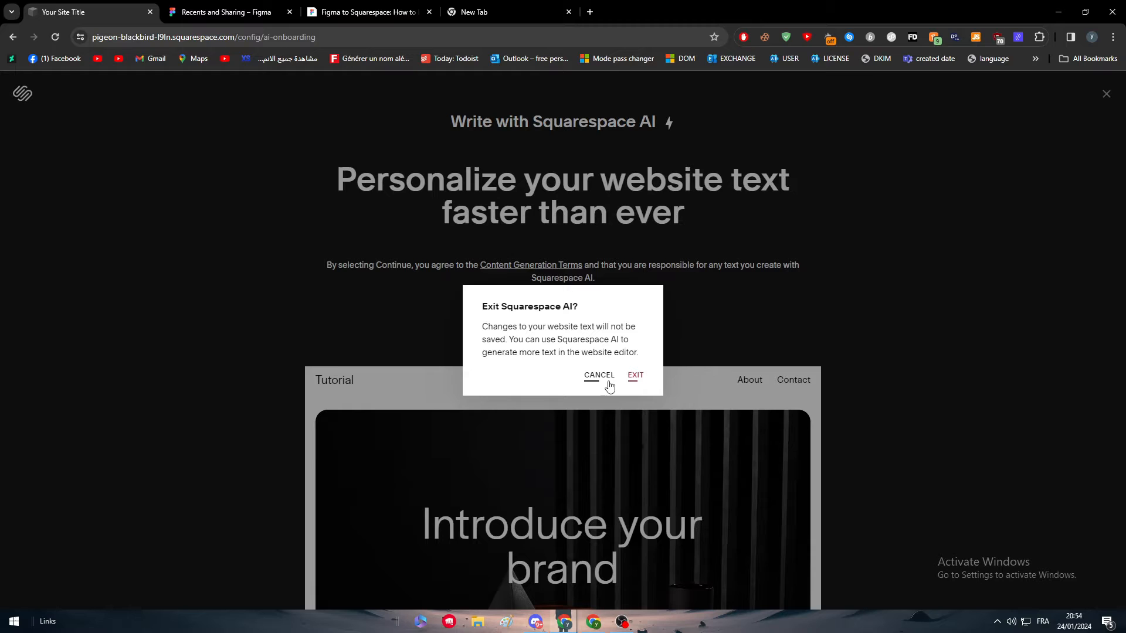
Exit the Squarespace AI writing step without saving, landing on the site dashboard.
click(635, 375)
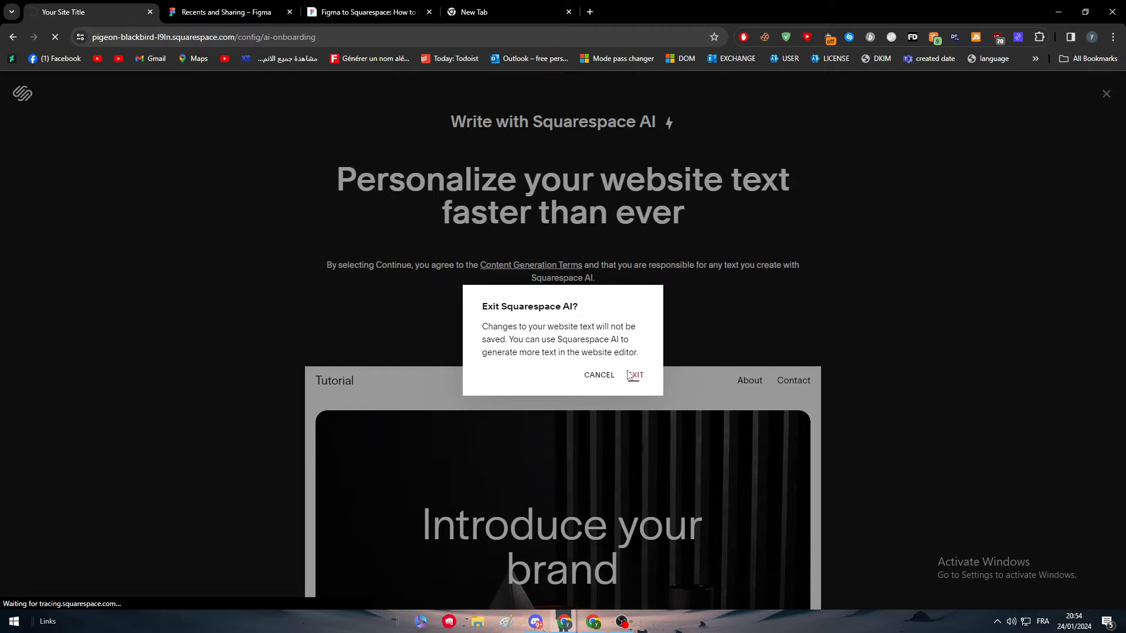
click(635, 375)
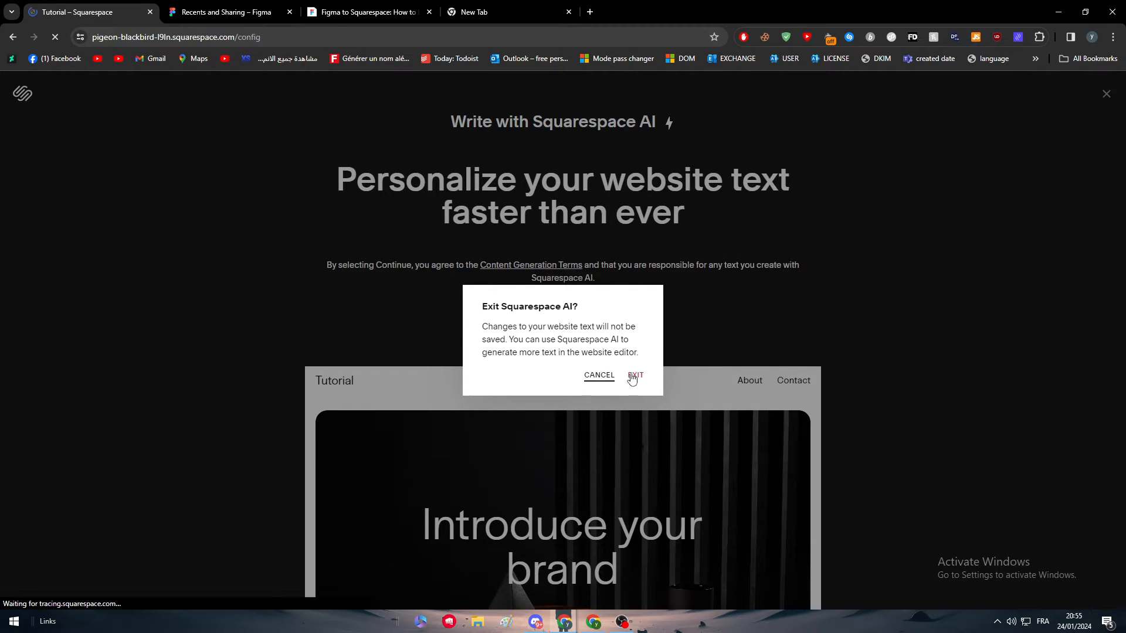
click(634, 376)
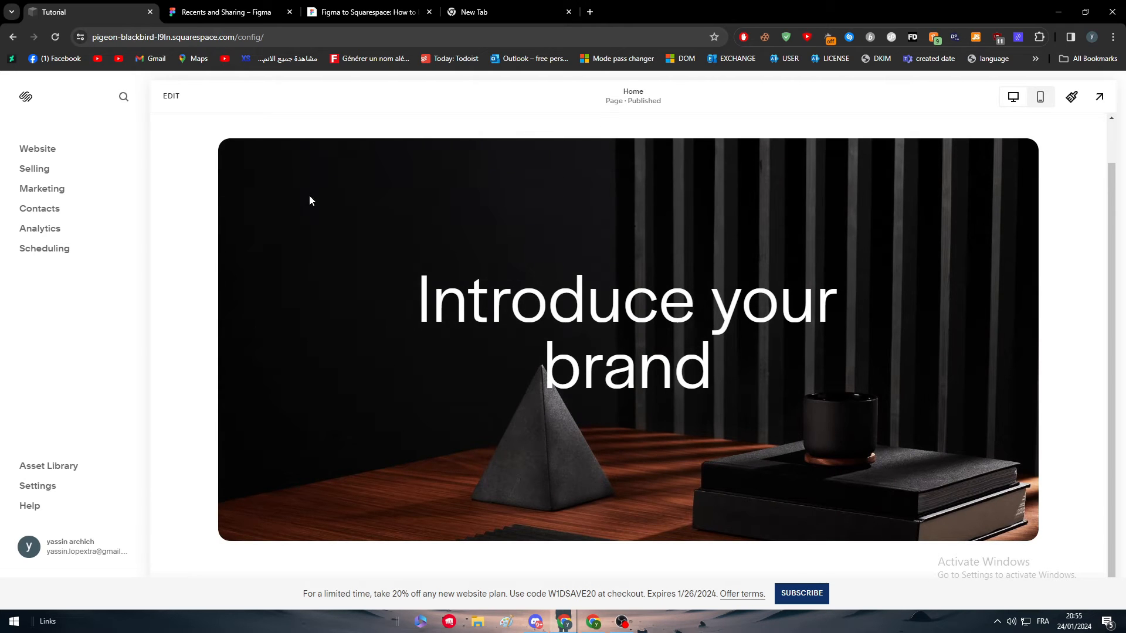
Glance at the Figmafy article, return to Figma Recents and dismiss the context menu.
click(362, 11)
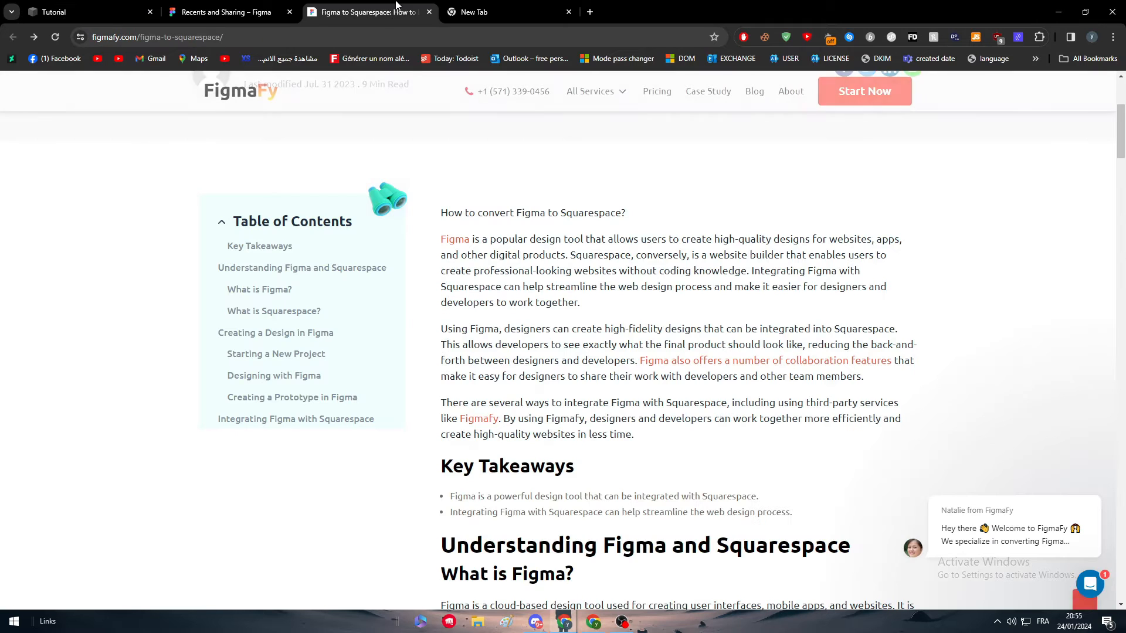
click(219, 12)
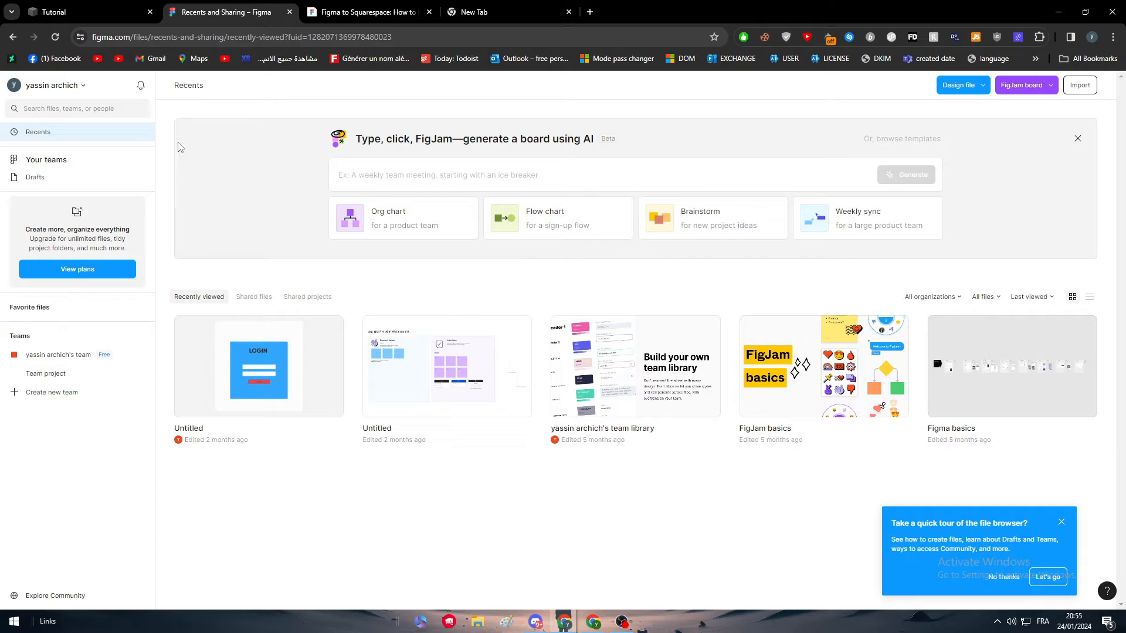
mouse_move(337, 340)
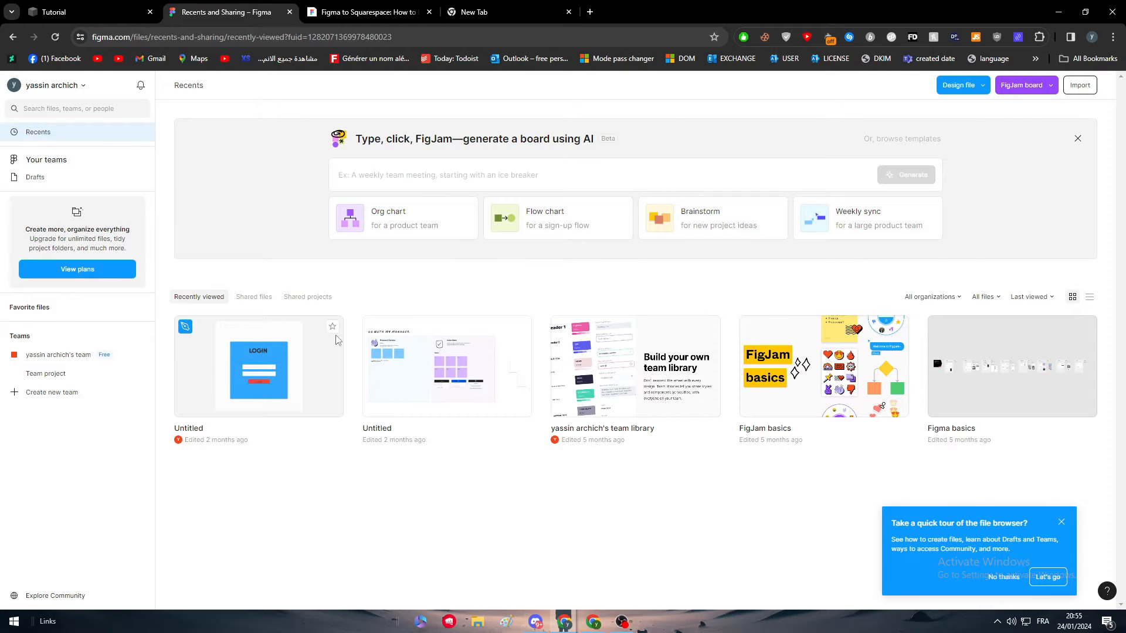
right_click(610, 486)
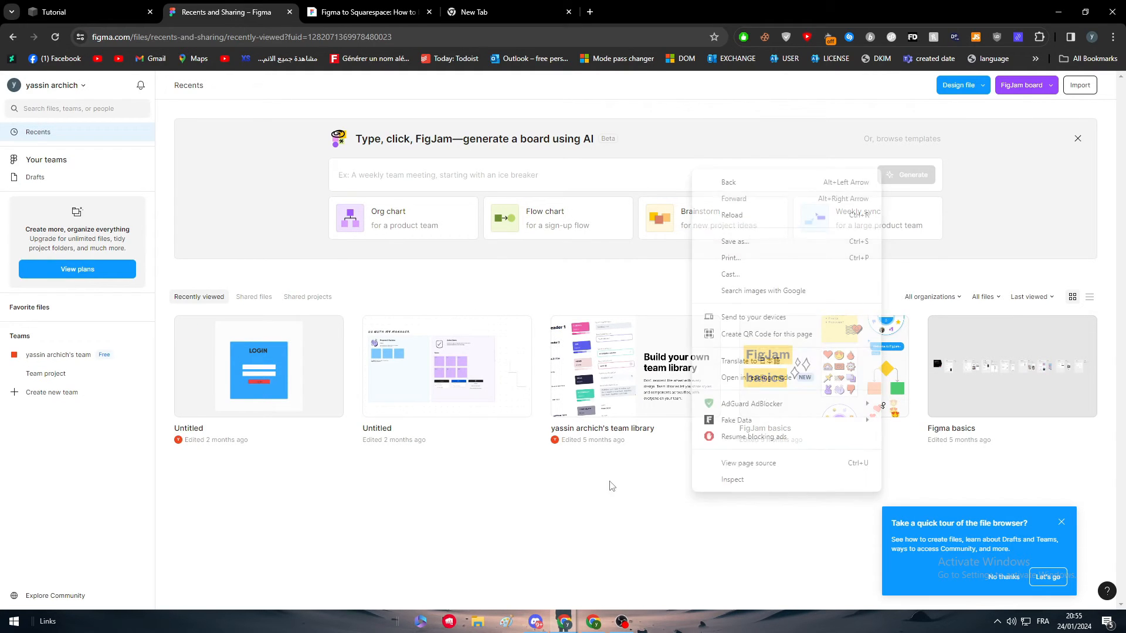
click(982, 84)
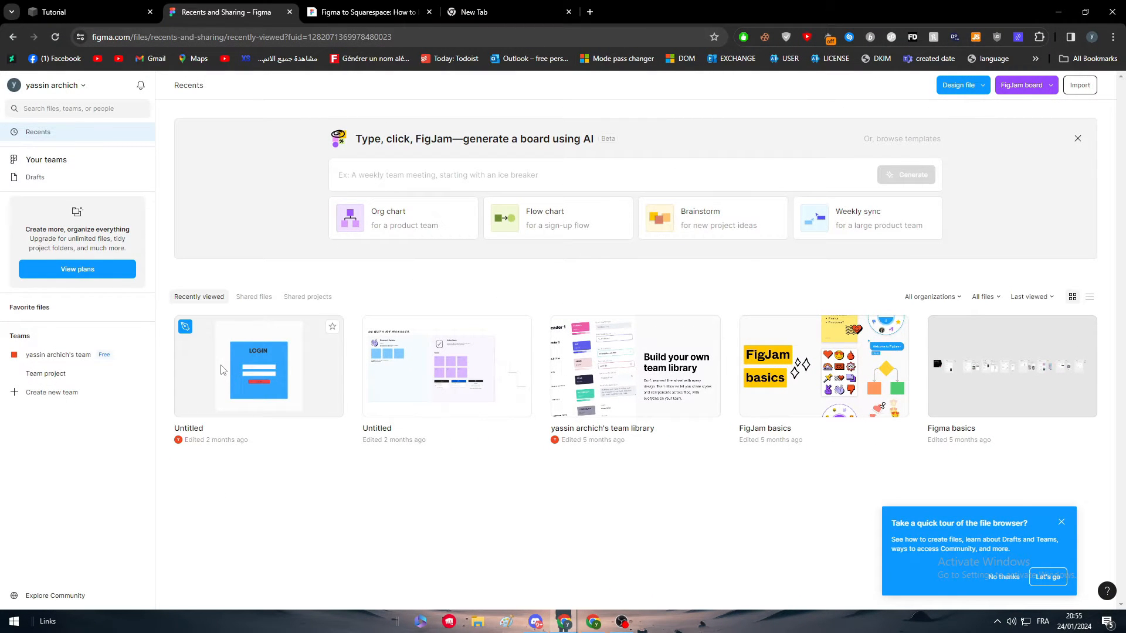
Open the Untitled file, remove the old LOGIN group and draw one large rectangle.
double_click(258, 365)
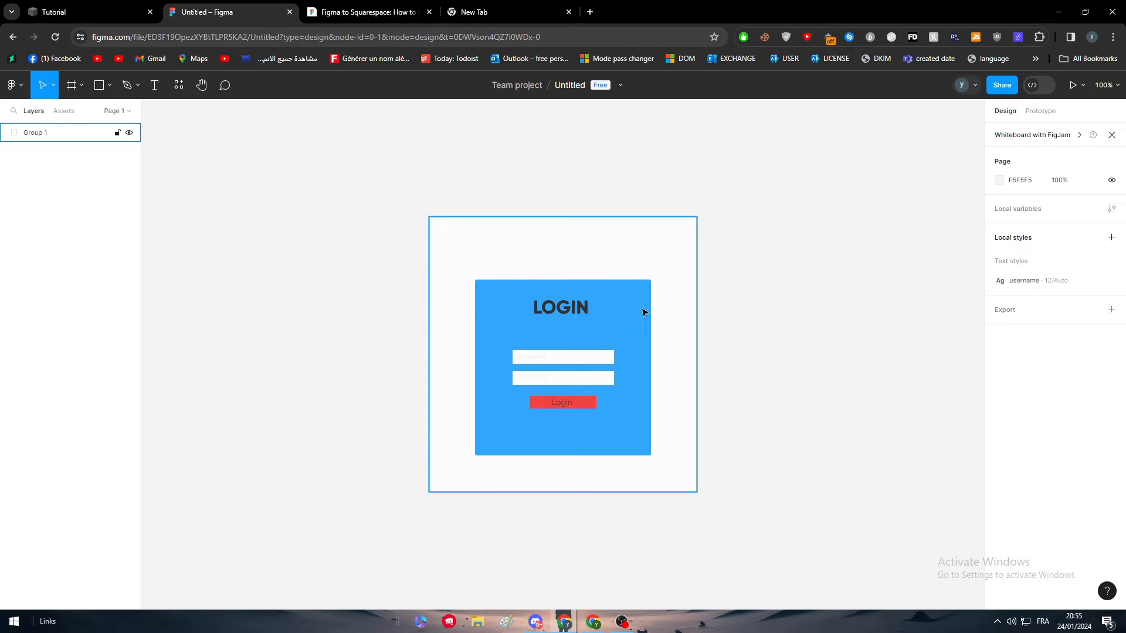
mouse_move(664, 345)
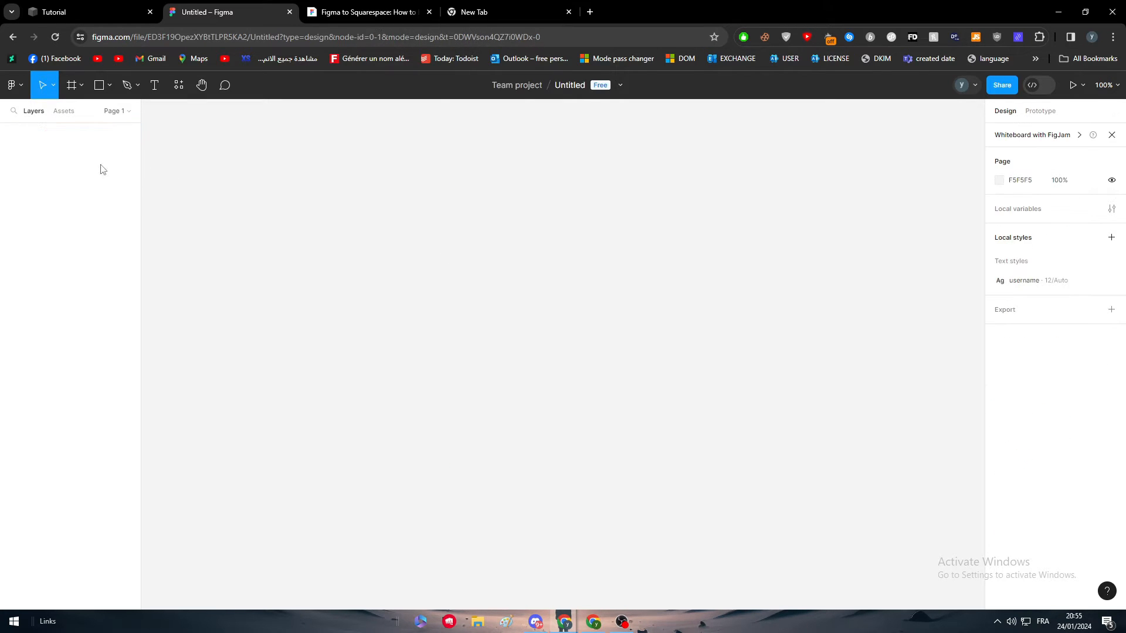
click(126, 85)
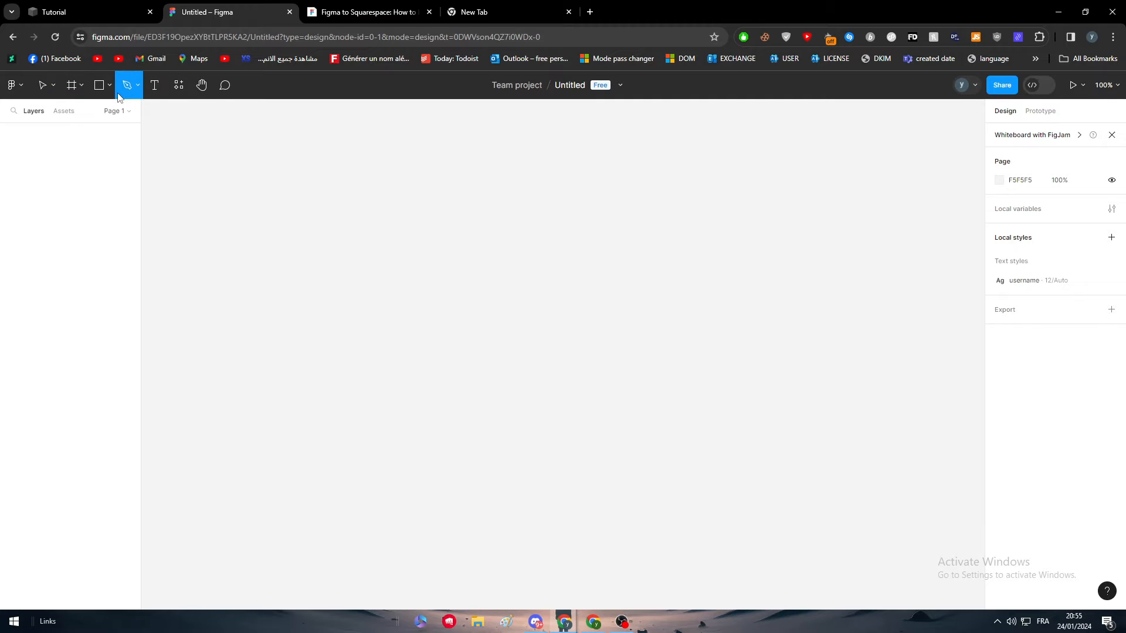
click(100, 85)
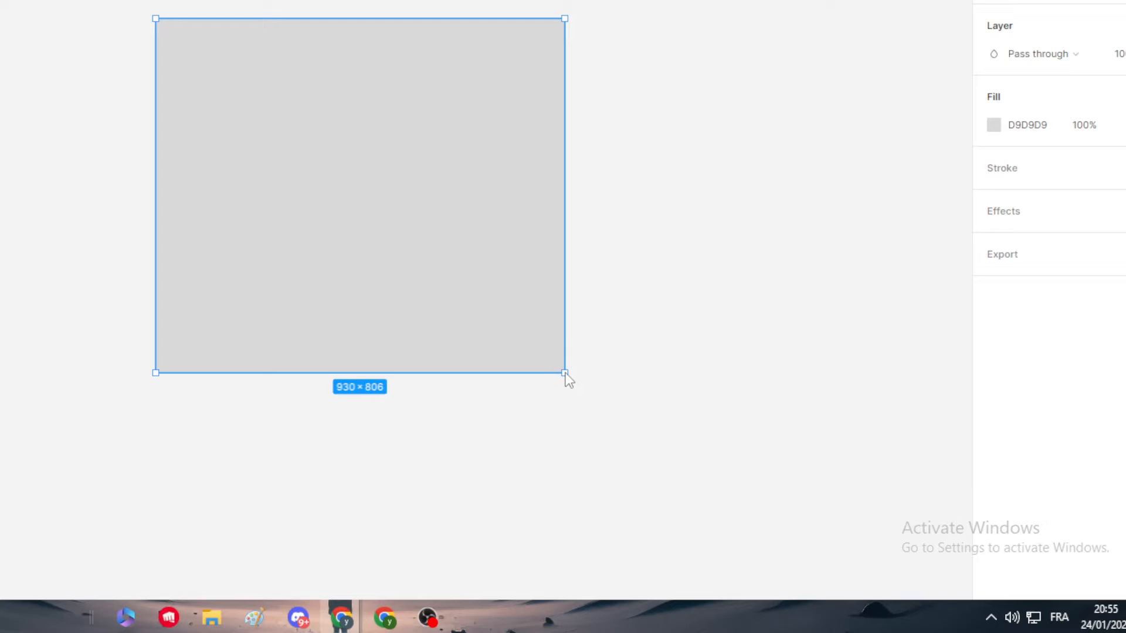
drag(565, 373, 566, 410)
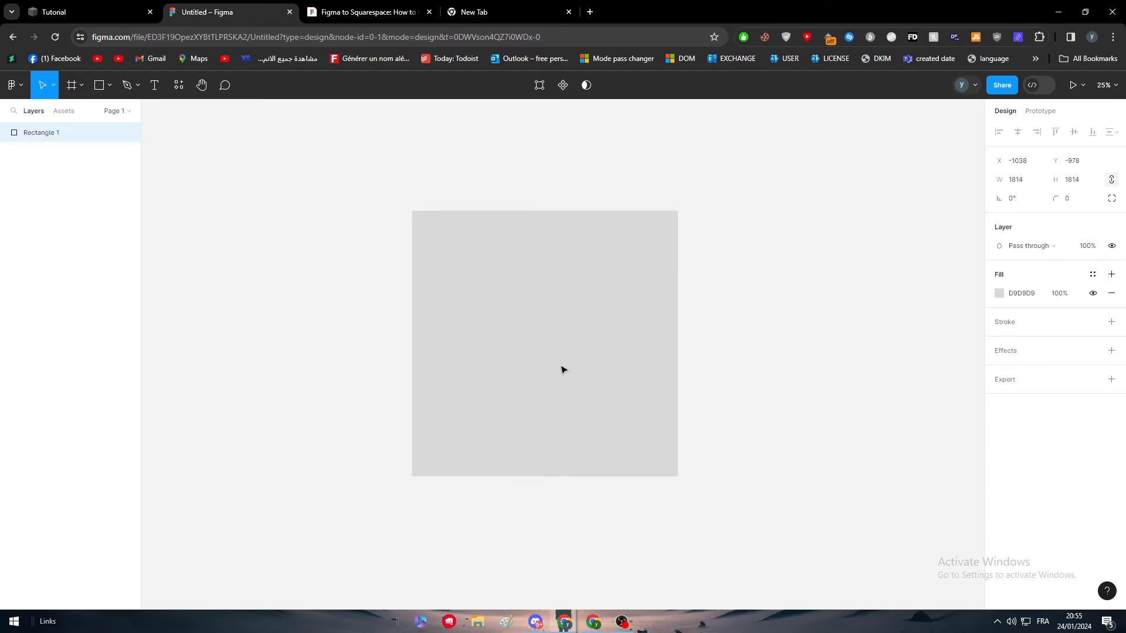
click(998, 293)
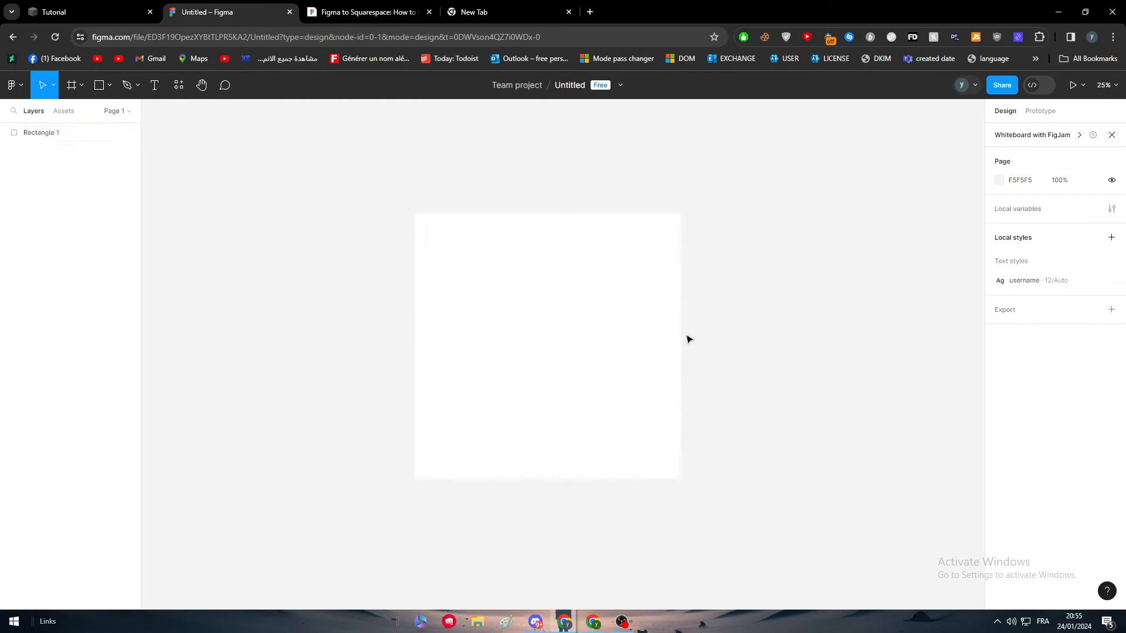
Draw a grey bar in the frame's middle and round its corners.
click(110, 85)
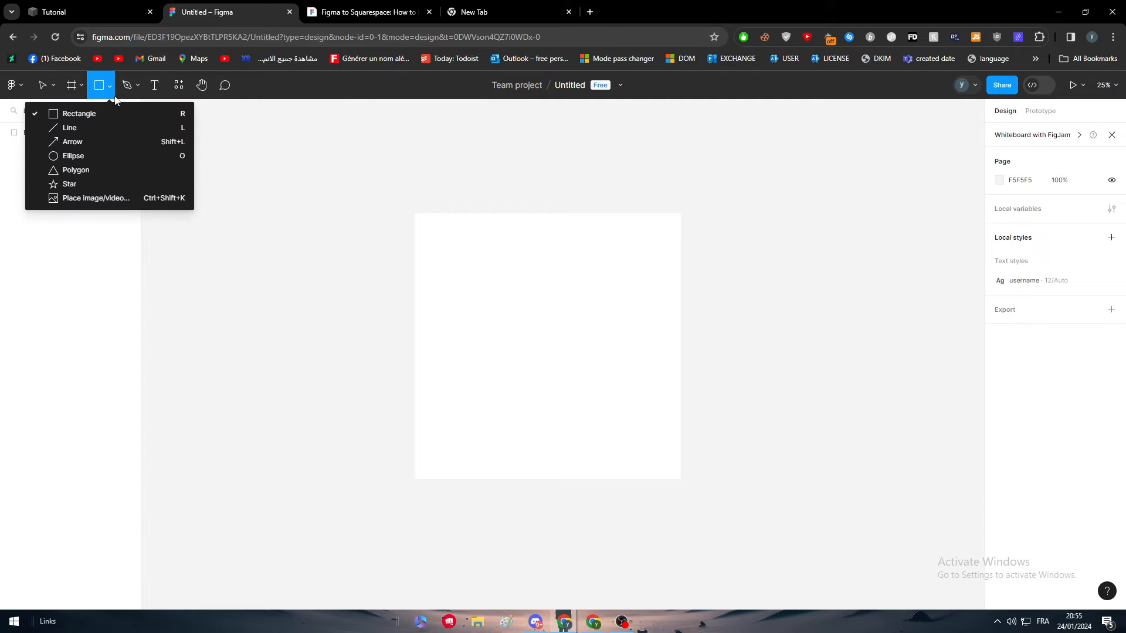
click(78, 112)
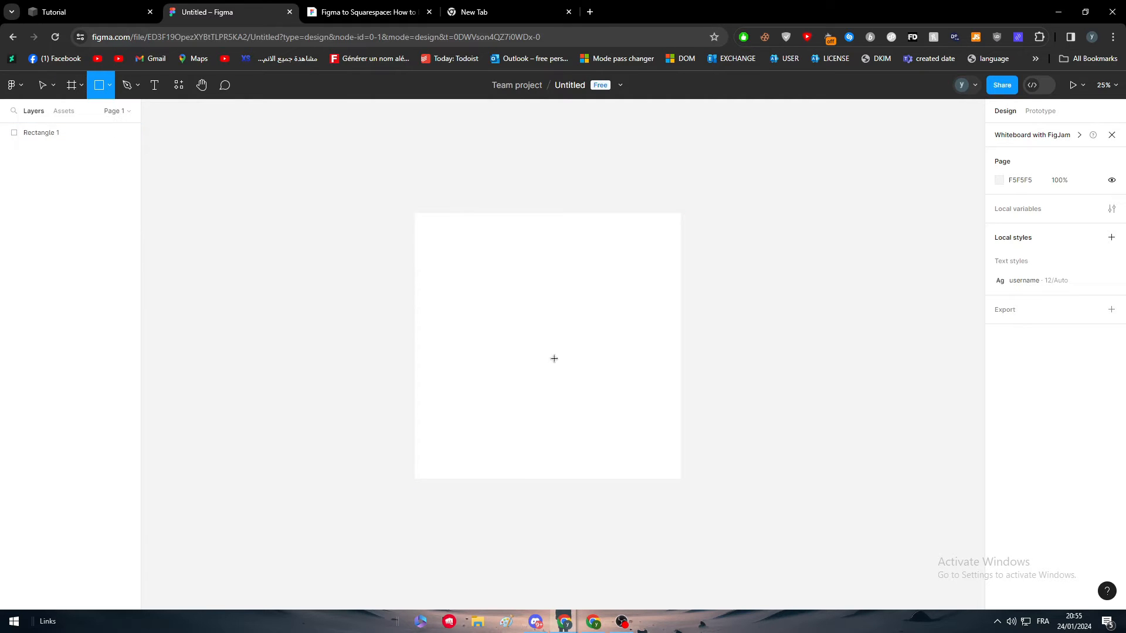
drag(465, 297, 608, 315)
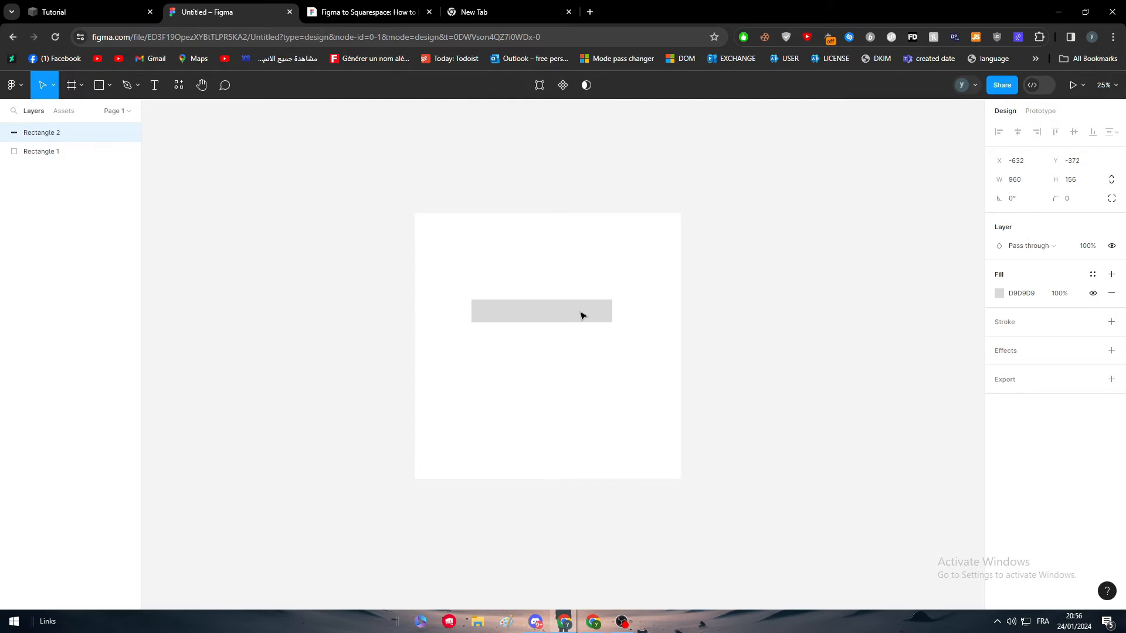
drag(542, 309, 548, 307)
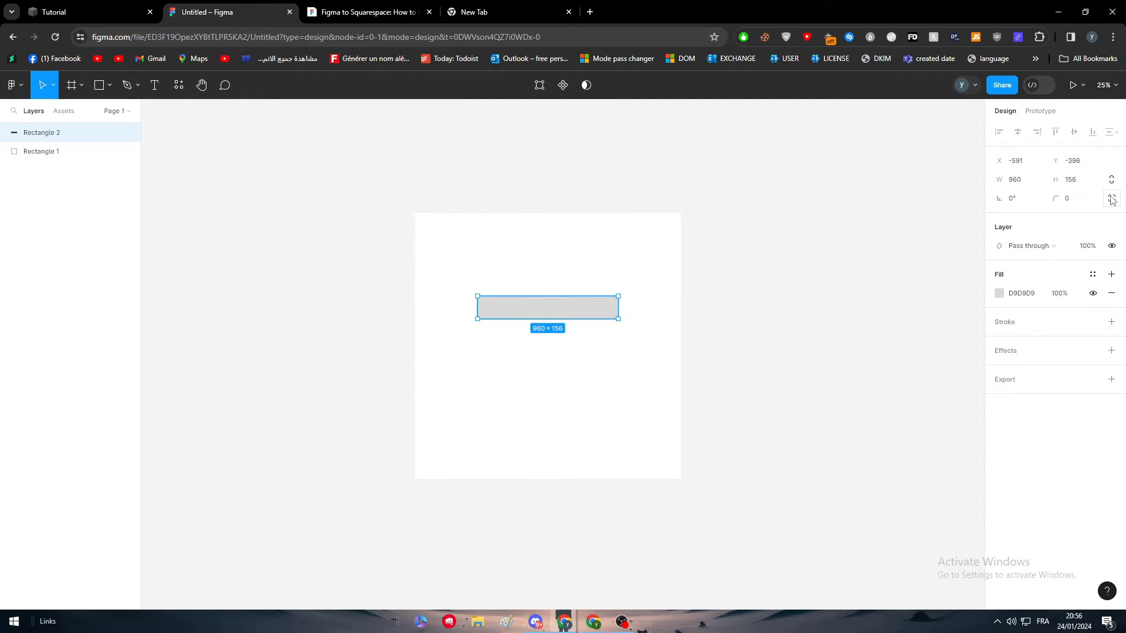
click(1073, 198)
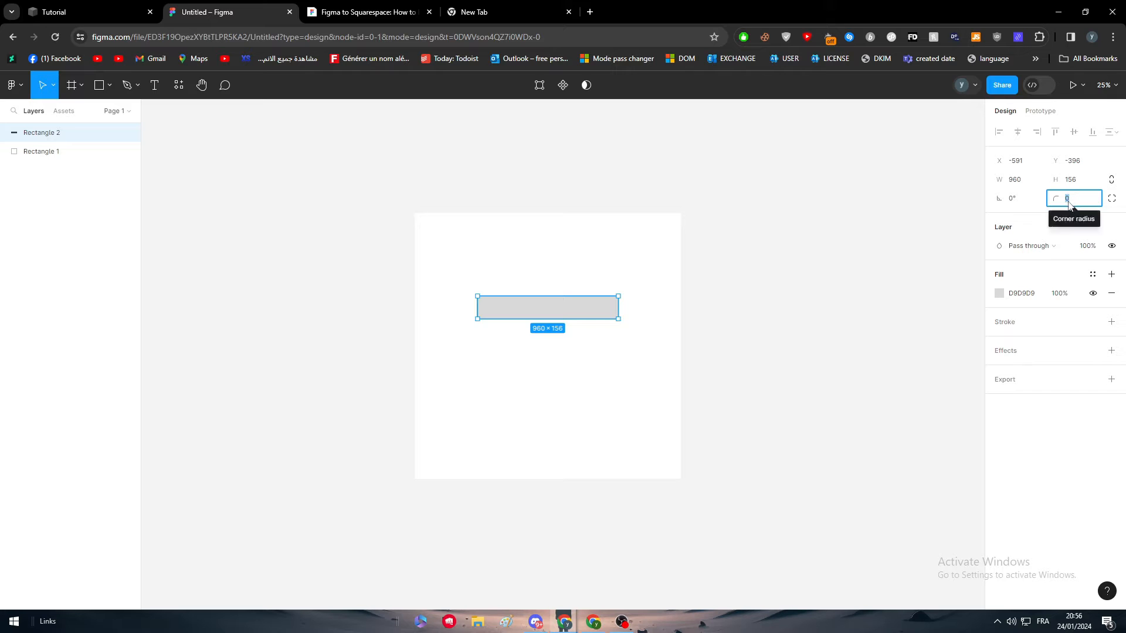
text(10)
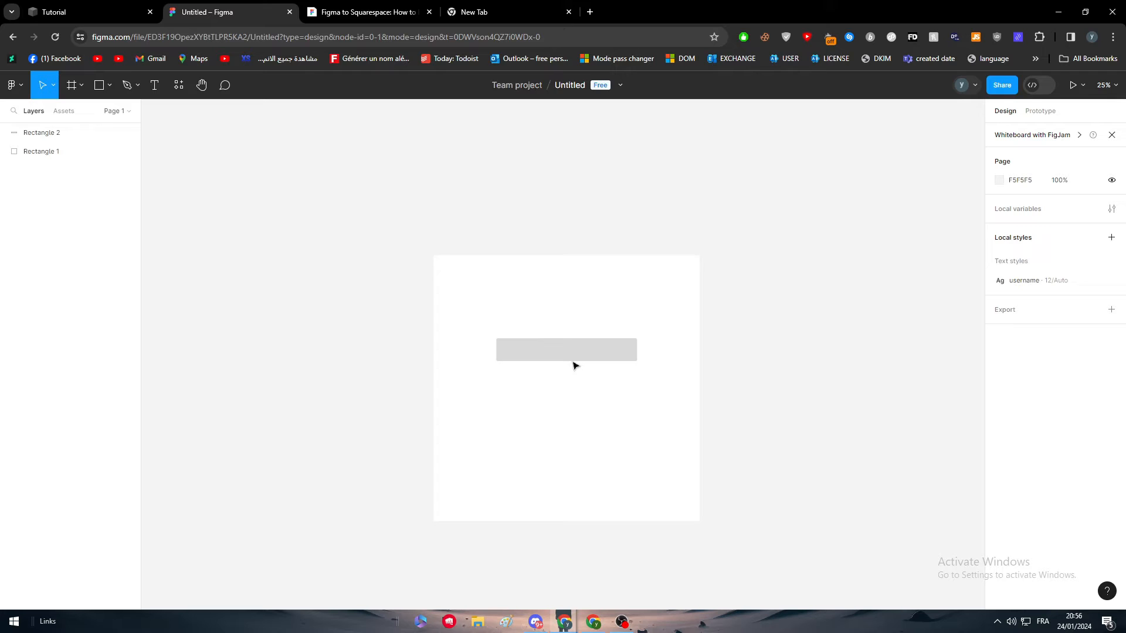
Resize the bar to a slim wide shape and centre it horizontally in the frame.
click(566, 350)
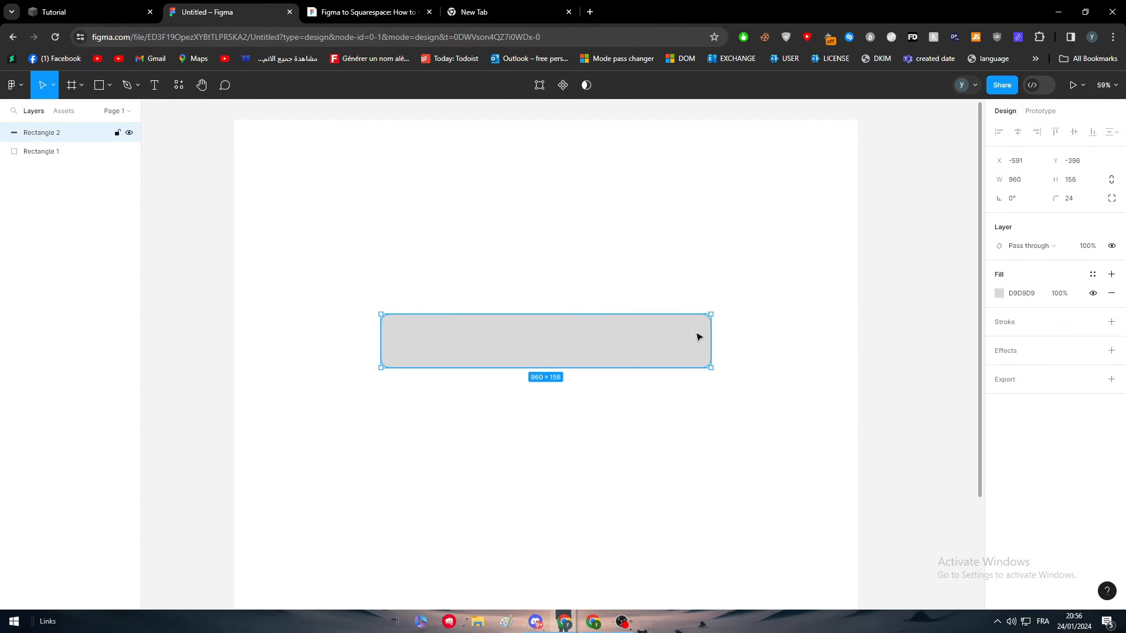
drag(710, 366, 619, 366)
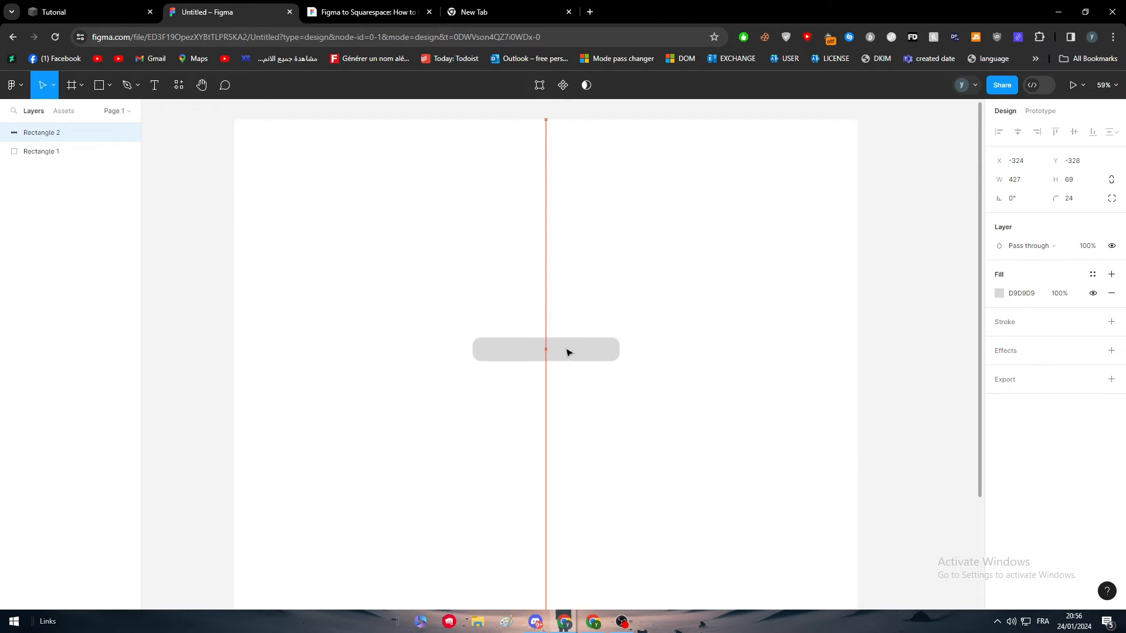
drag(545, 350, 554, 376)
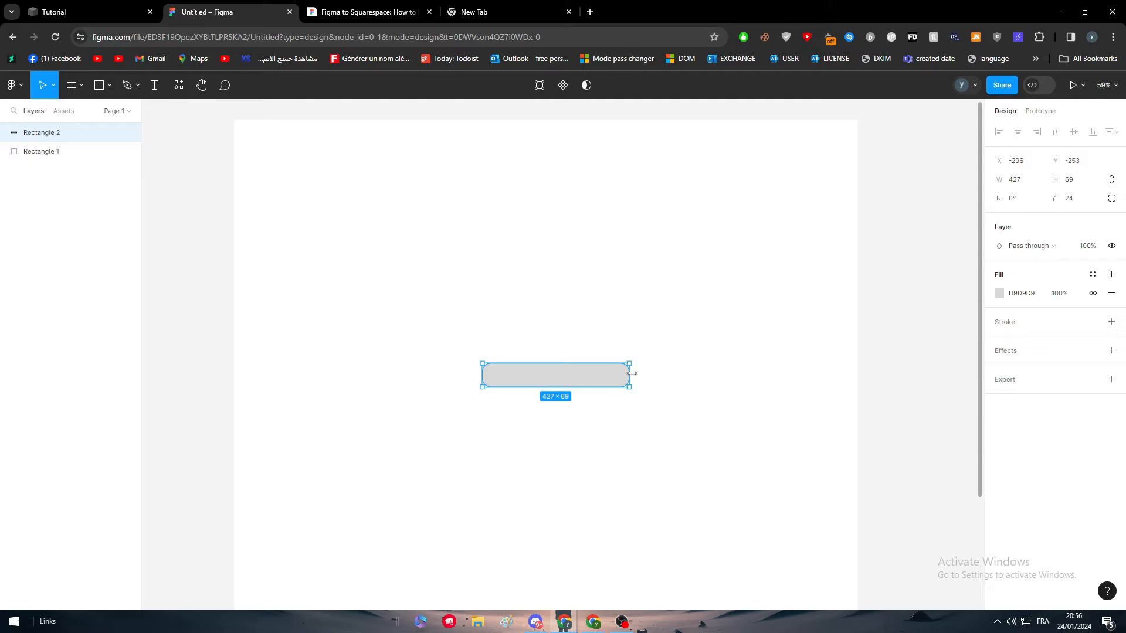
drag(628, 385, 686, 389)
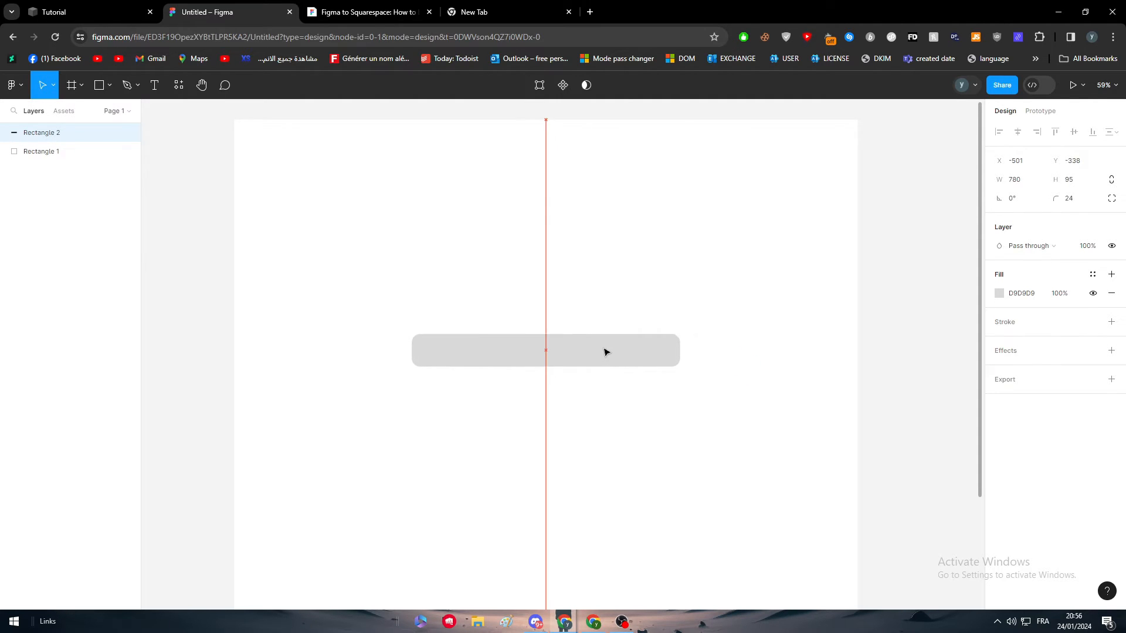
drag(605, 352, 638, 359)
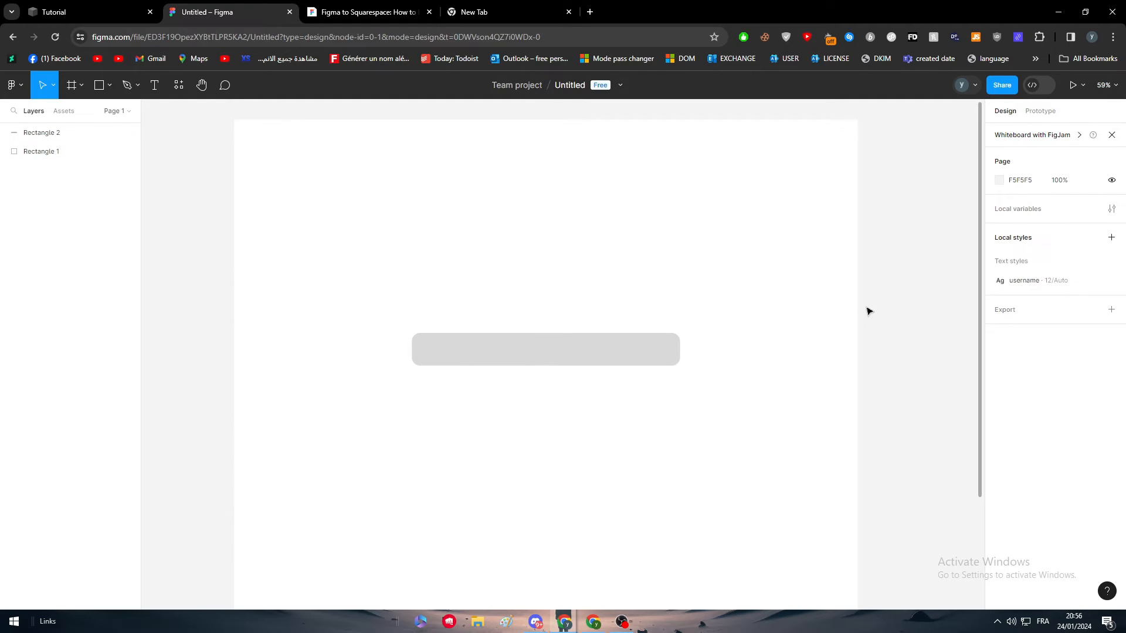
scroll(down, 3)
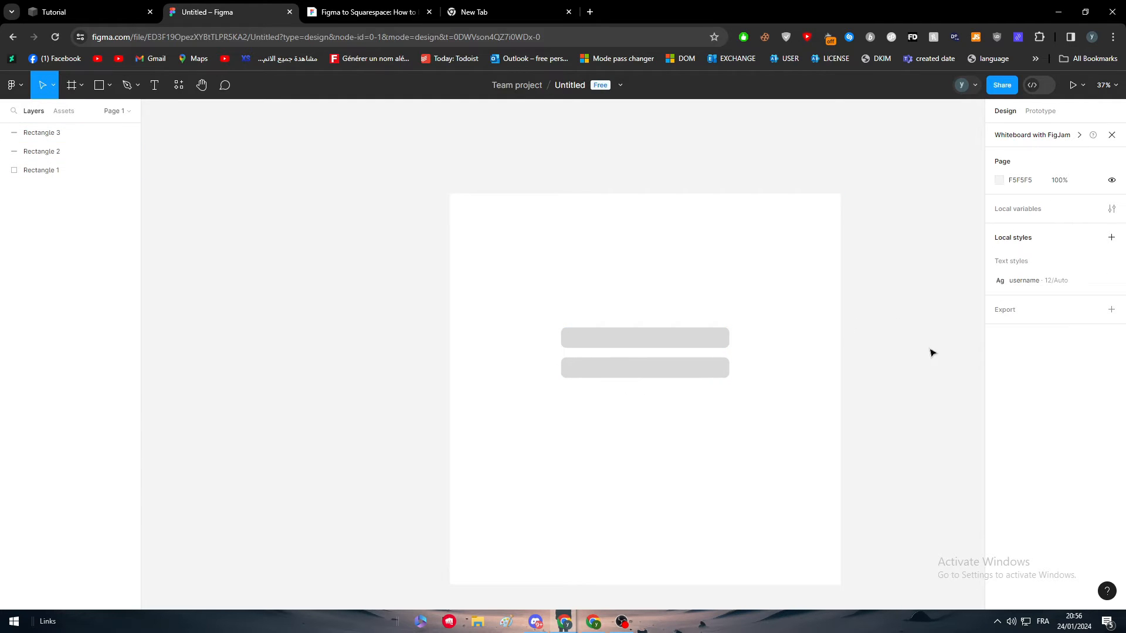
mouse_move(916, 359)
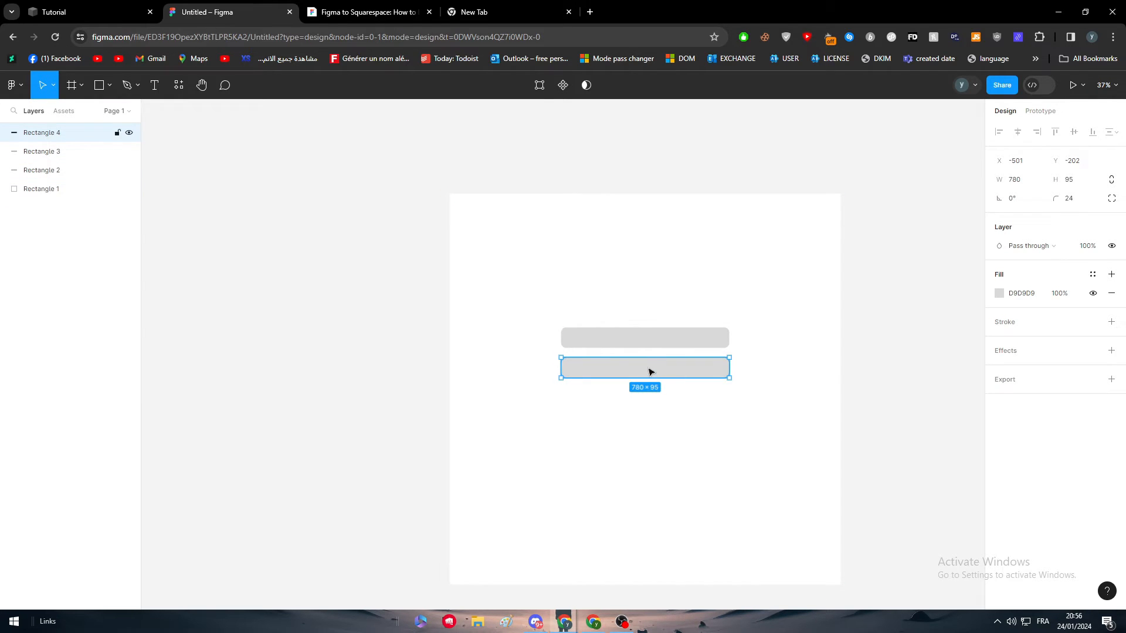
Place a copied bar below, shorten it to about half width and centre it.
drag(644, 367, 644, 397)
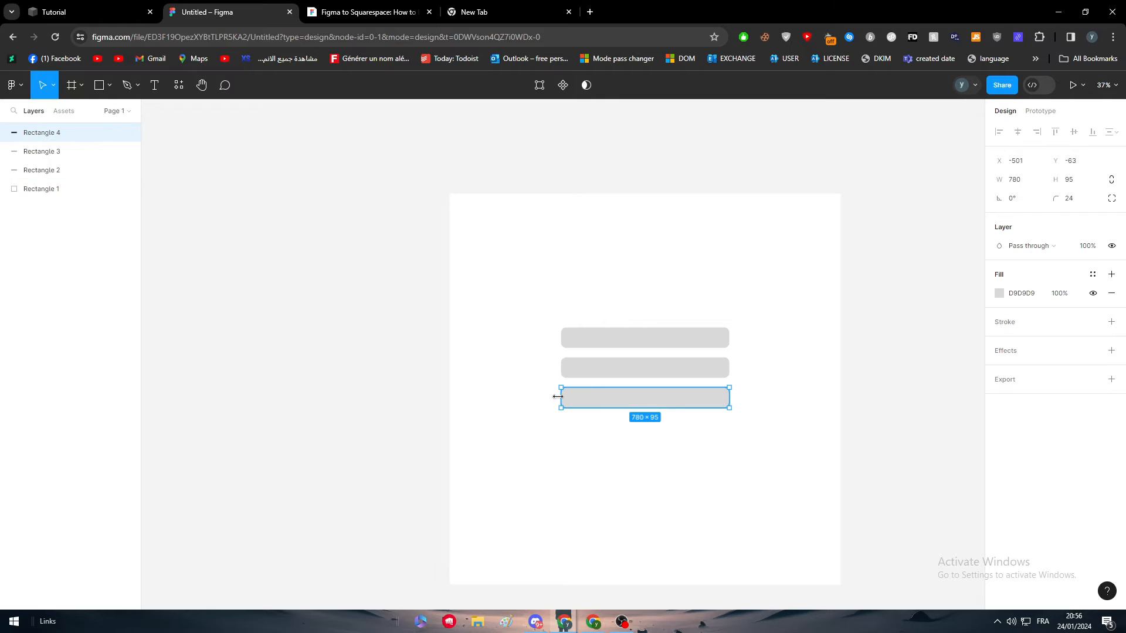
drag(562, 398, 580, 397)
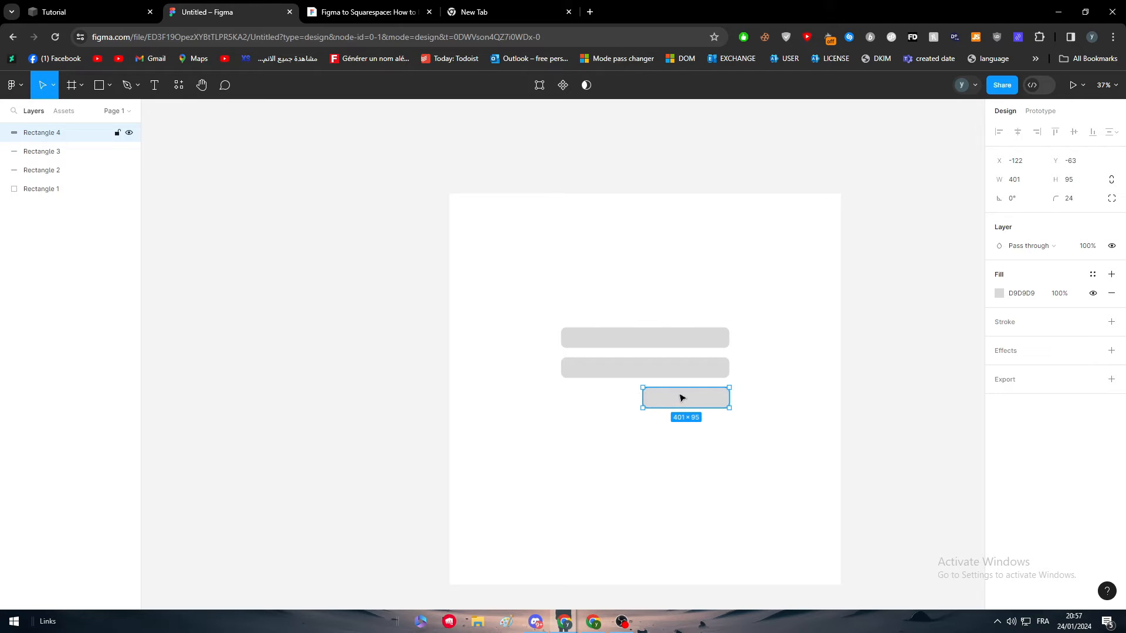
drag(686, 398, 644, 397)
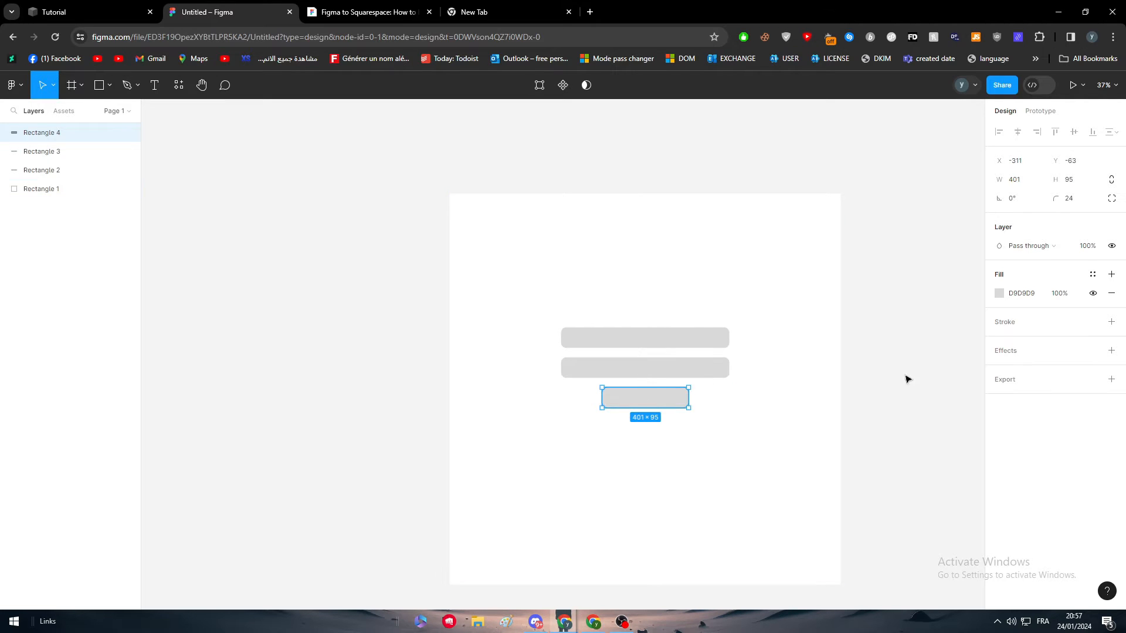
Fill the short bottom bar with a teal colour.
click(1022, 293)
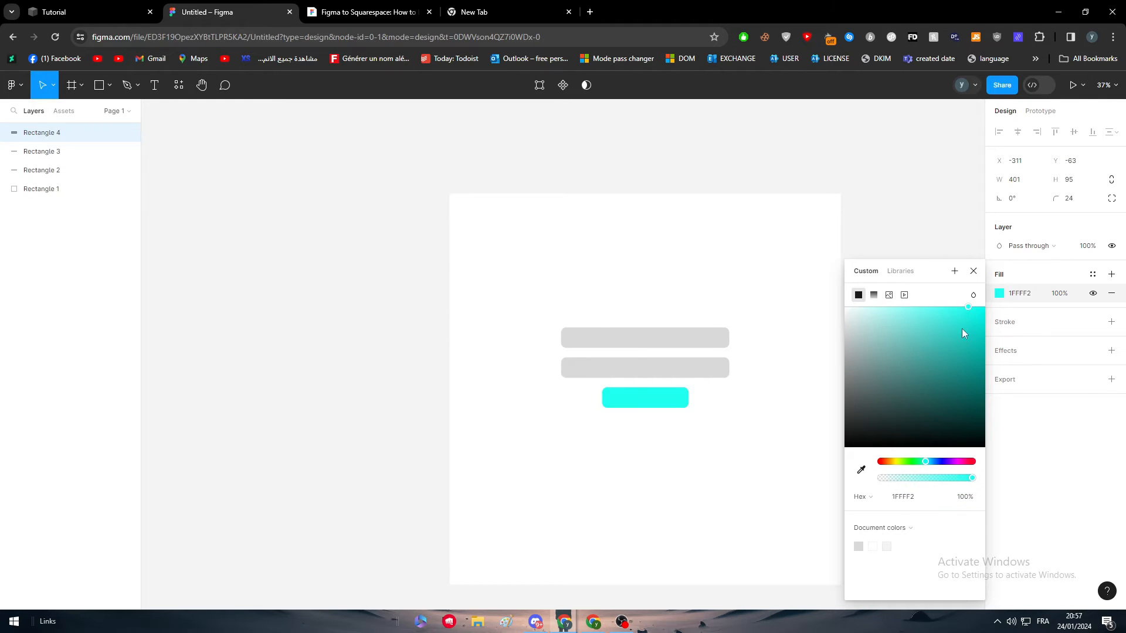
click(951, 344)
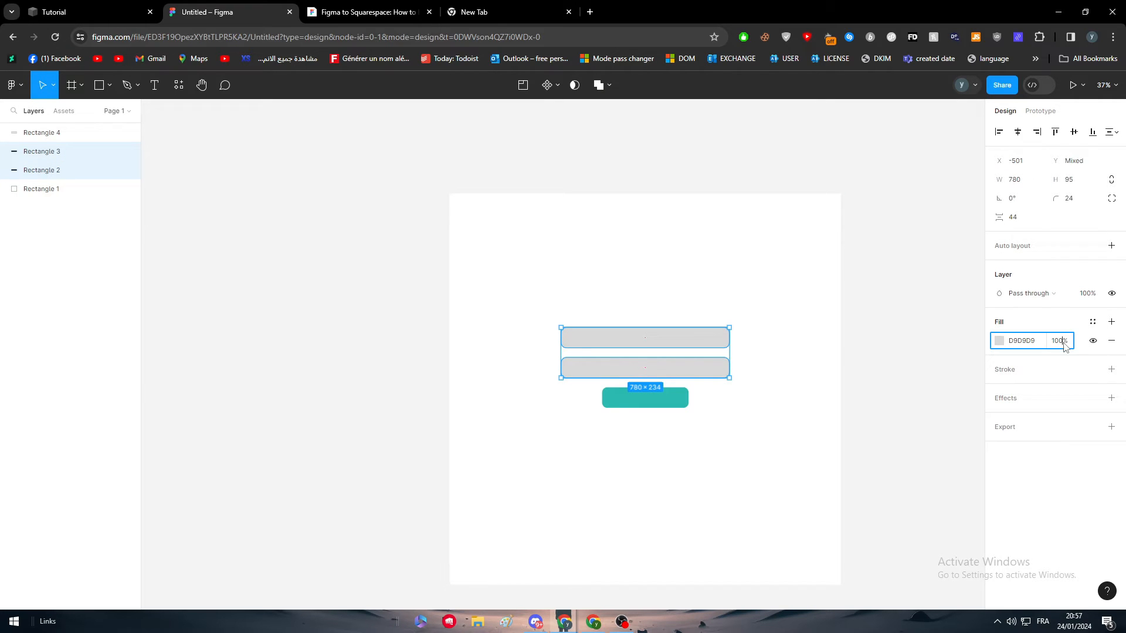
mouse_move(1063, 347)
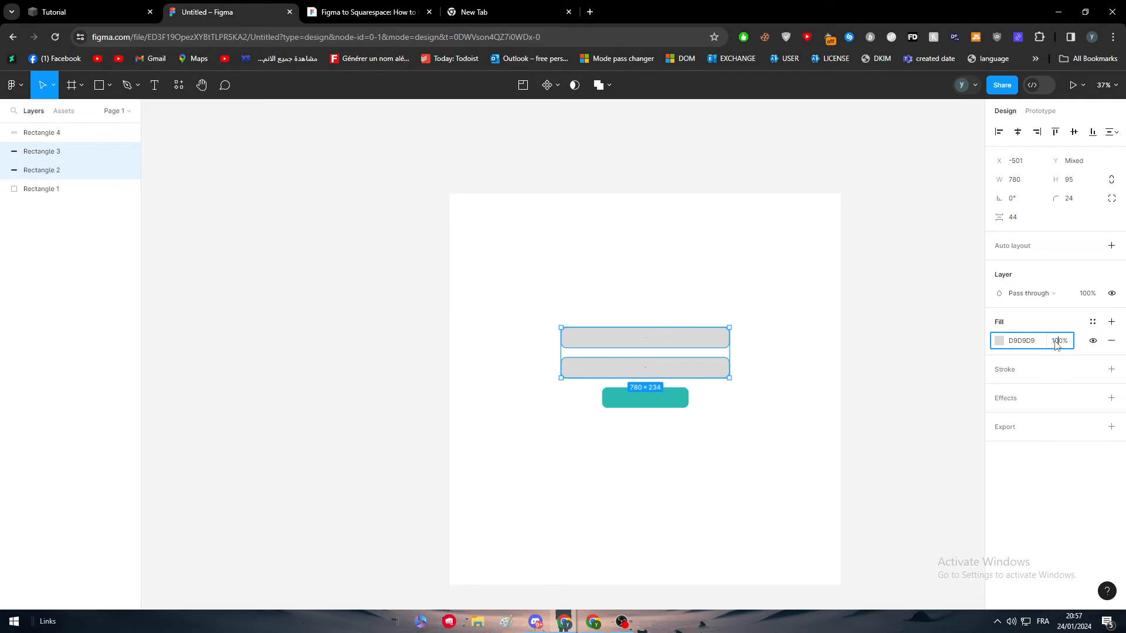
Give the two wide bars a 30% fill and a translucent outside black outline.
text(30)
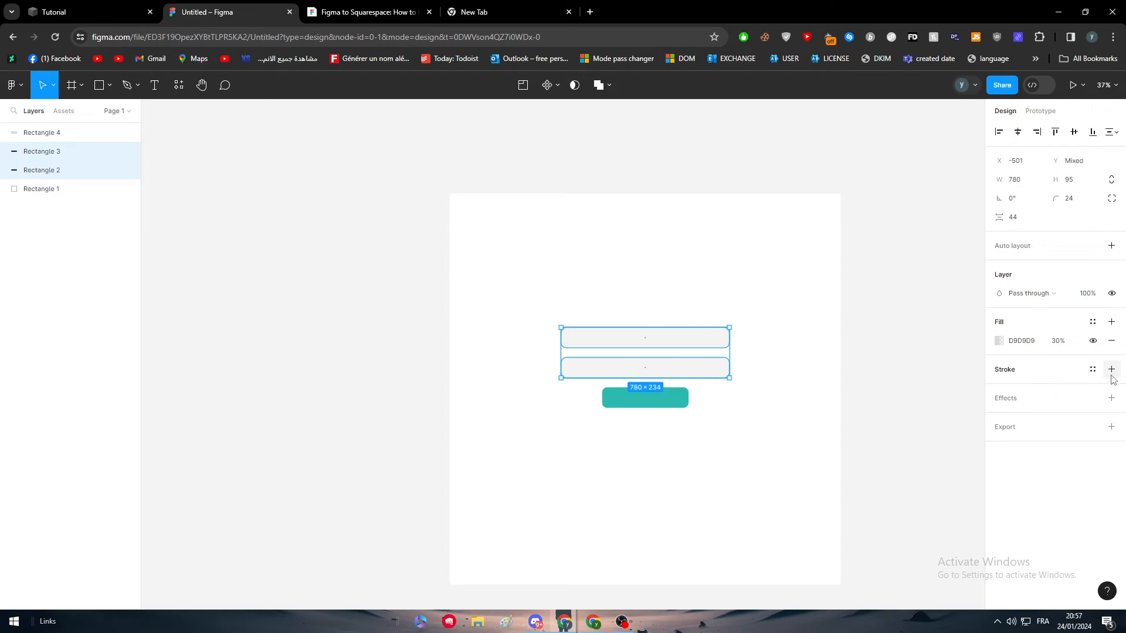
click(1112, 369)
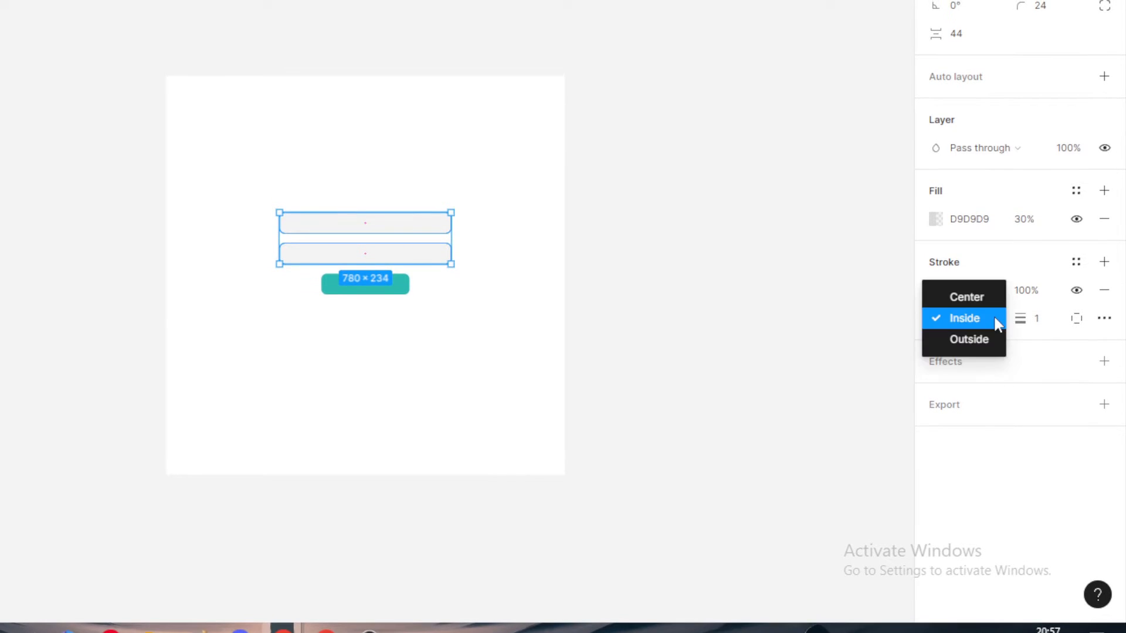
click(968, 339)
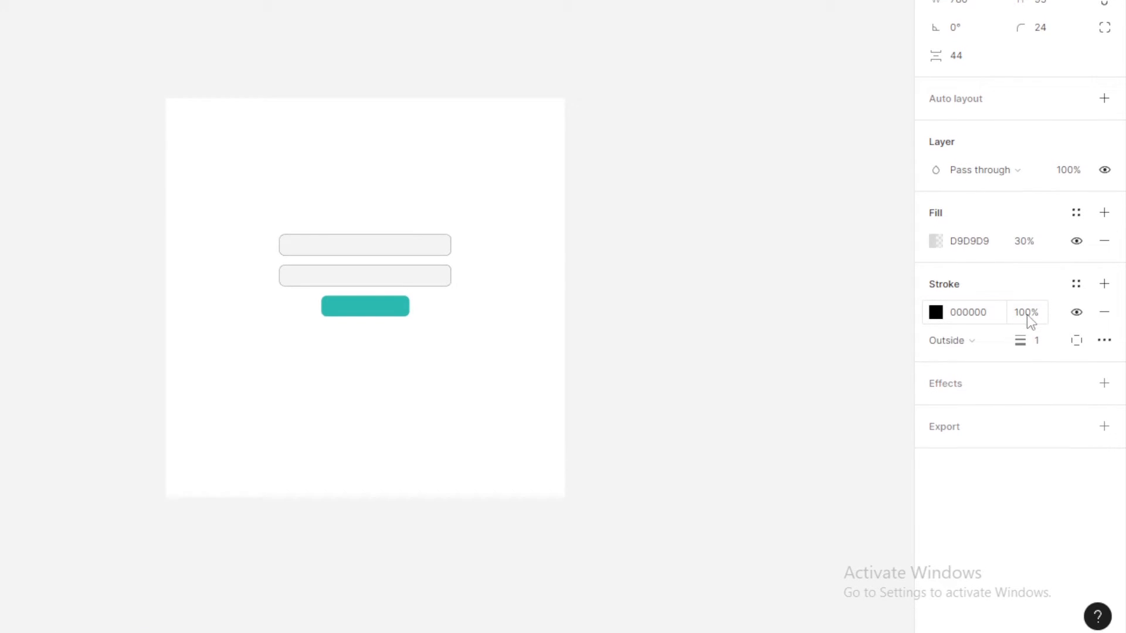
click(1028, 312)
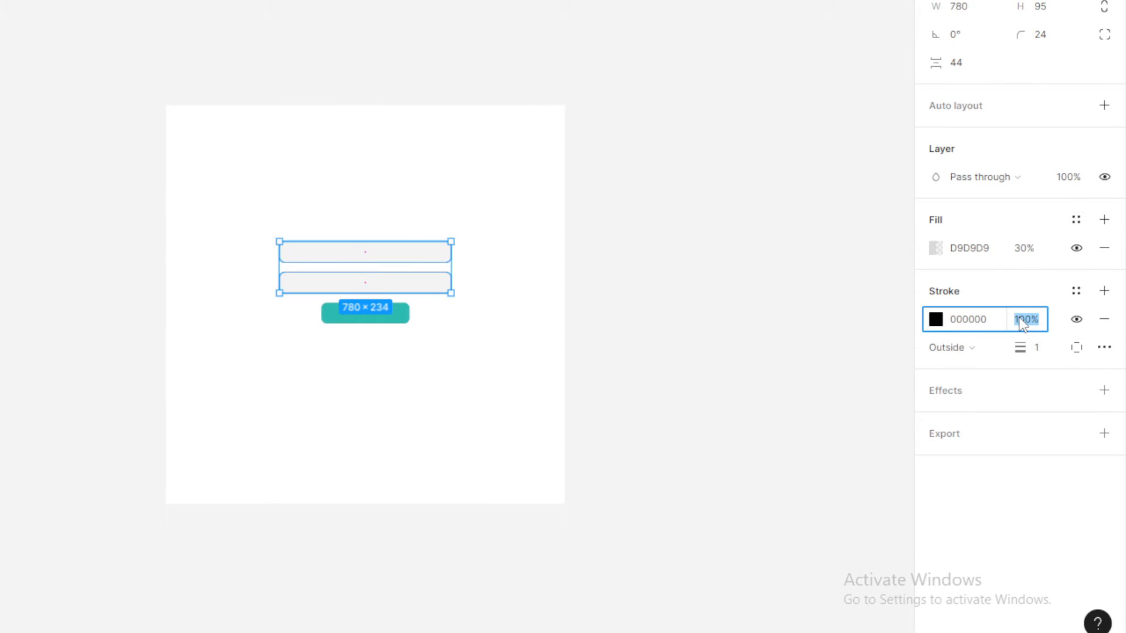
text(30)
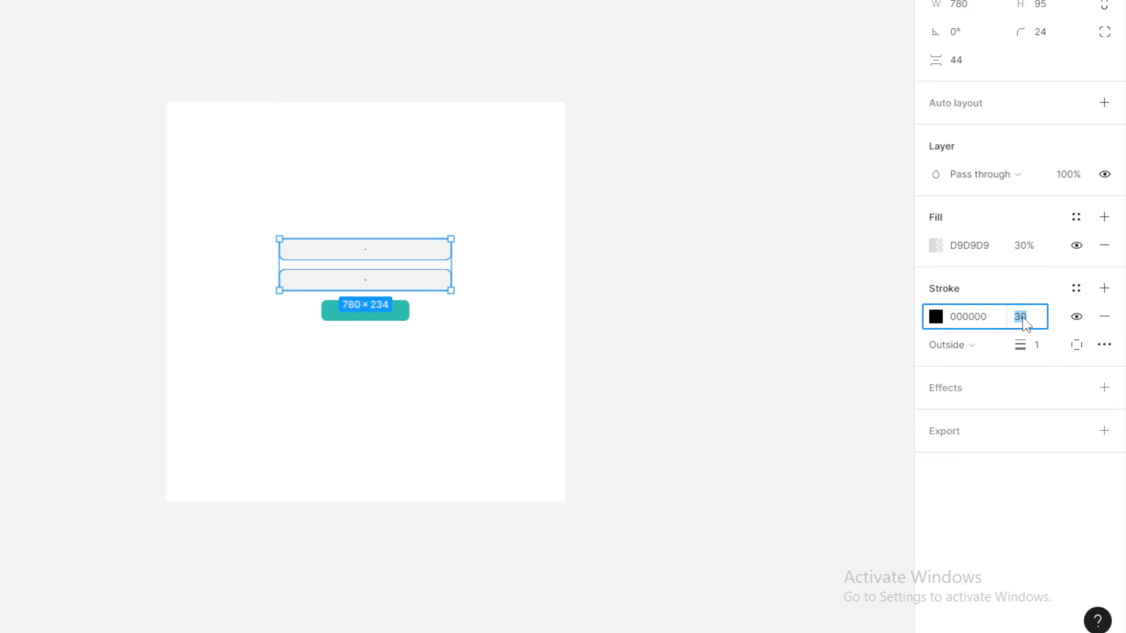
click(730, 323)
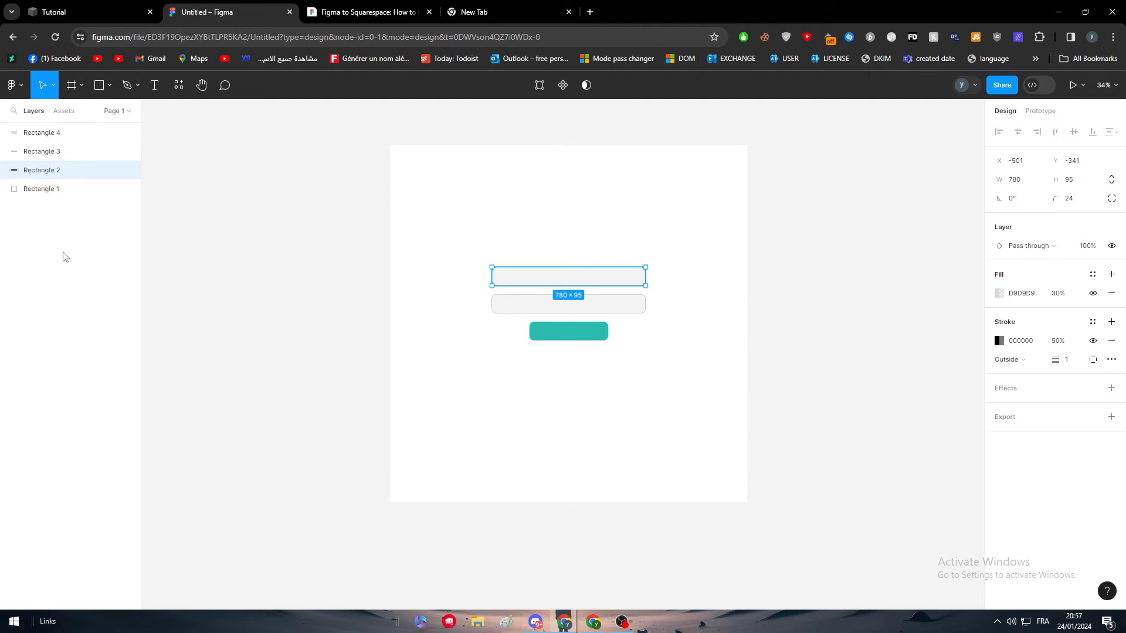
Add a larger grey 'Username' placeholder label inside the first field.
click(154, 84)
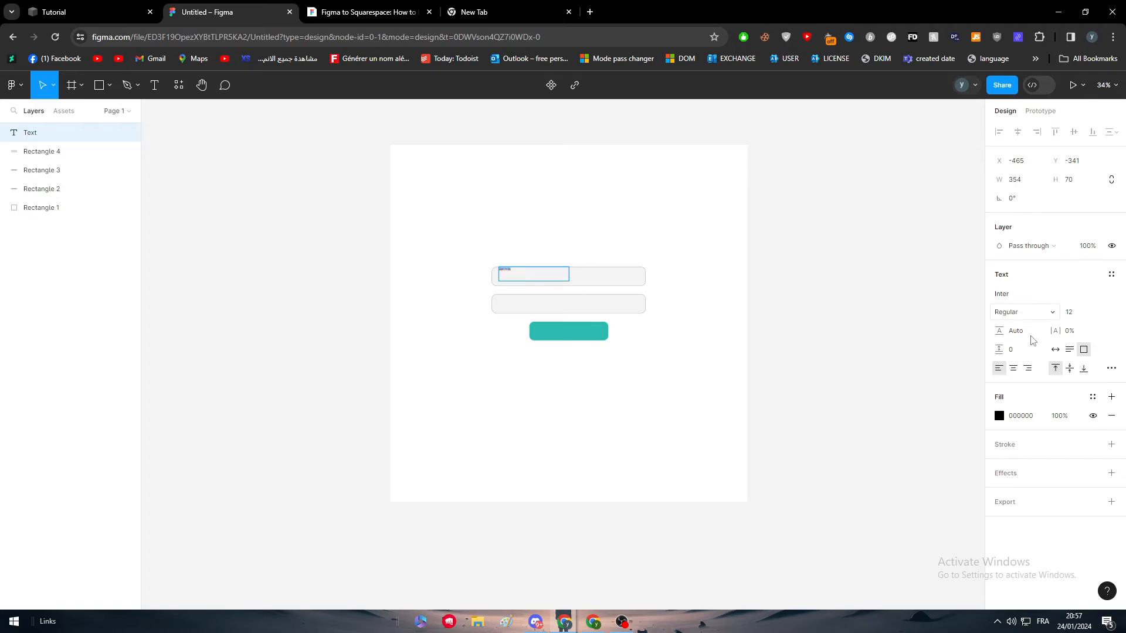
click(1069, 312)
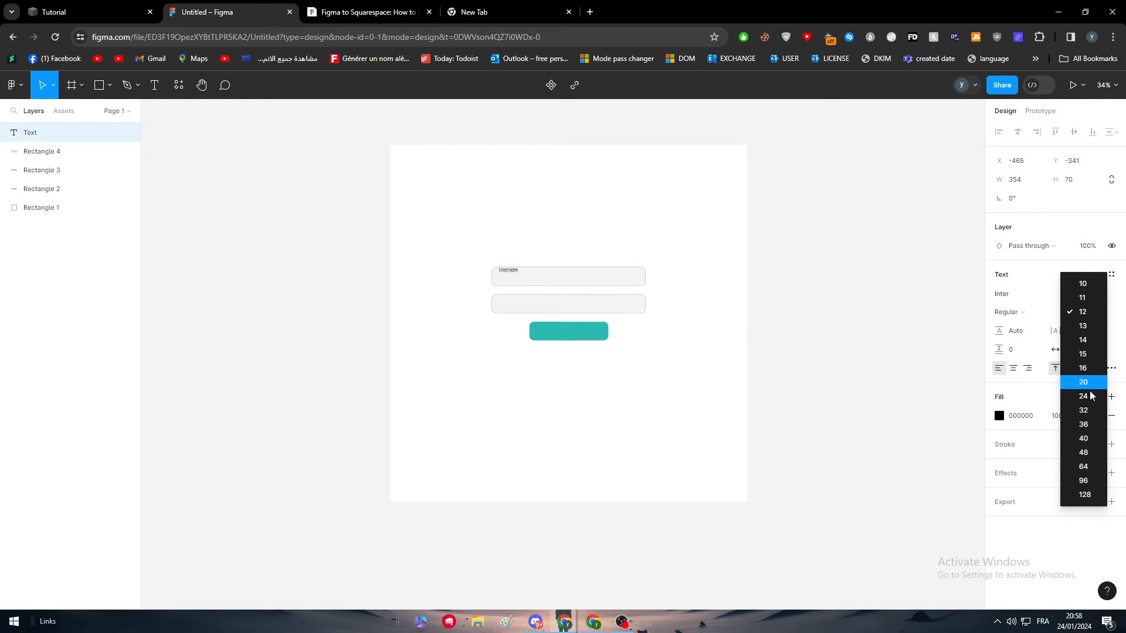
click(1082, 424)
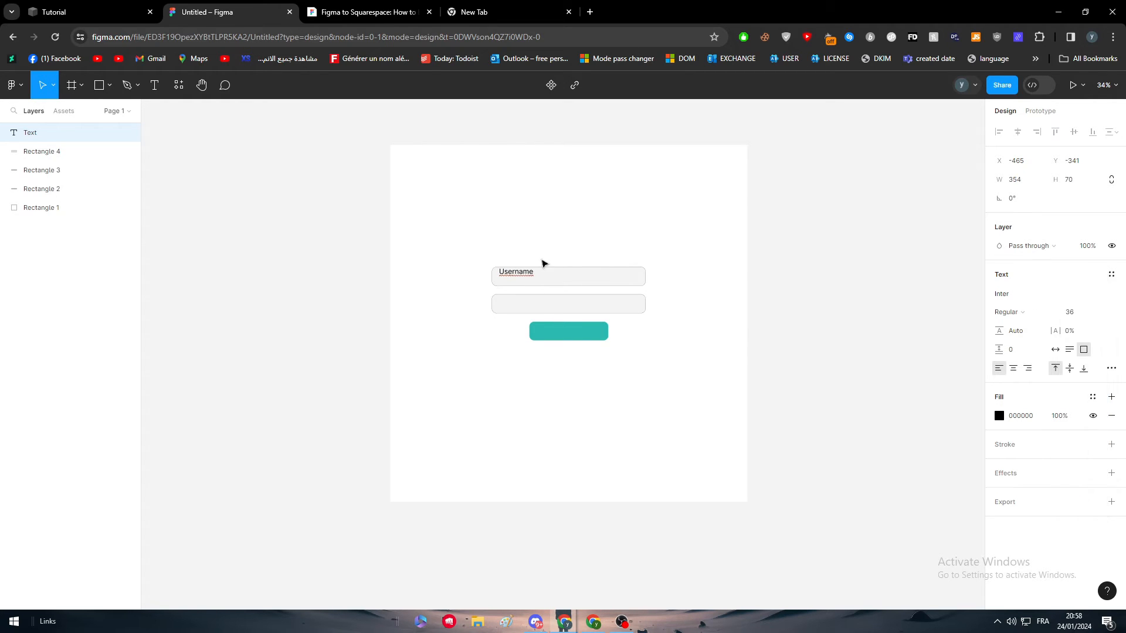
double_click(515, 271)
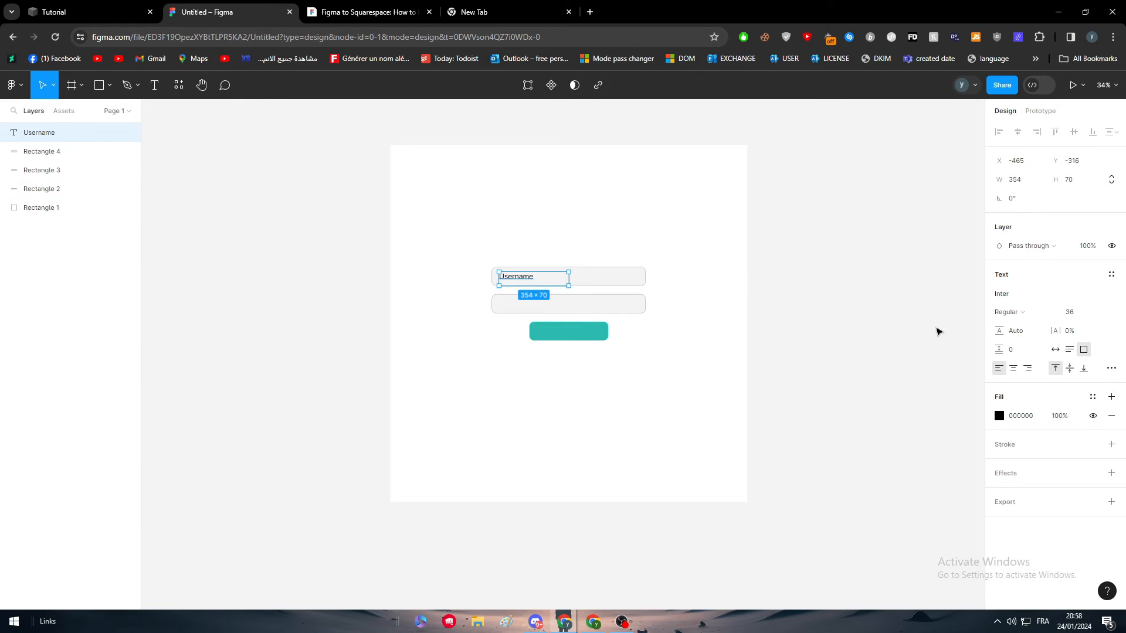
click(1059, 415)
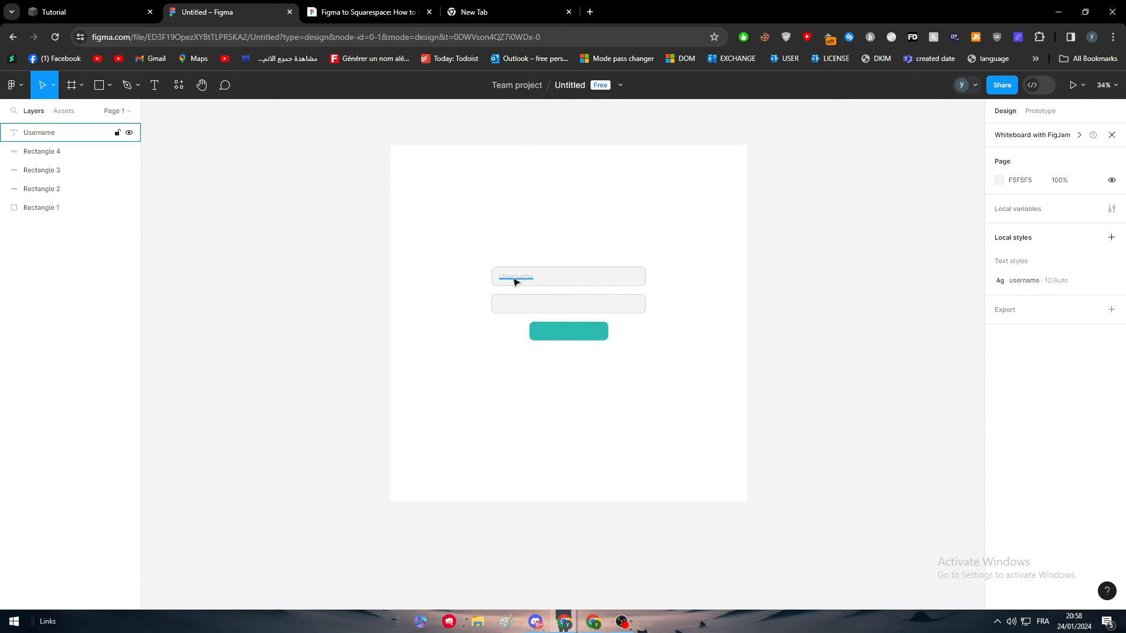
Put a matching 'Password' placeholder in the second field.
click(533, 278)
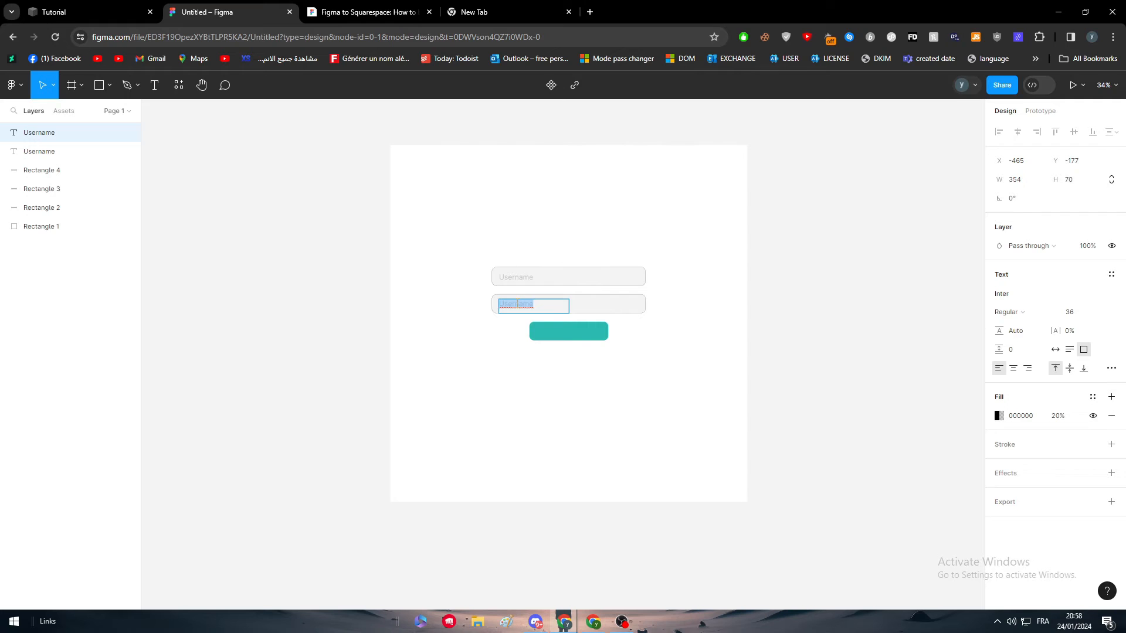
text(Password)
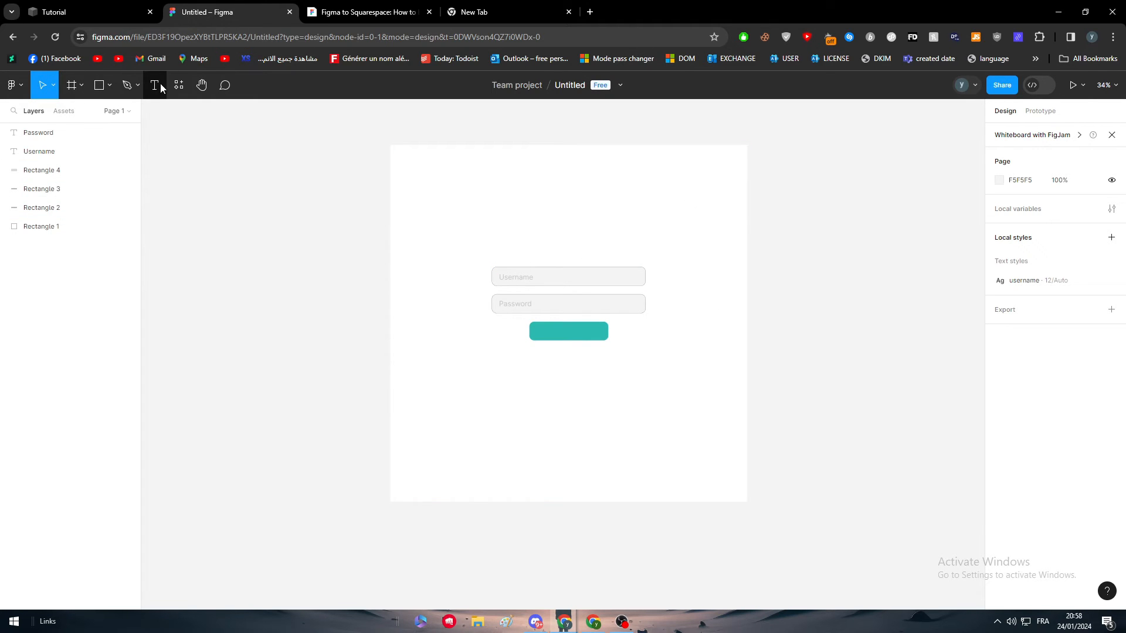
Add a LOGIN heading above the fields at size 128 with Extra Bold weight.
drag(469, 200, 663, 244)
text(LOGIN P)
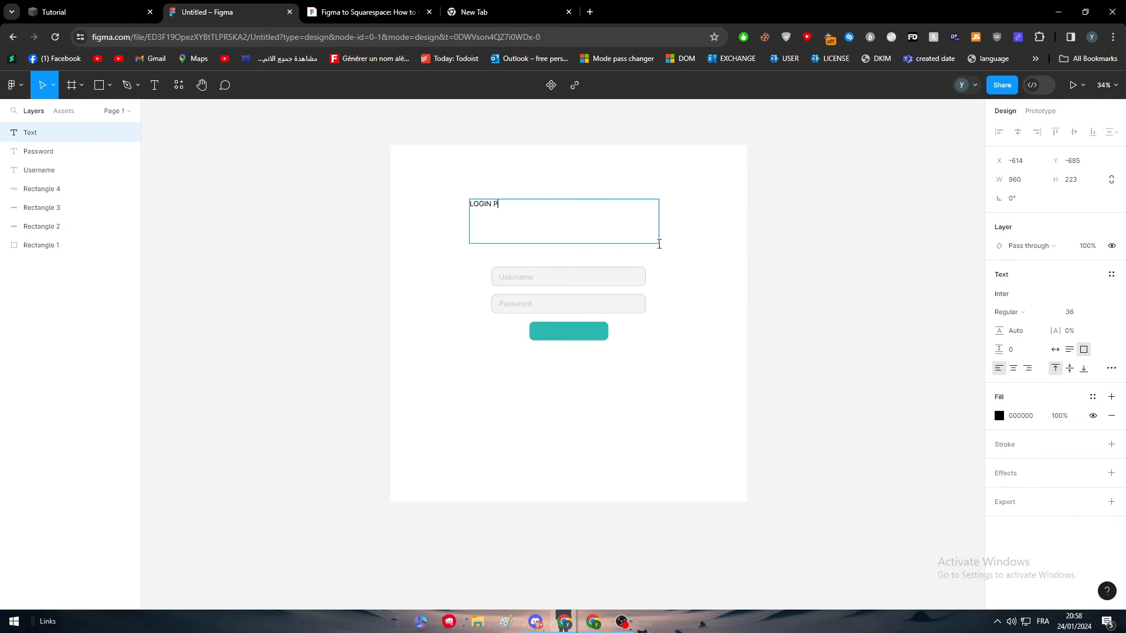
key(Backspace)
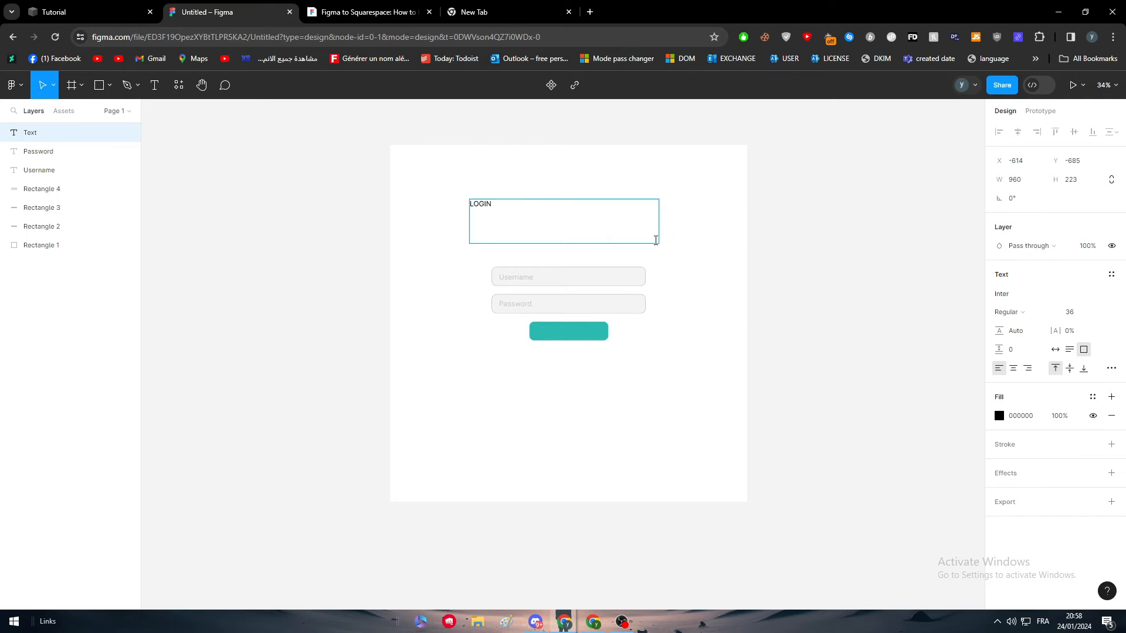
double_click(480, 204)
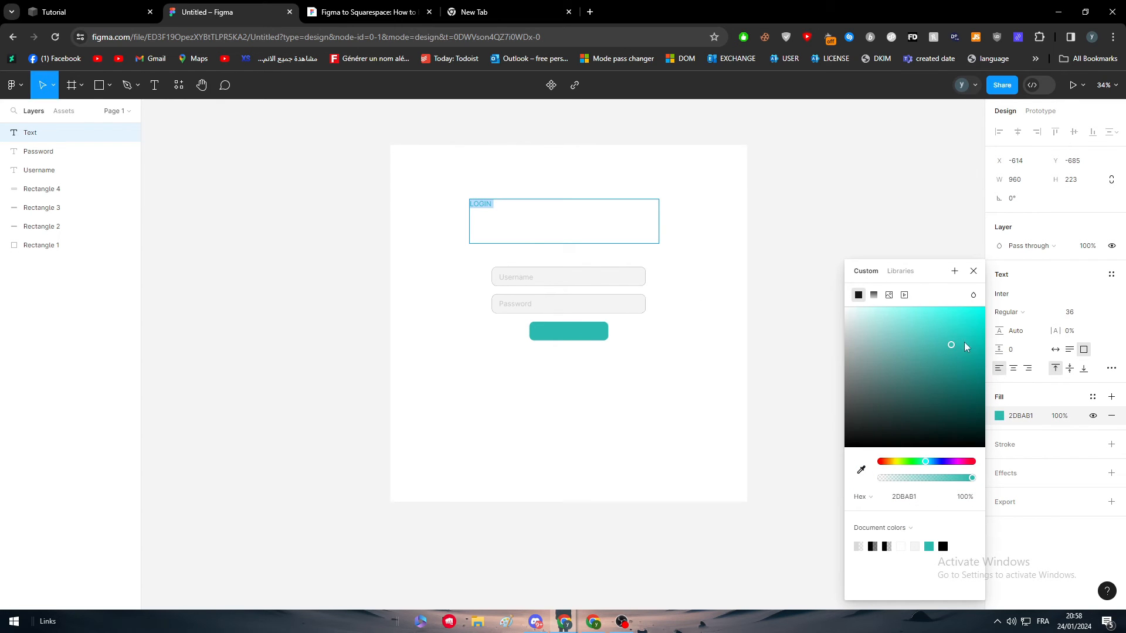
click(973, 271)
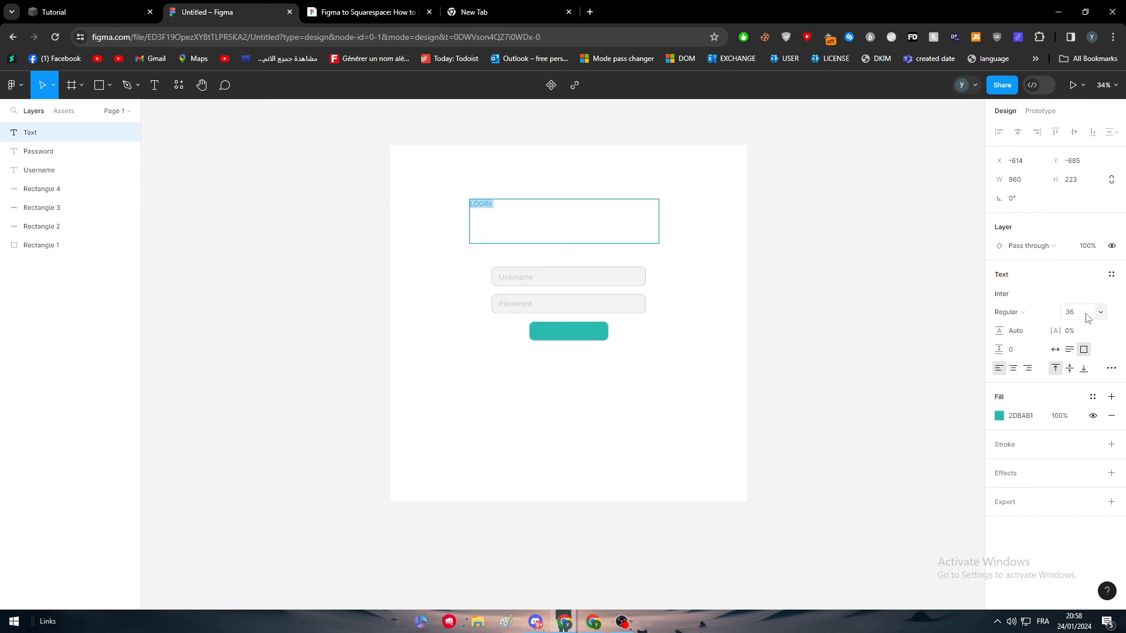
text(128)
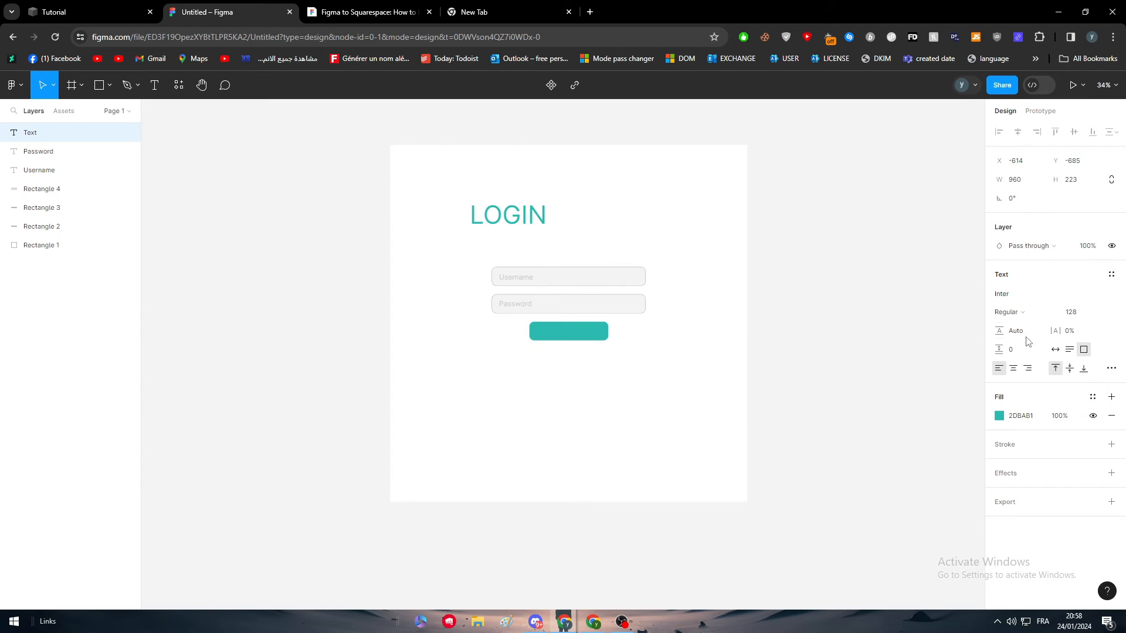
click(1006, 312)
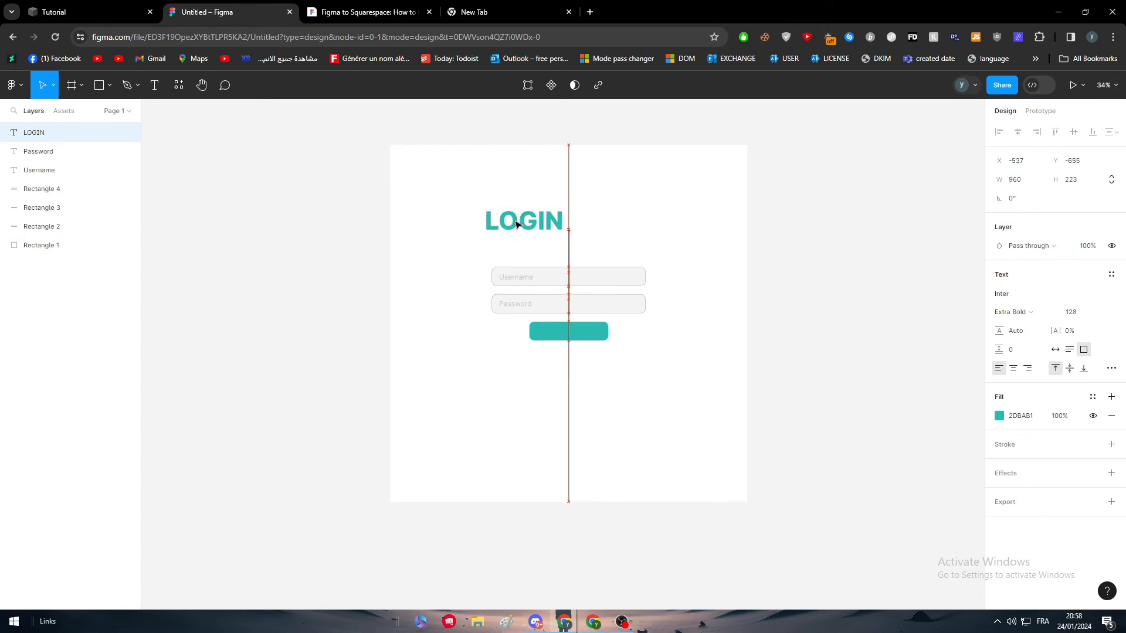
Fit the heading's box to the word and centre it above the Username field.
drag(523, 220, 563, 244)
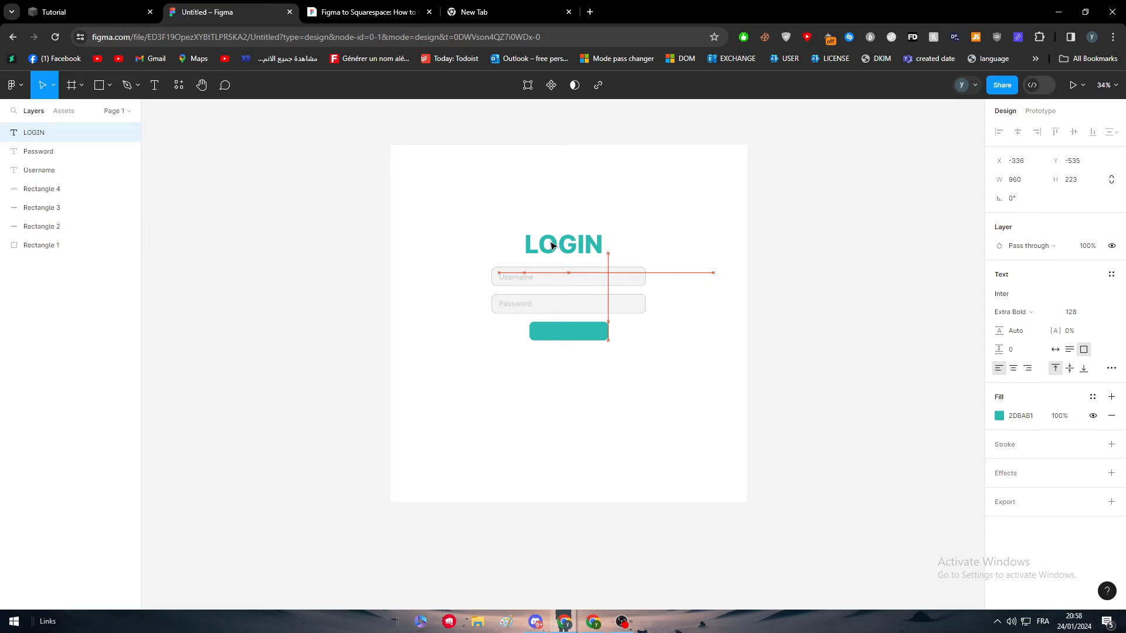
drag(564, 244, 585, 244)
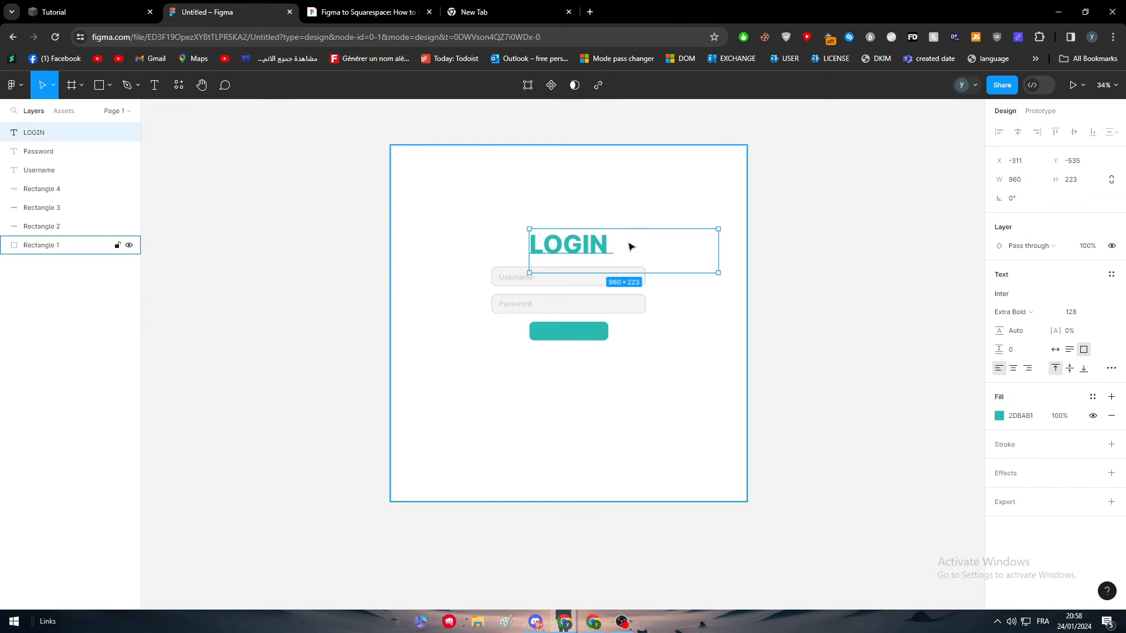
drag(716, 251, 645, 264)
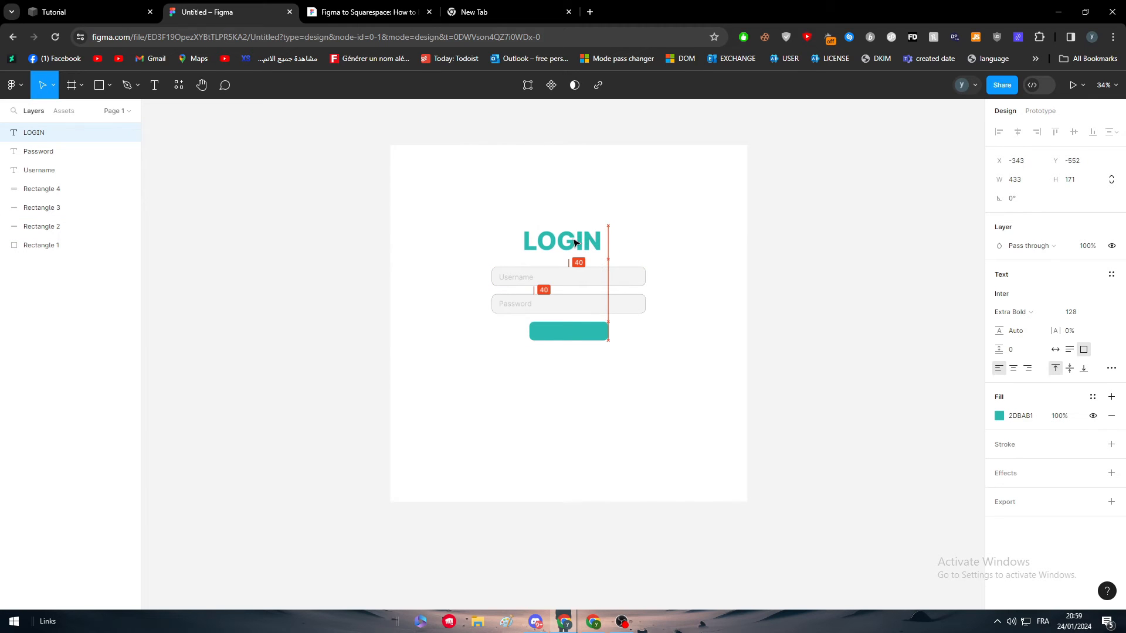
drag(562, 240, 562, 234)
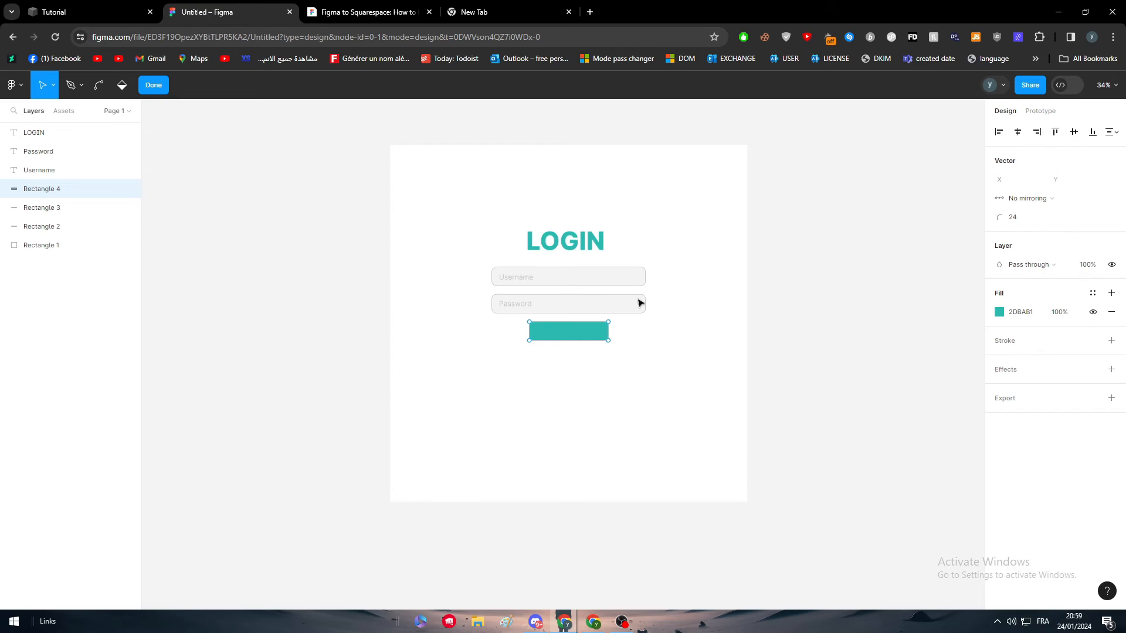
mouse_move(798, 363)
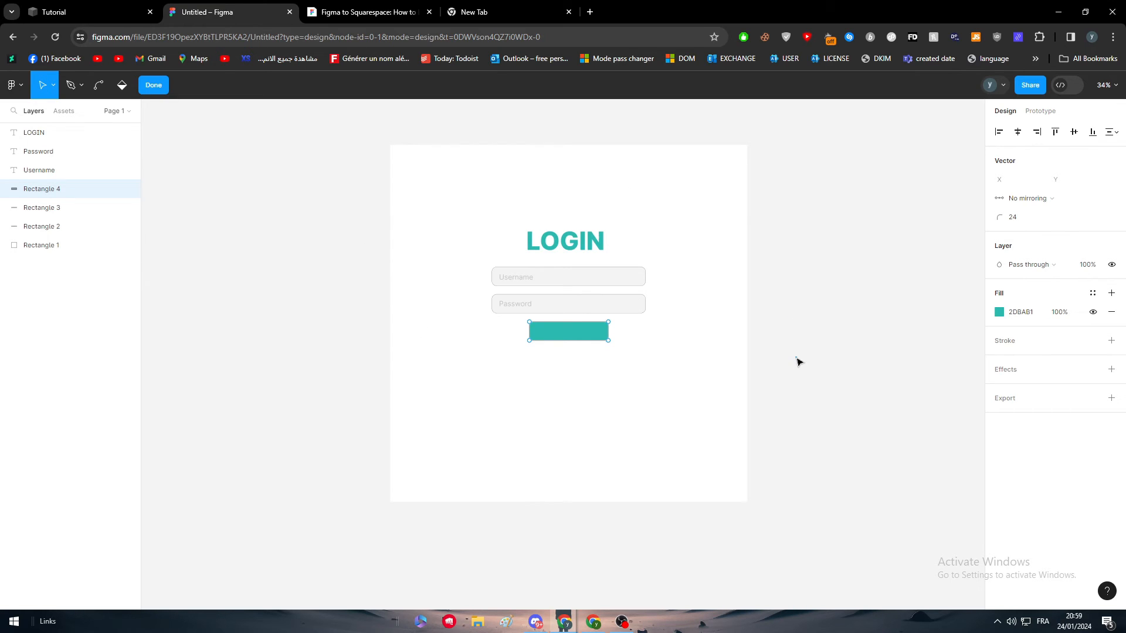
click(363, 12)
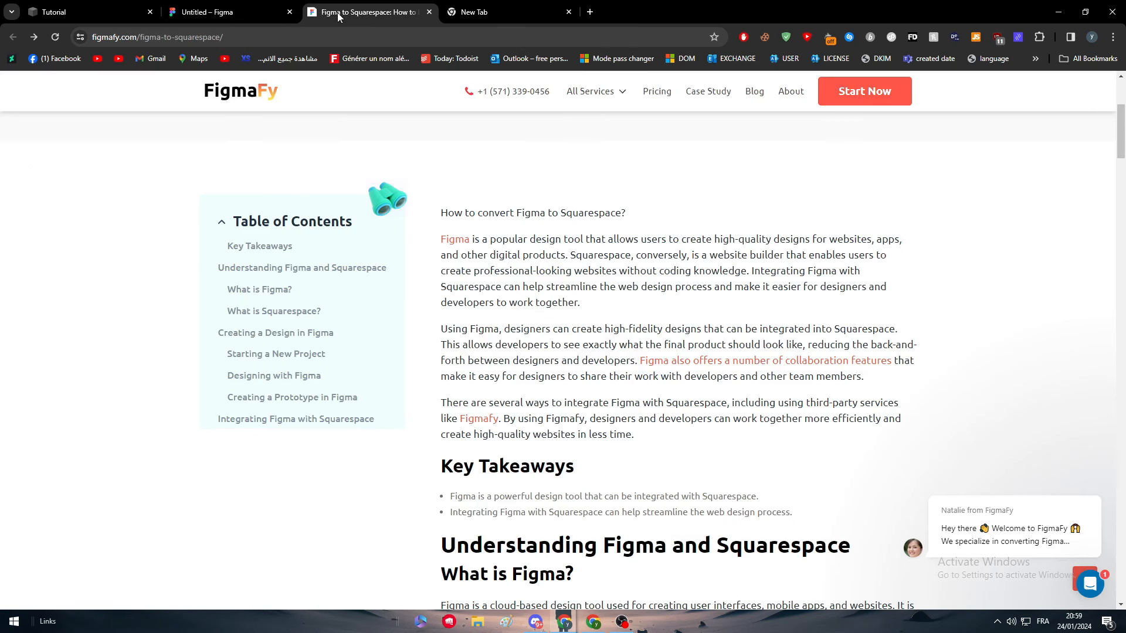
click(209, 12)
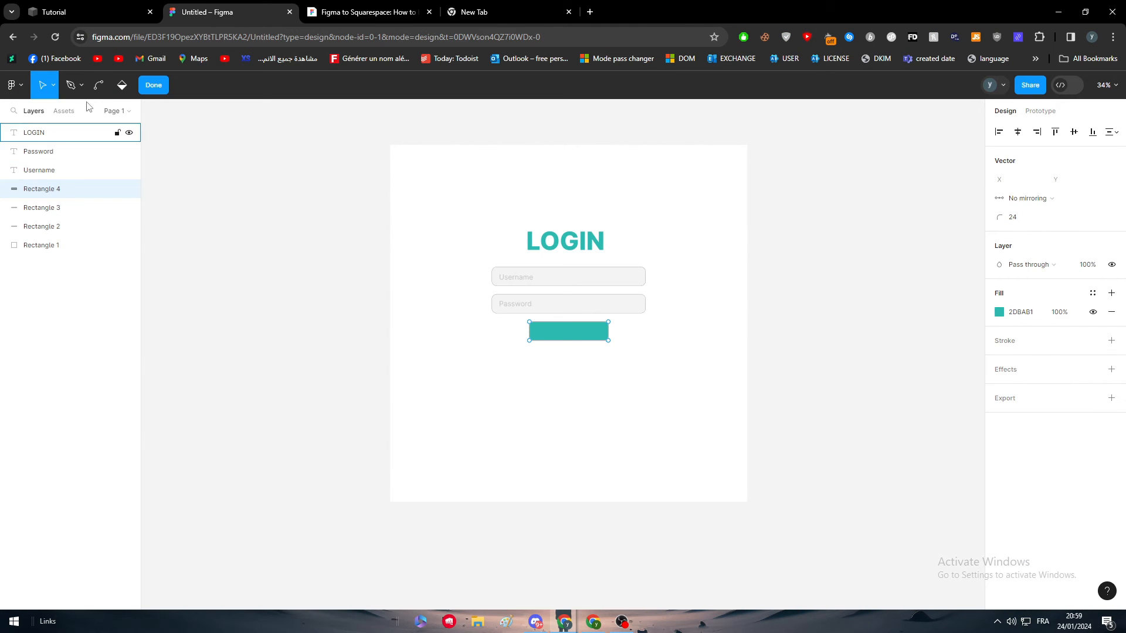
Add a Submit text layer below the button and reduce its font size.
click(154, 84)
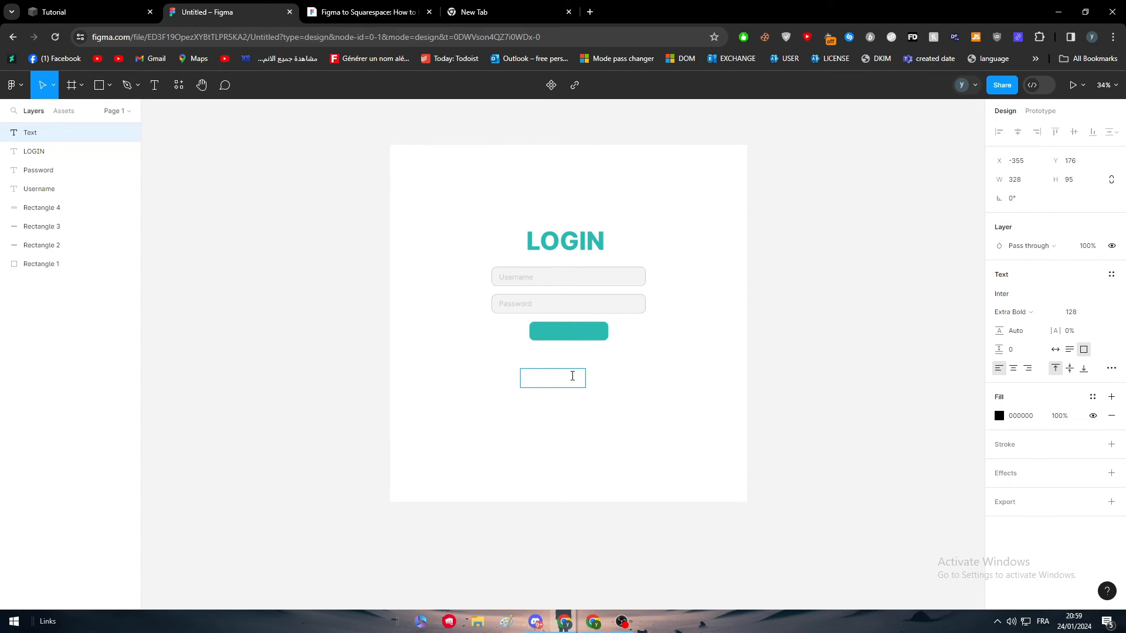
text(Subm)
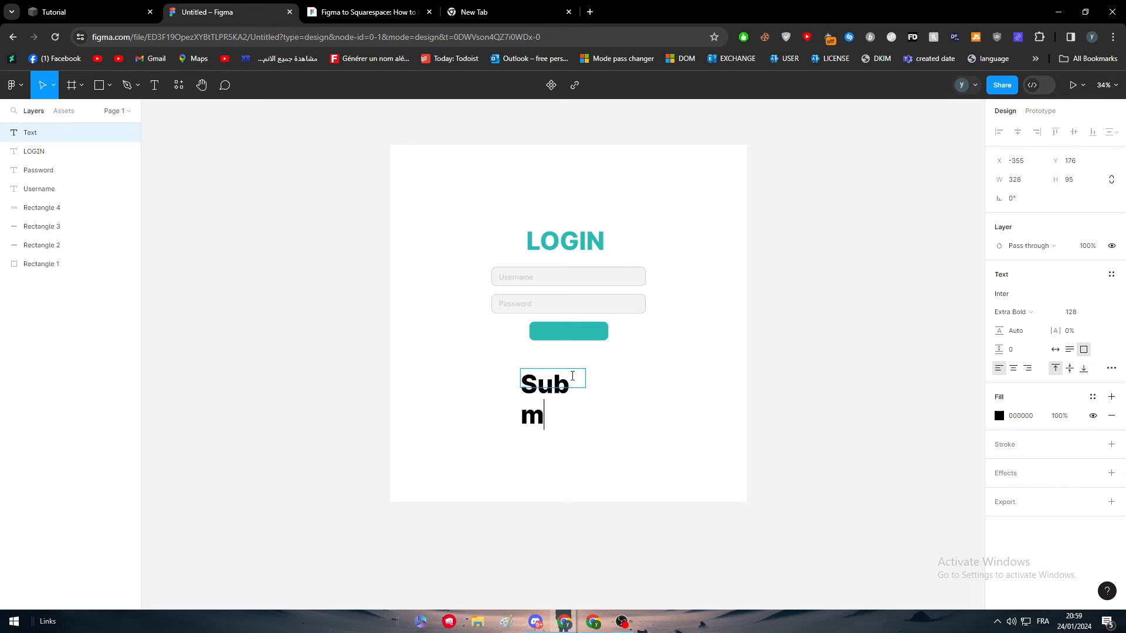
click(1070, 312)
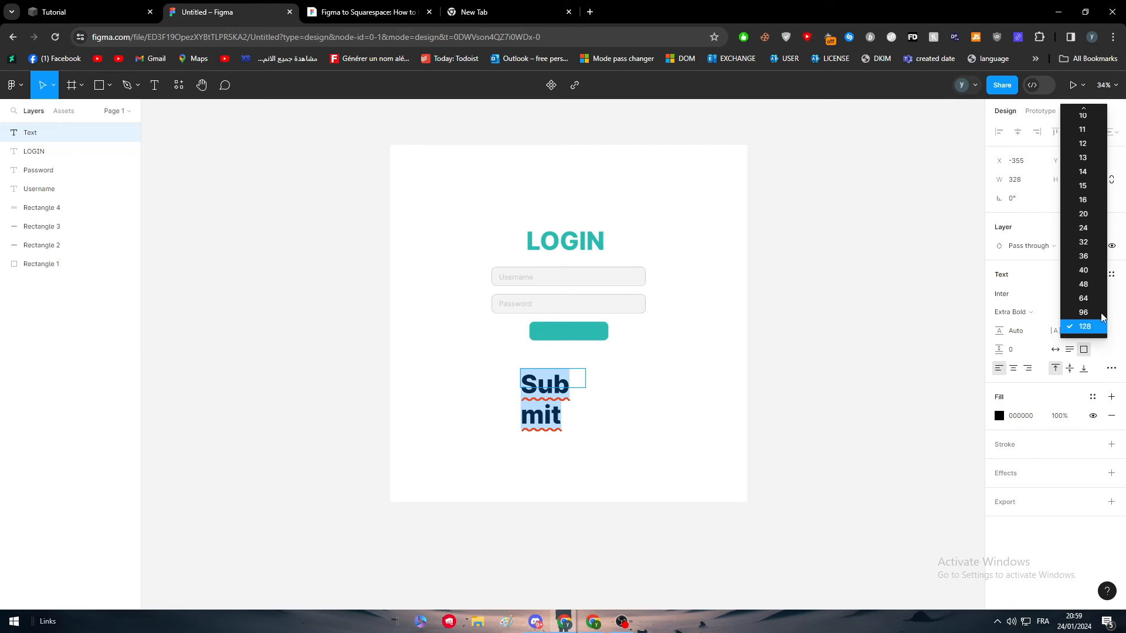
click(1083, 228)
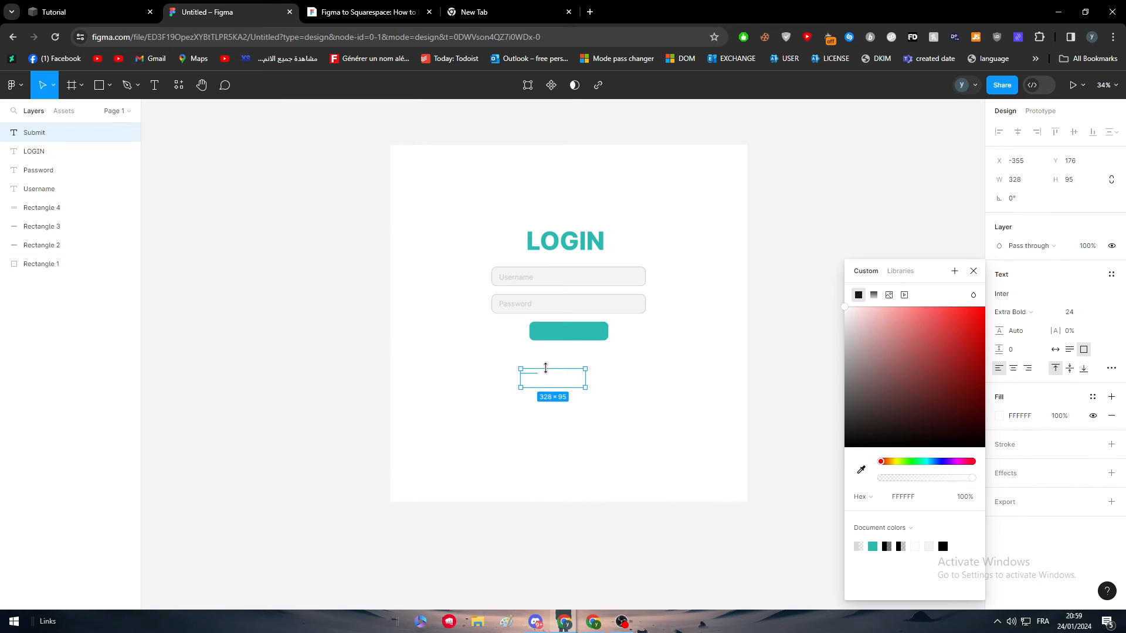
Set the Submit label to size 36 and centre it on the teal button.
drag(552, 376, 567, 332)
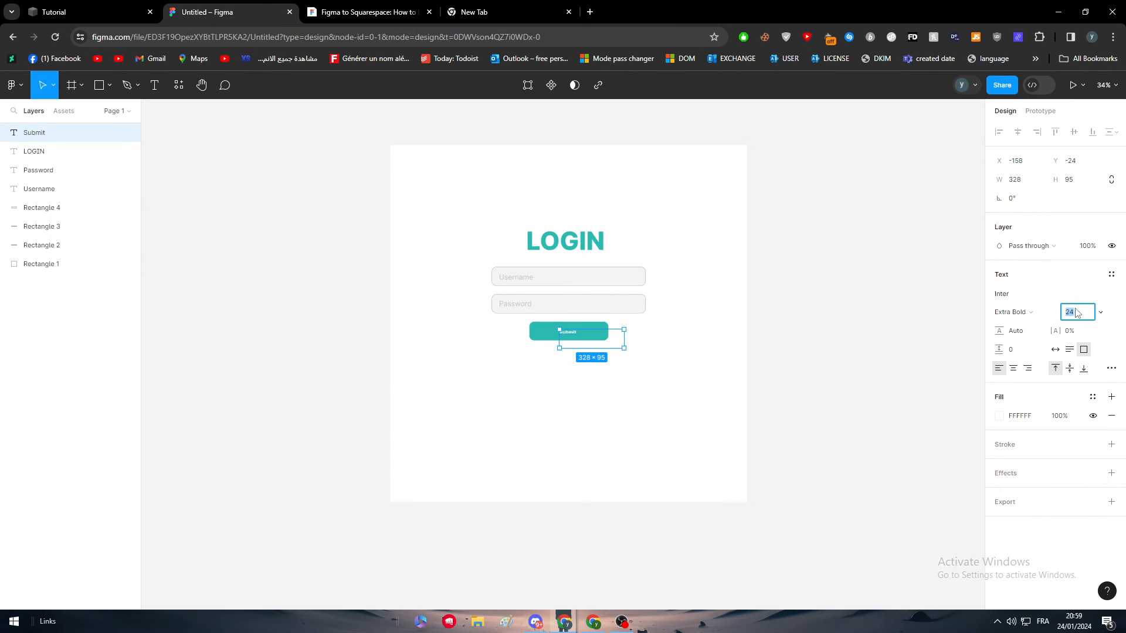
text(36)
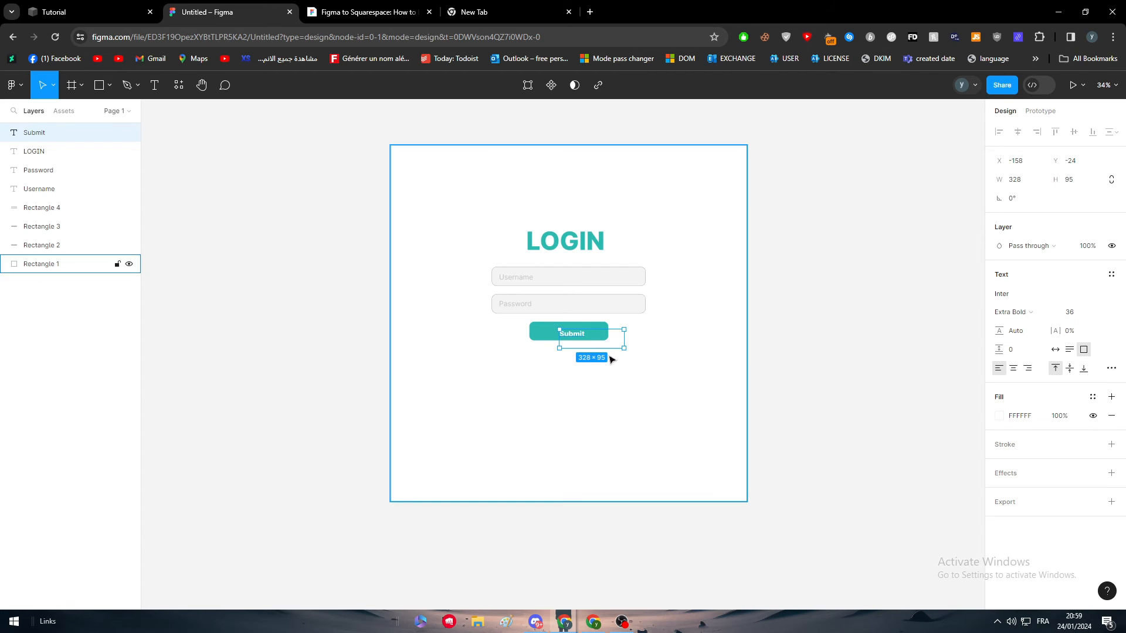
drag(568, 342, 567, 335)
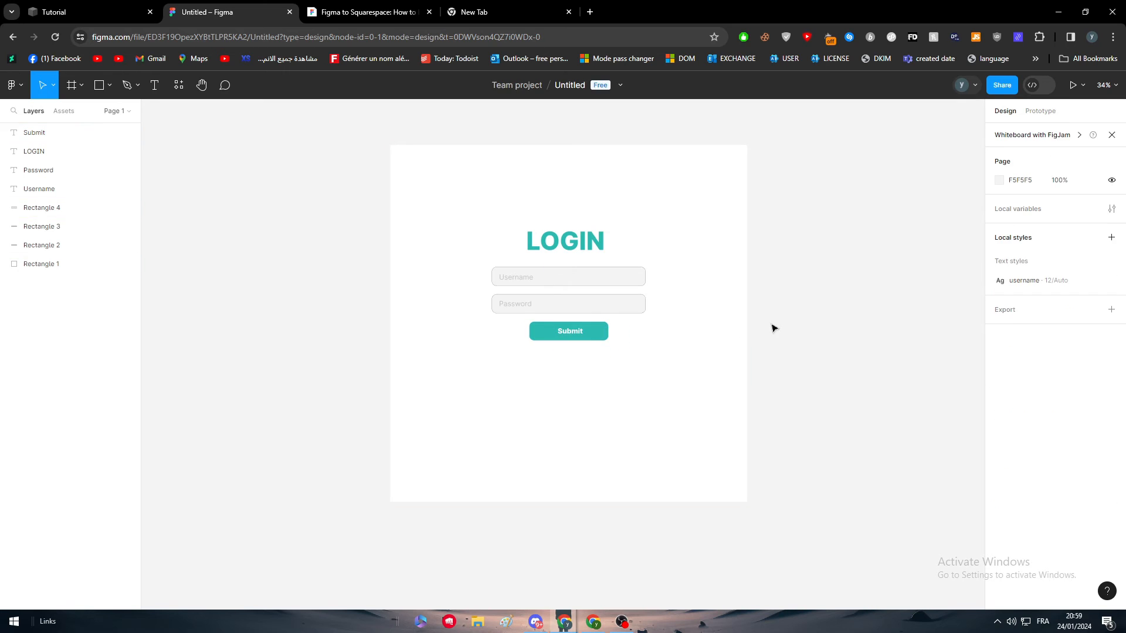
Select the background rectangle and give it a faint teal outline.
click(570, 331)
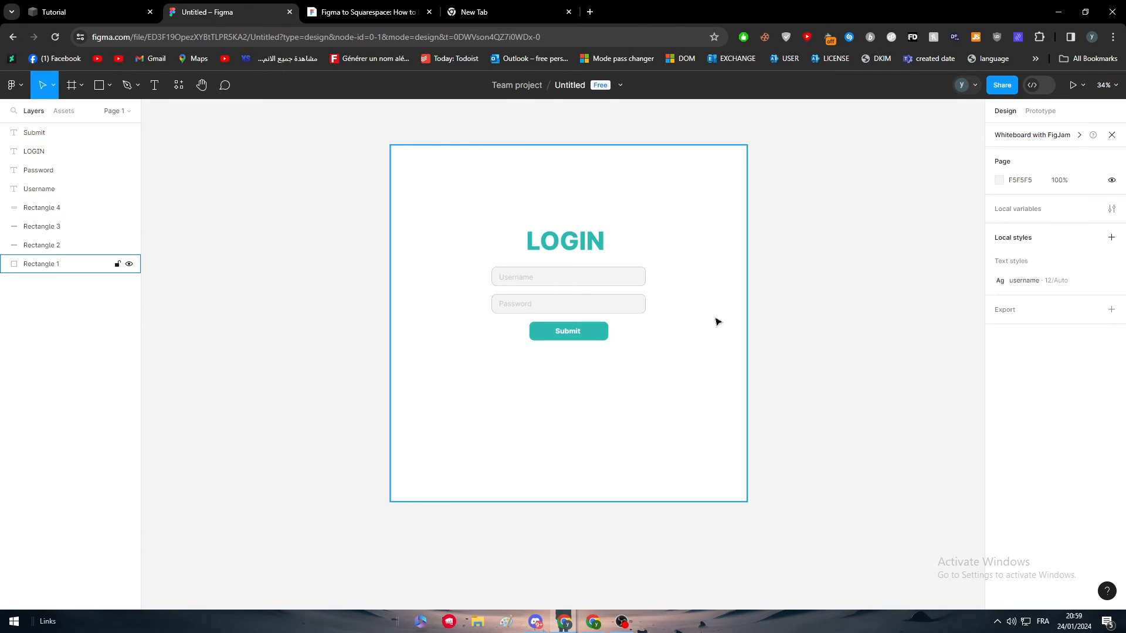
click(41, 264)
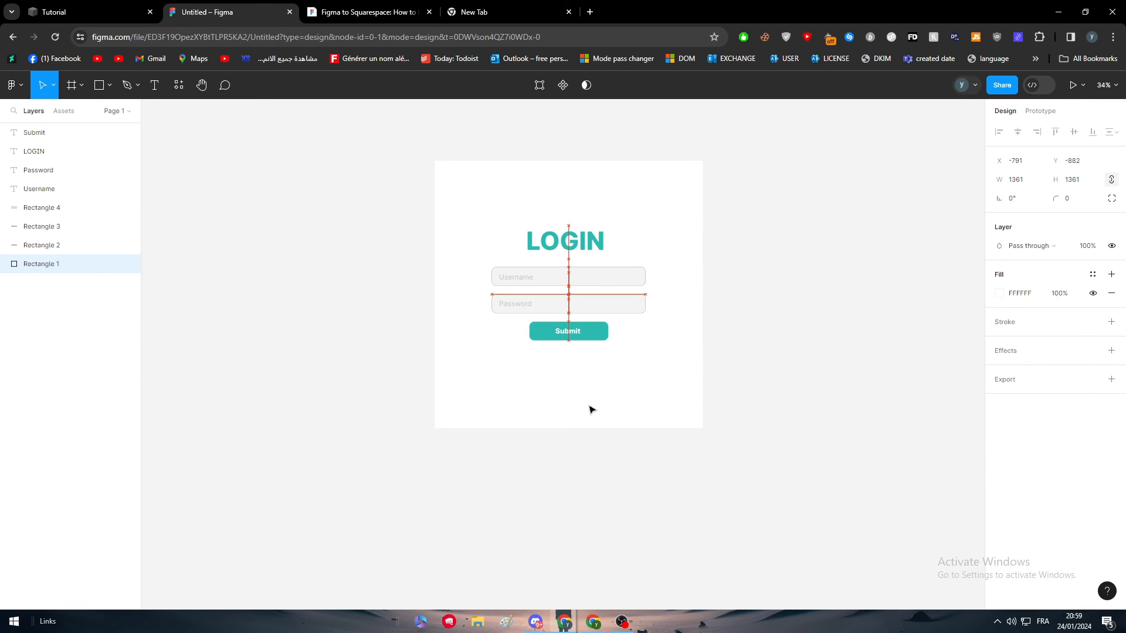
click(1111, 321)
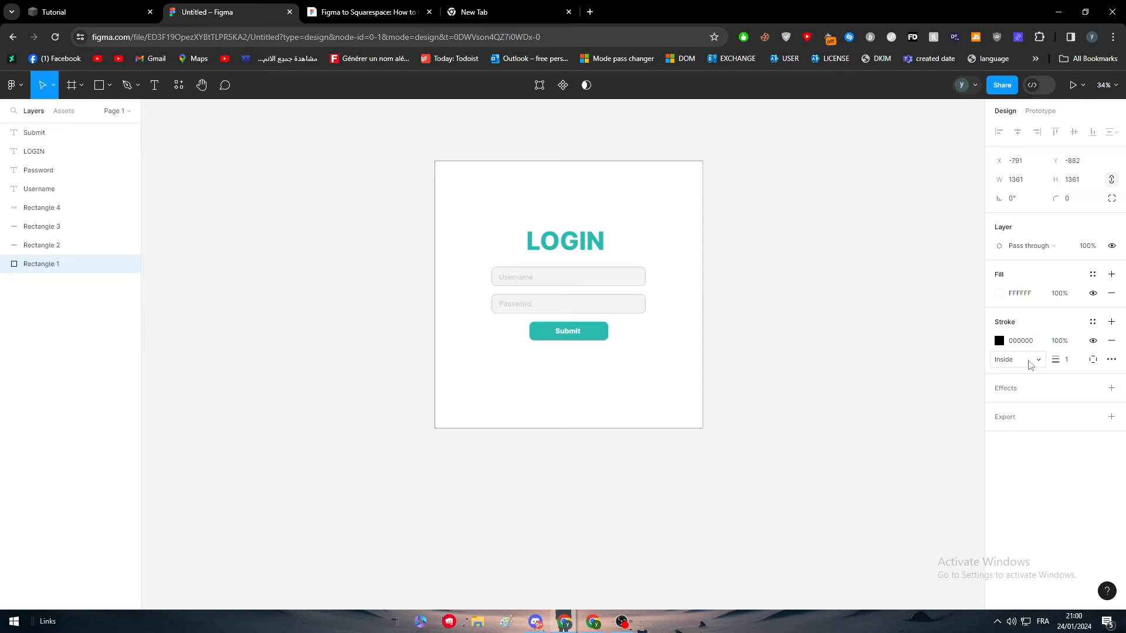
click(998, 340)
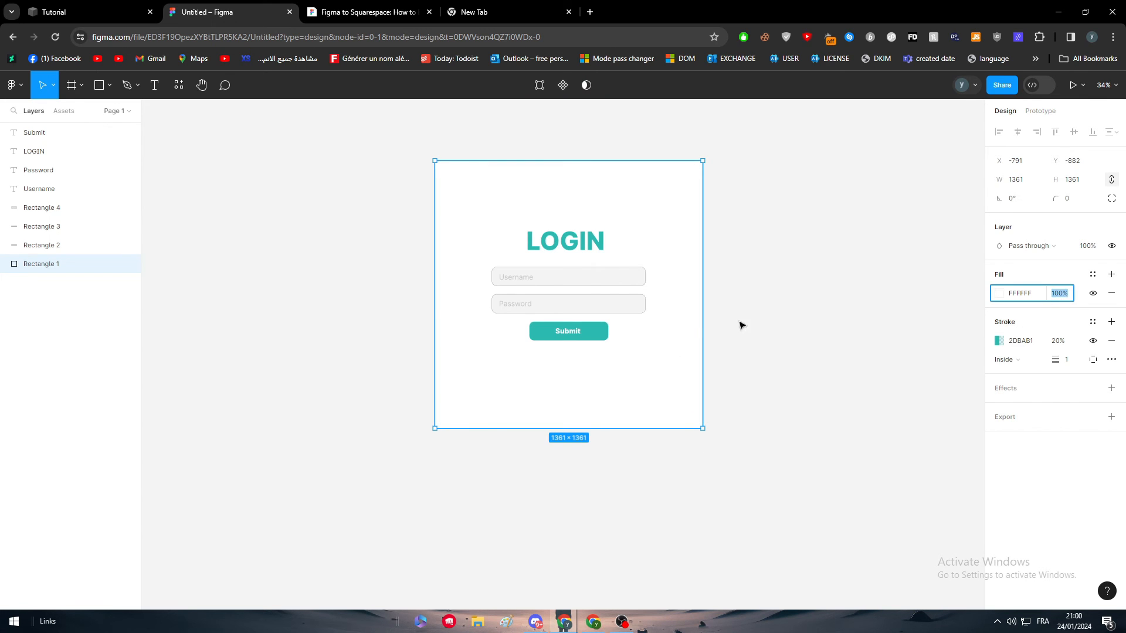
Change the rectangle's fill to a pale teal-grey and deselect to view the card.
click(999, 293)
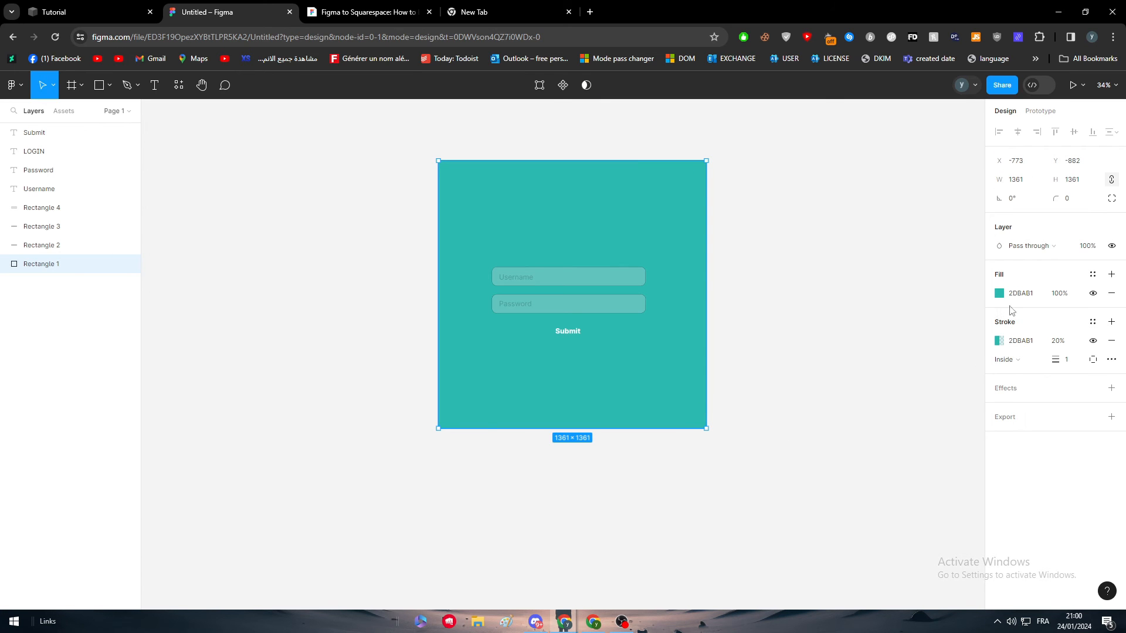
click(999, 293)
text(137973)
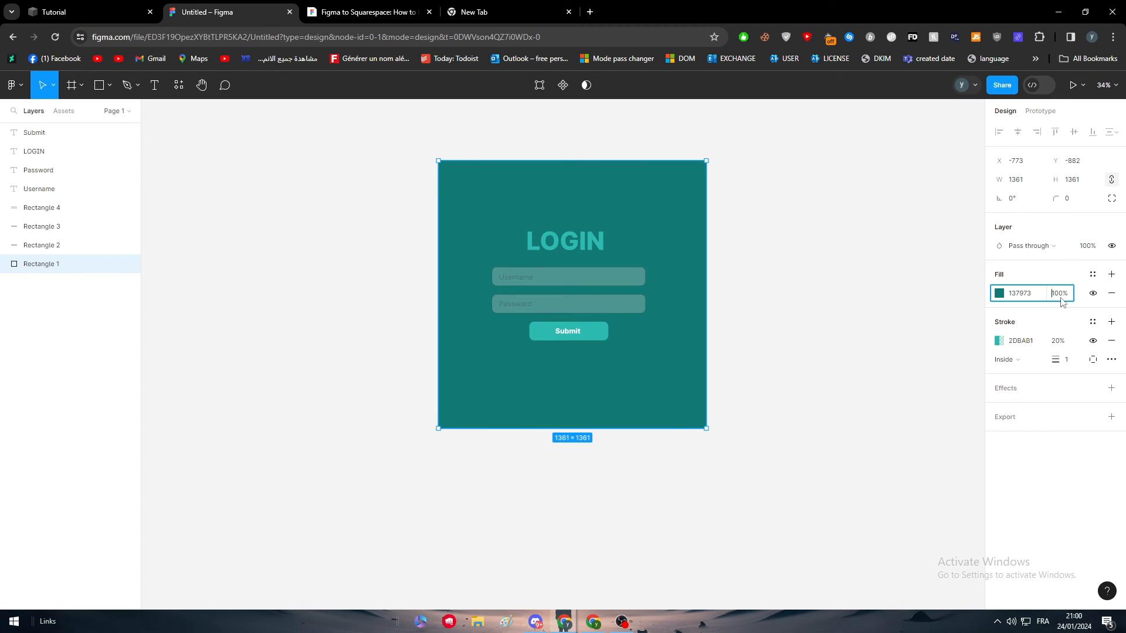
click(775, 344)
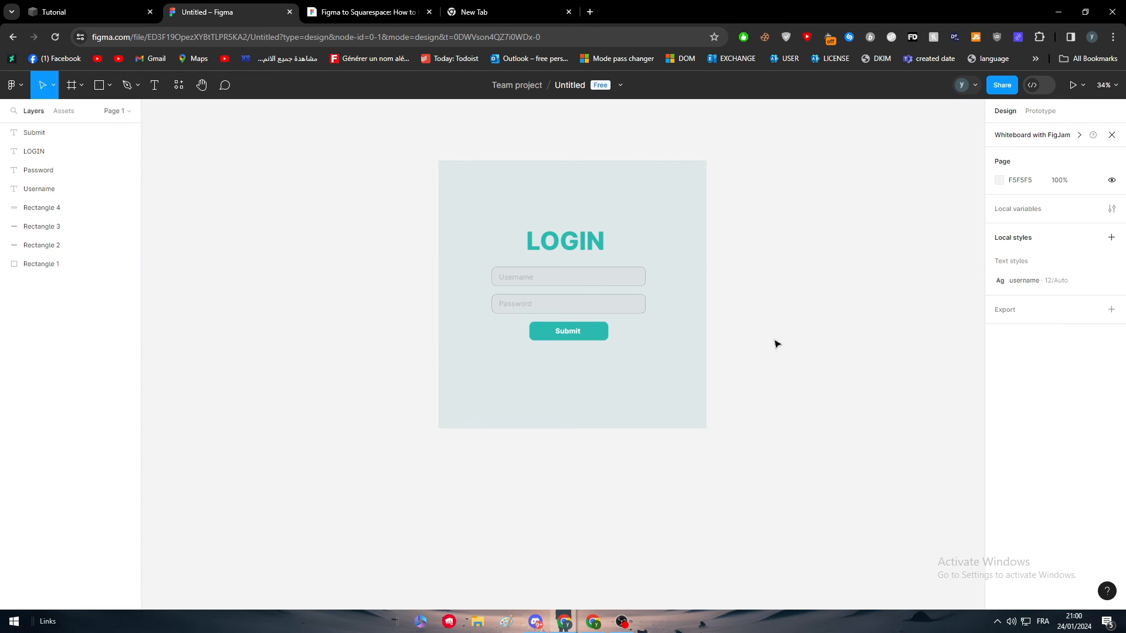
mouse_move(830, 509)
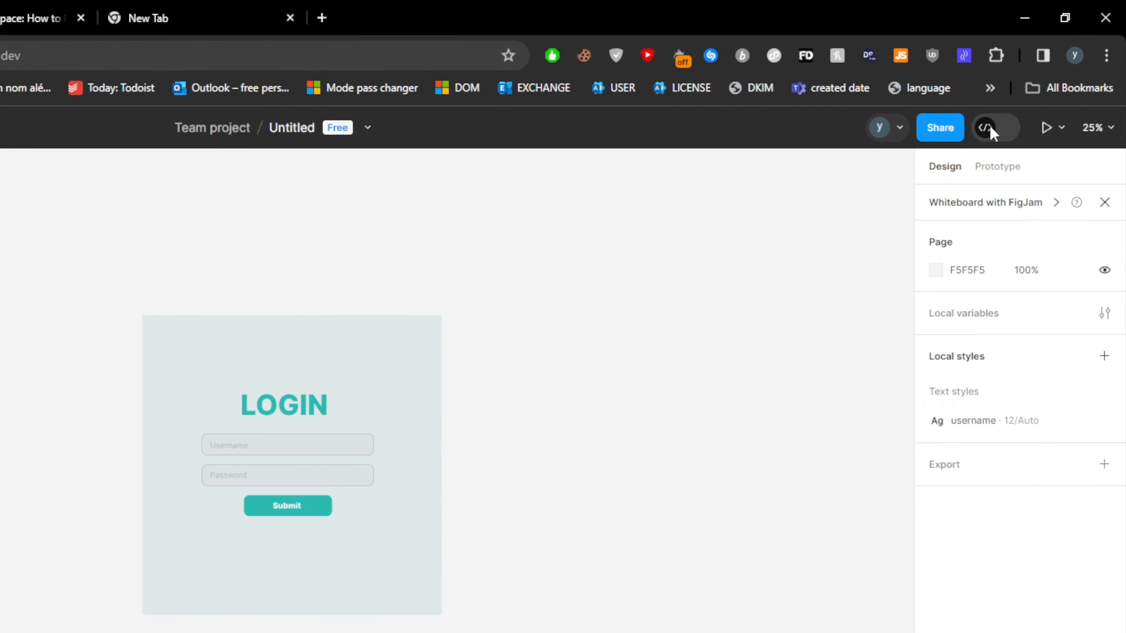
Switch the Figma file into Dev Mode, then return to the Squarespace editor.
click(993, 127)
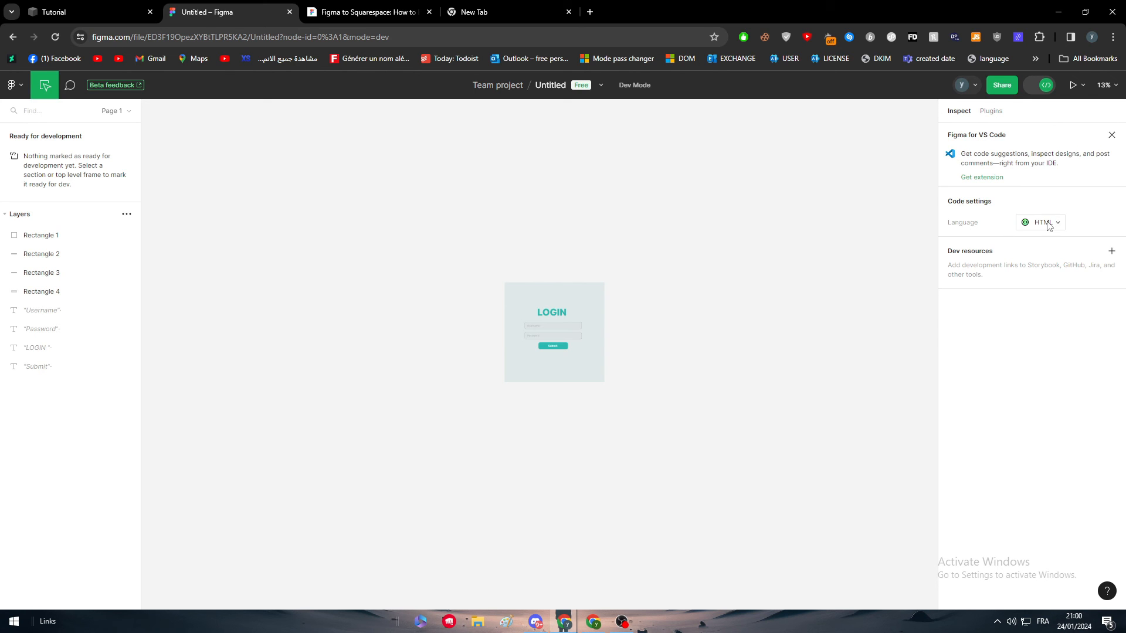
mouse_move(1021, 205)
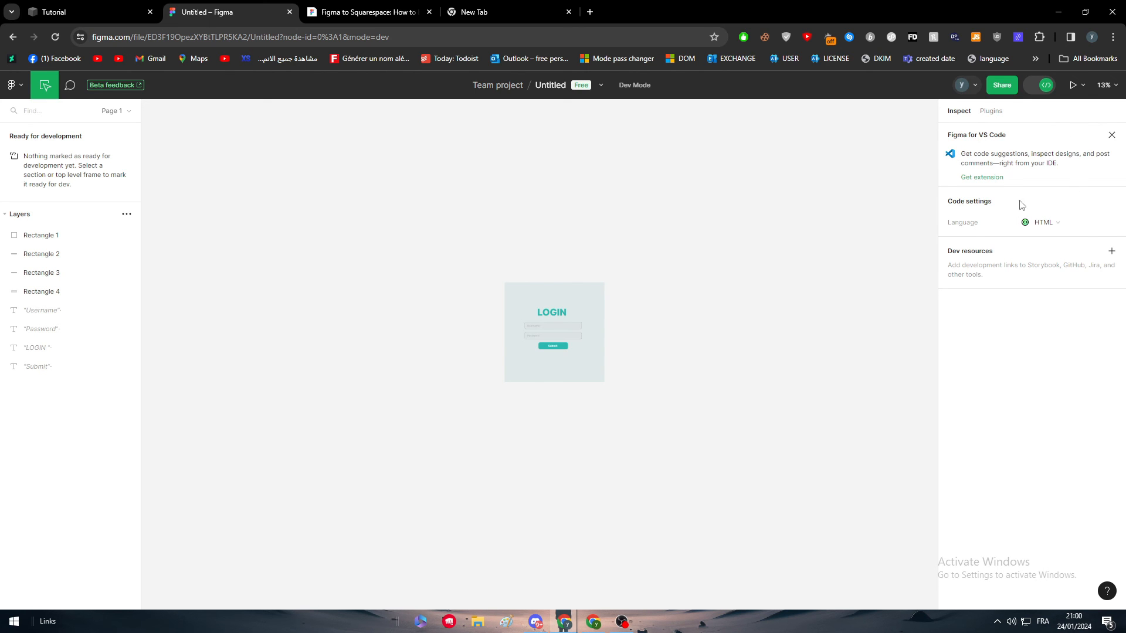
click(85, 12)
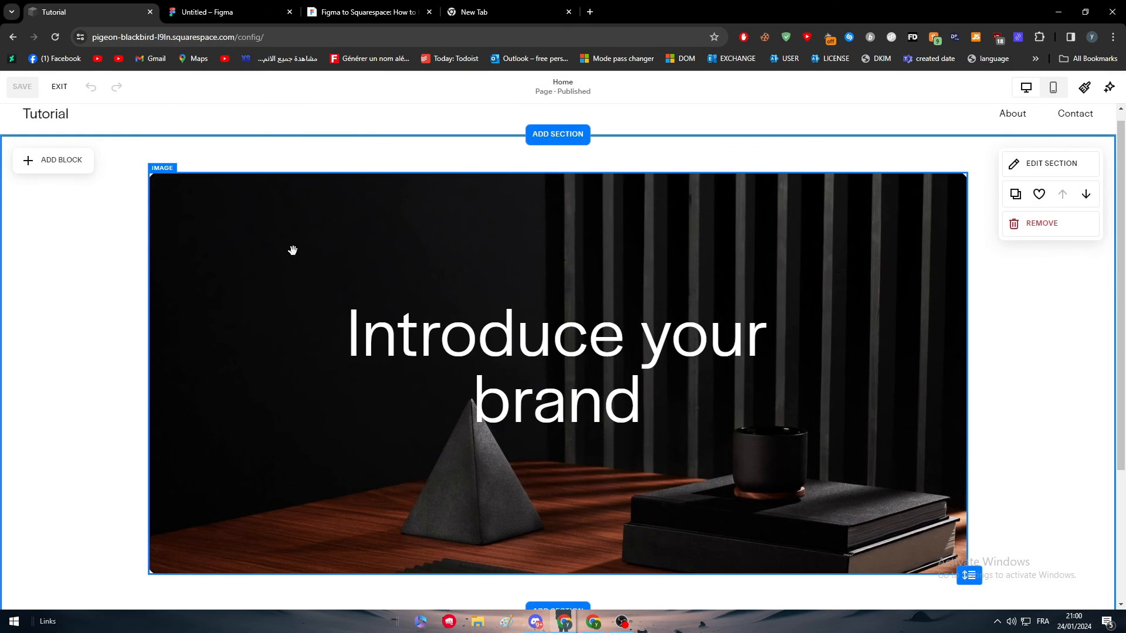
Add a footer section with an HTML code block containing Username, then return to Figma.
click(558, 133)
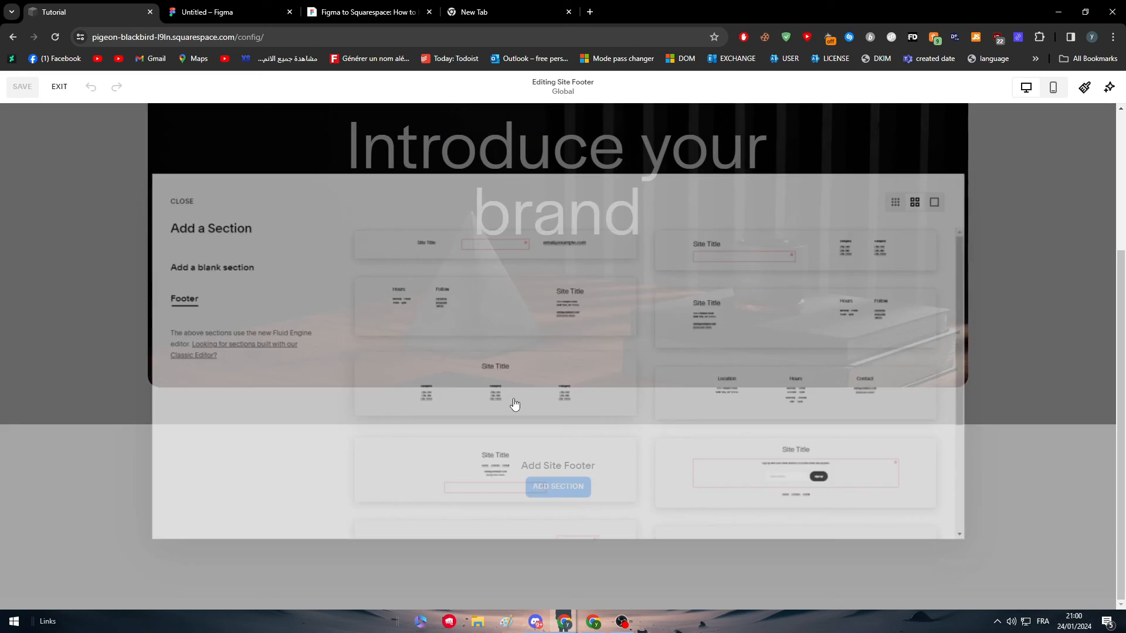
click(557, 486)
text(Username)
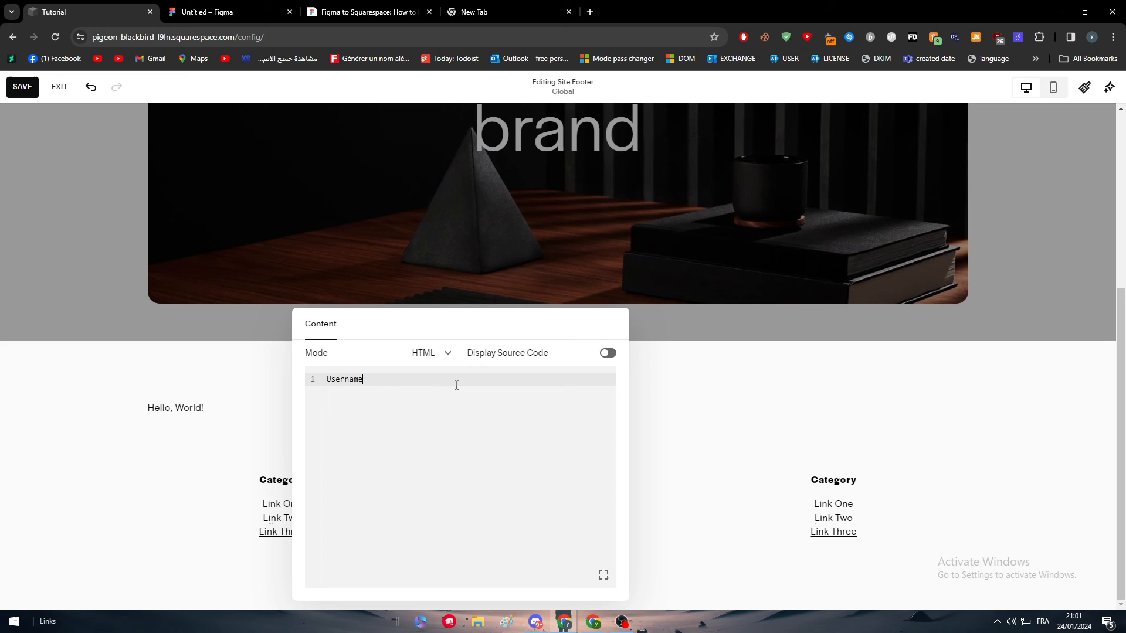
click(230, 11)
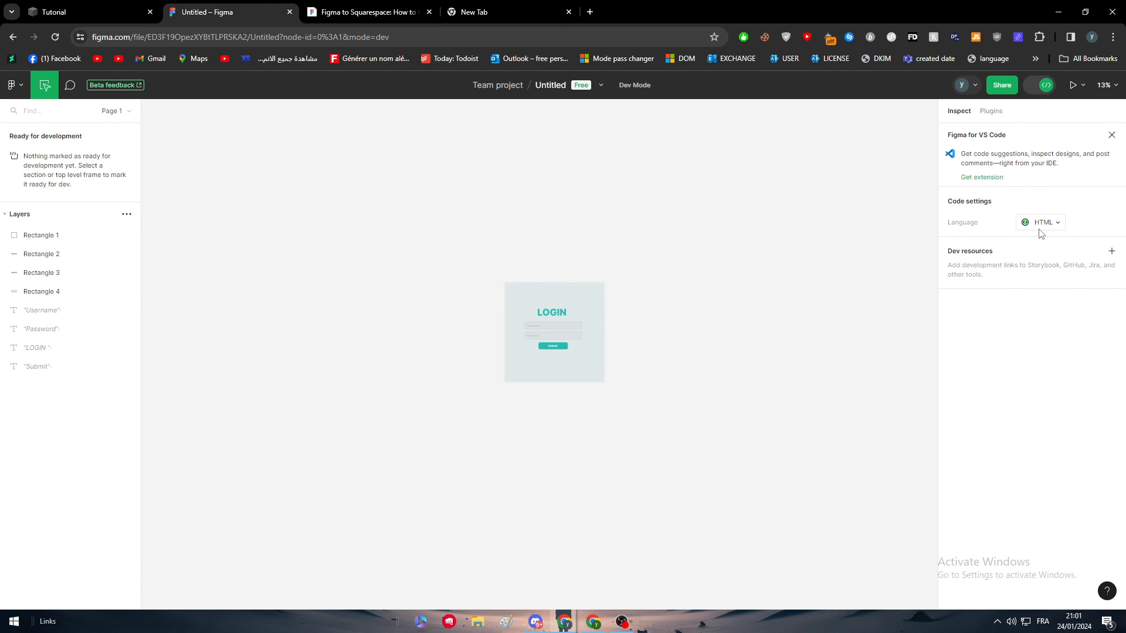
Set the Dev Mode code language to CSS and switch back to Squarespace.
click(1041, 221)
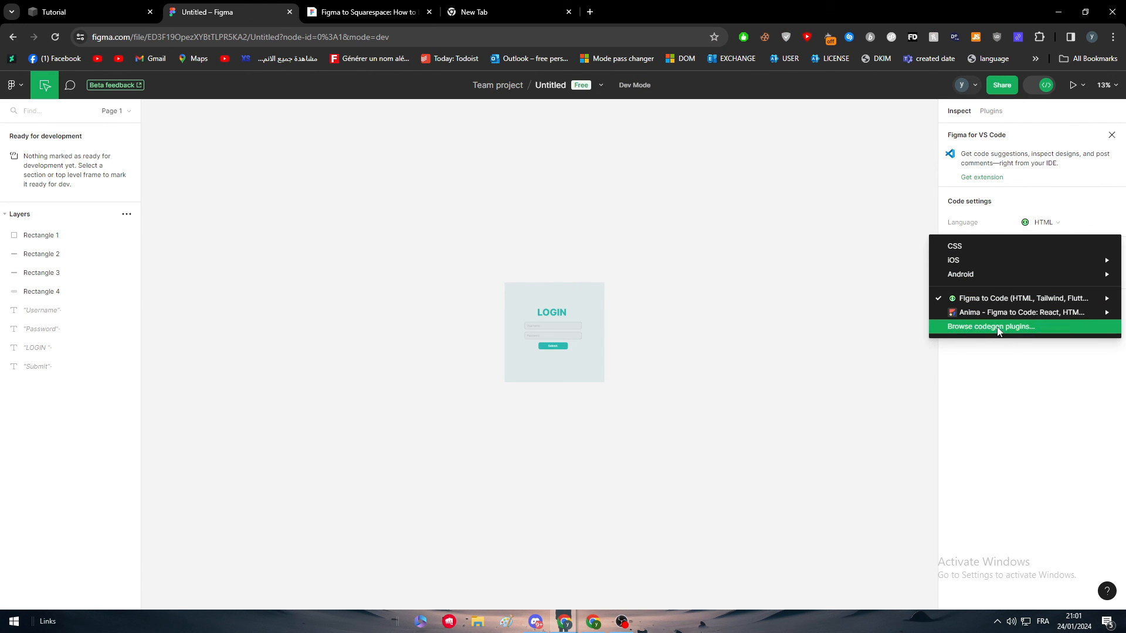
mouse_move(968, 246)
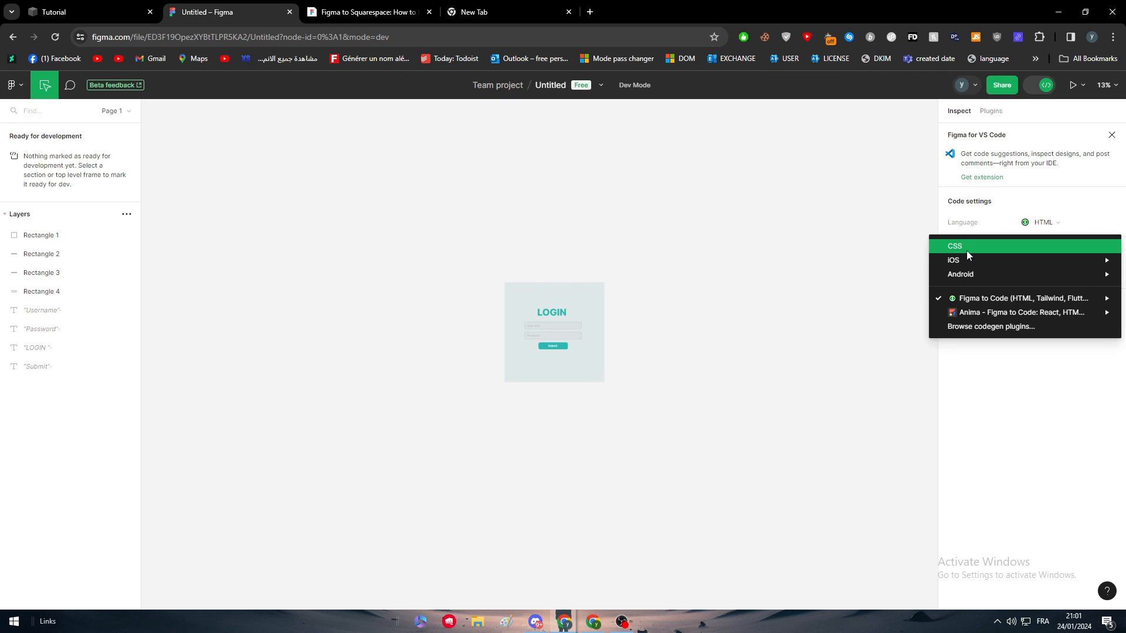
click(954, 245)
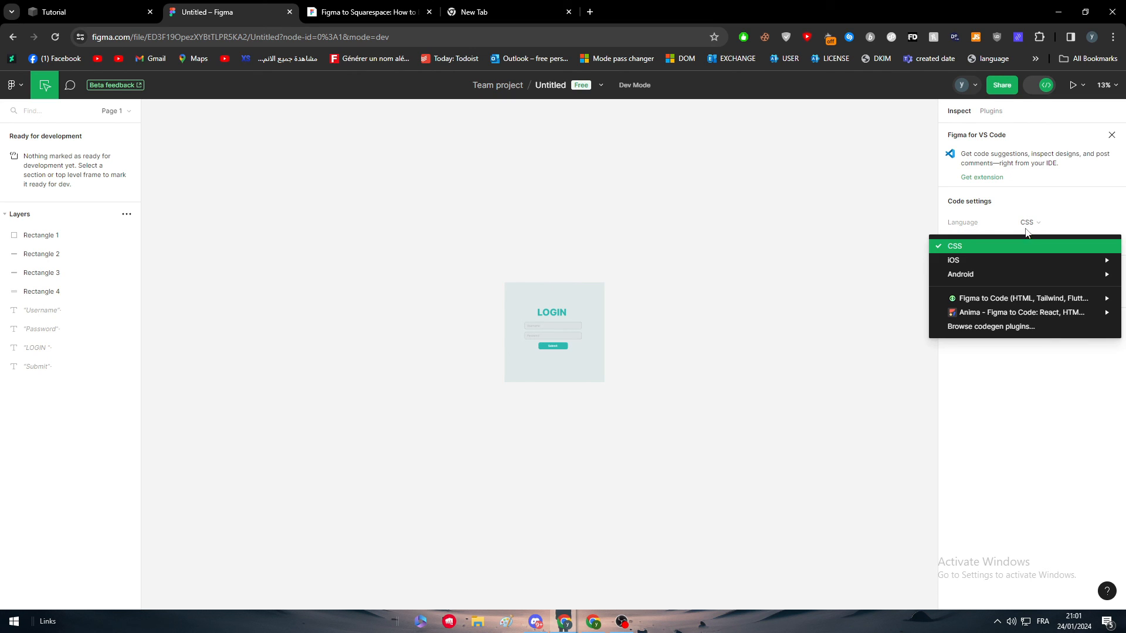
mouse_move(977, 126)
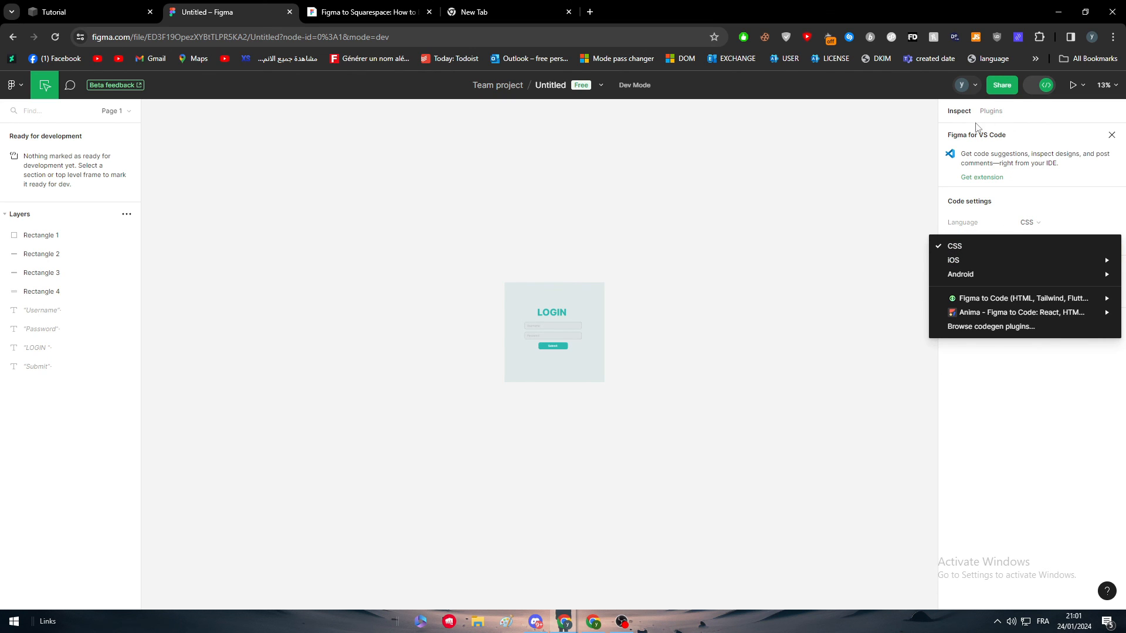
click(954, 246)
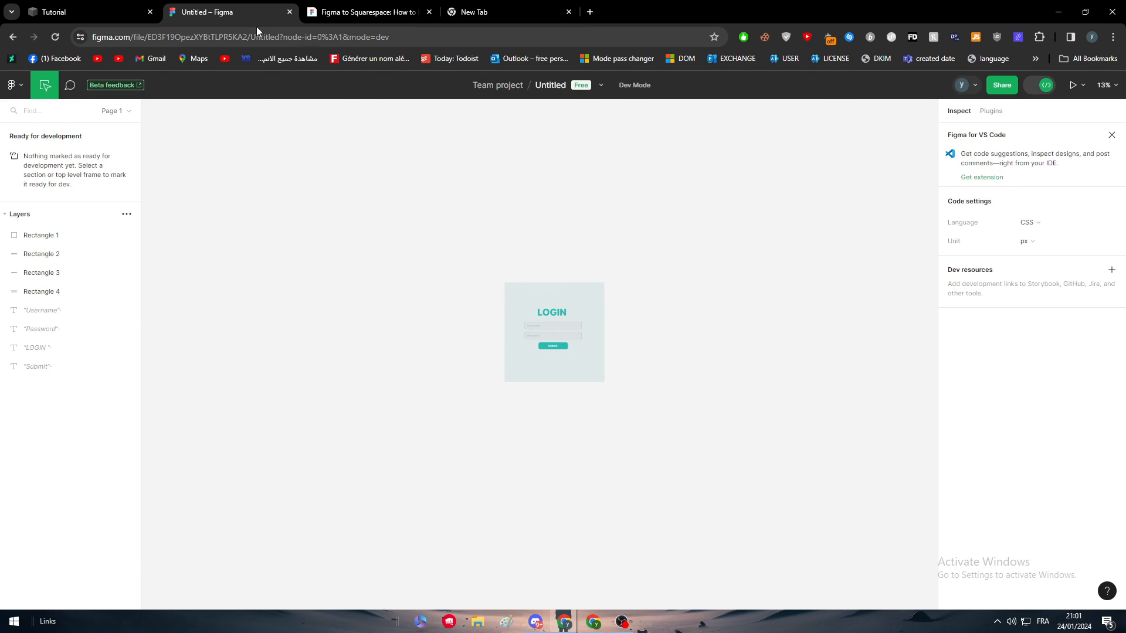
click(82, 12)
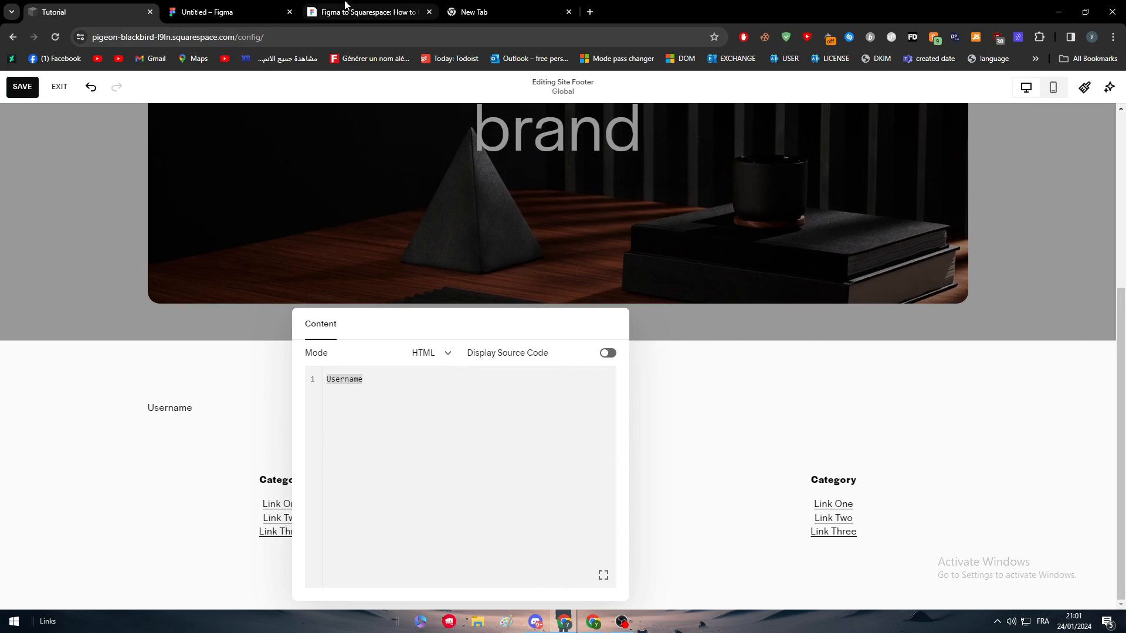
click(362, 12)
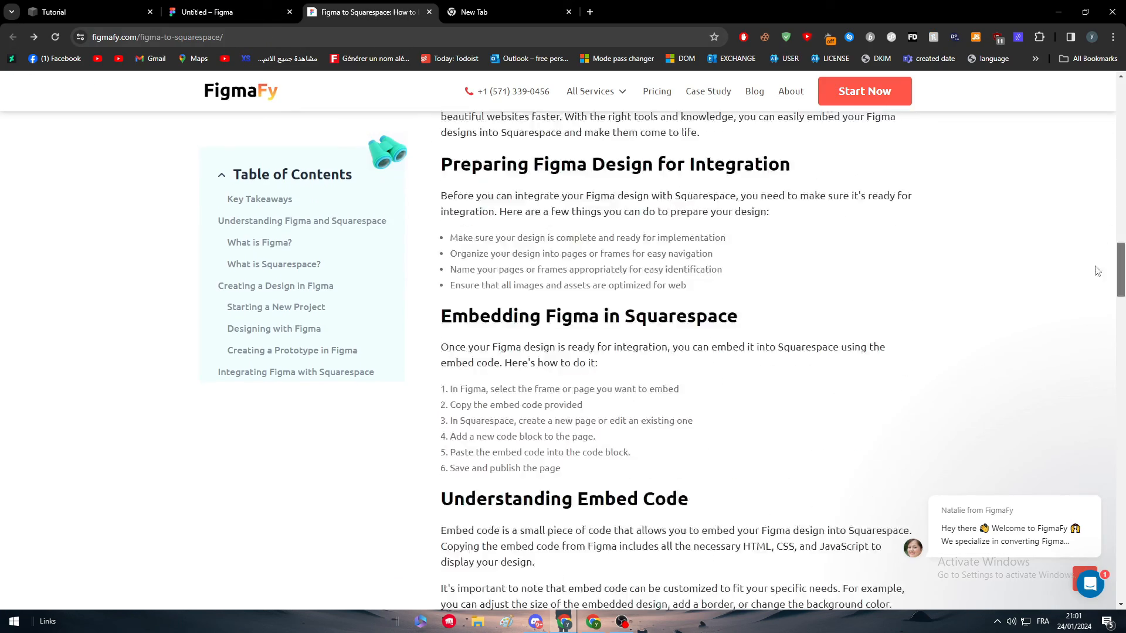
scroll(down, 3)
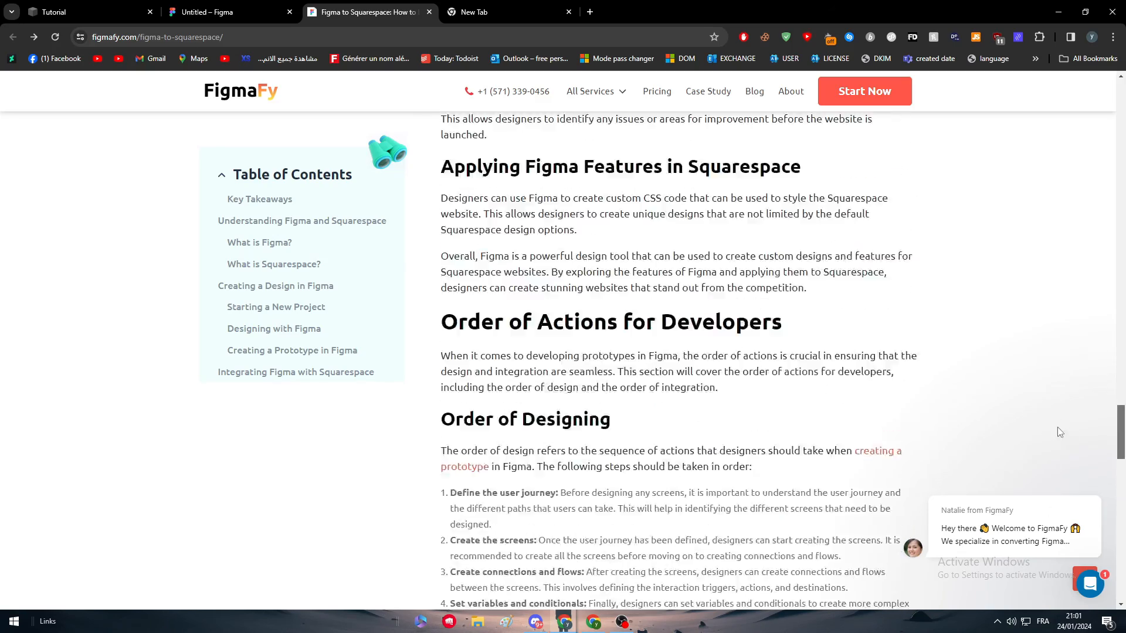
scroll(down, 3)
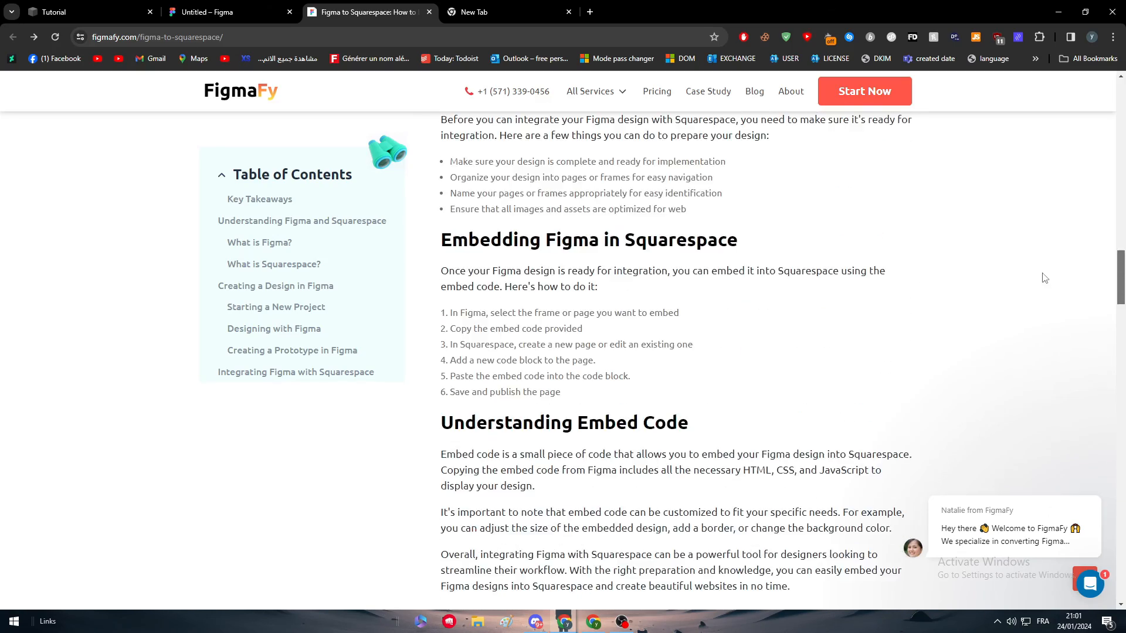
mouse_move(606, 338)
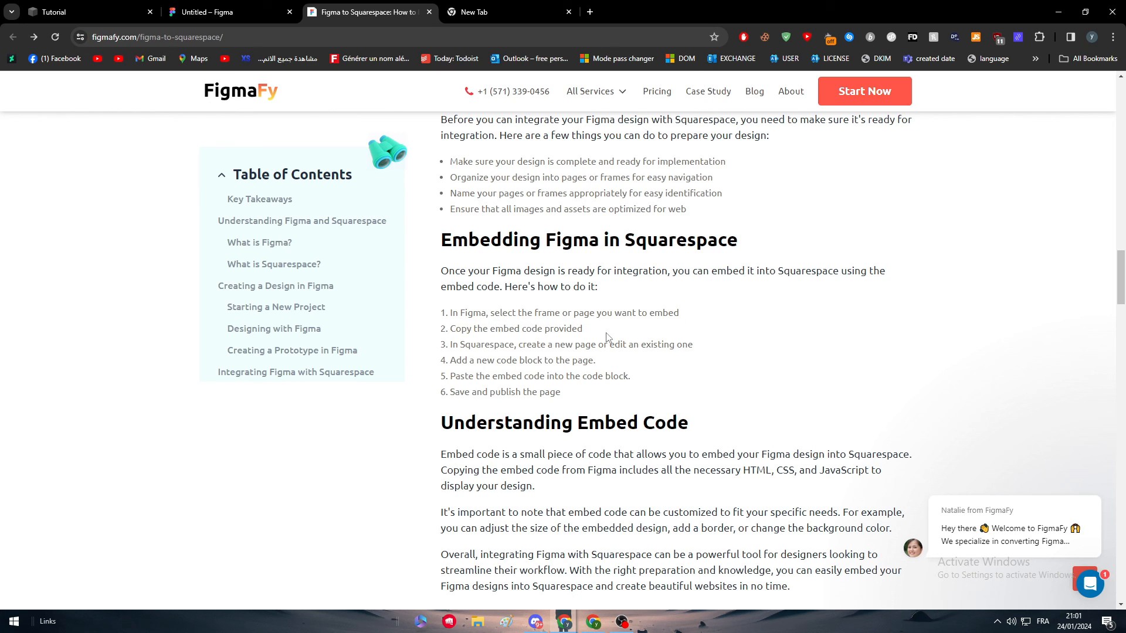
mouse_move(694, 361)
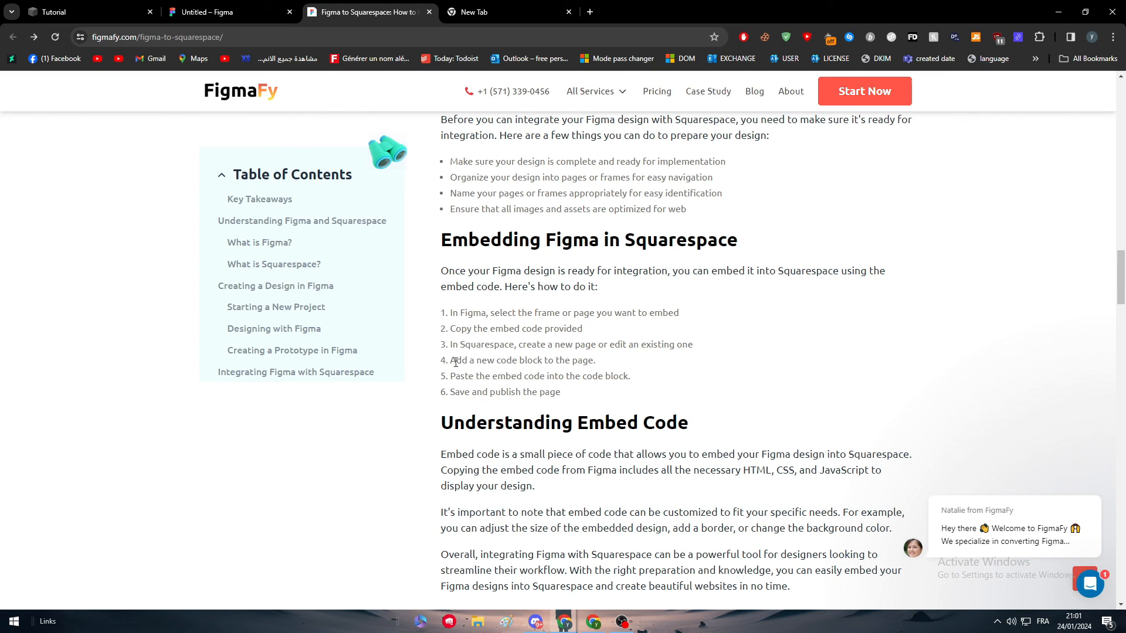
mouse_move(594, 411)
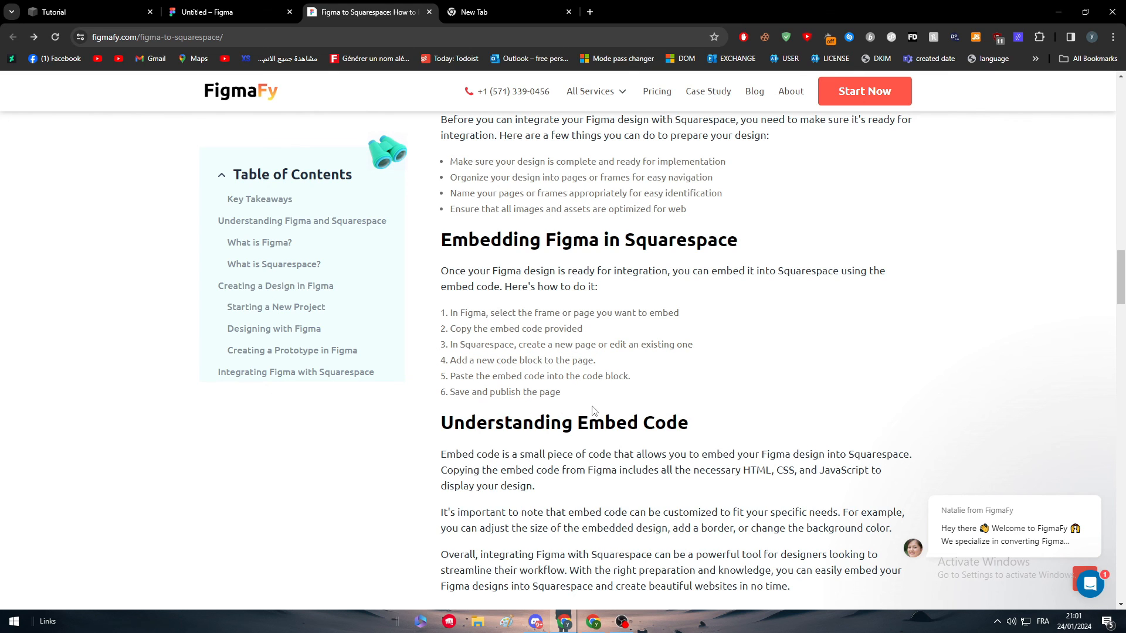
mouse_move(437, 321)
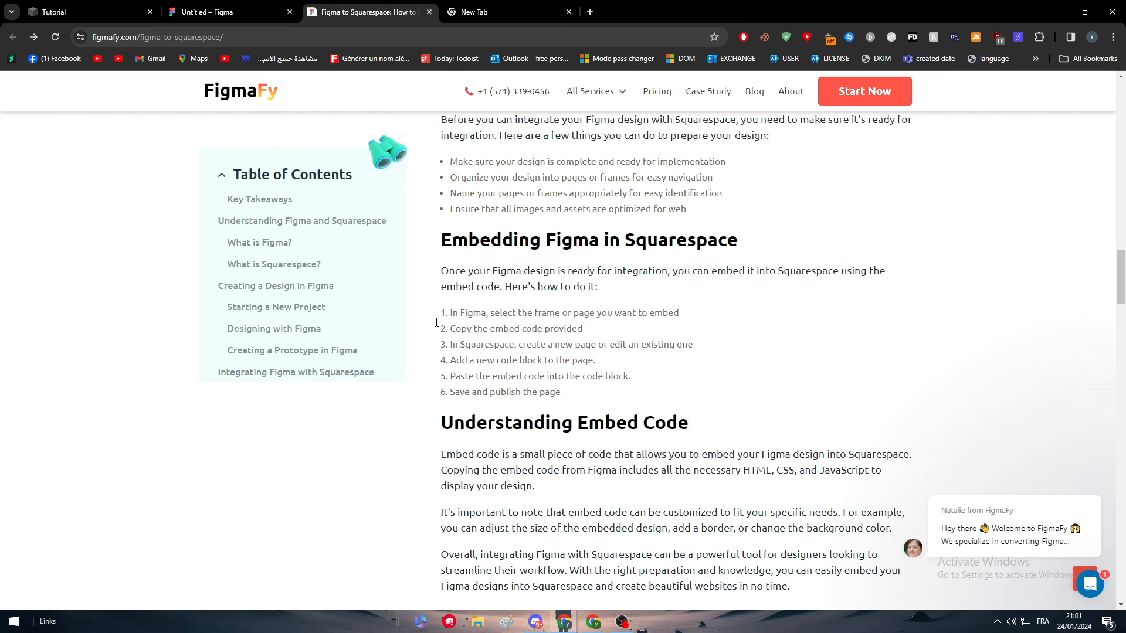
click(86, 12)
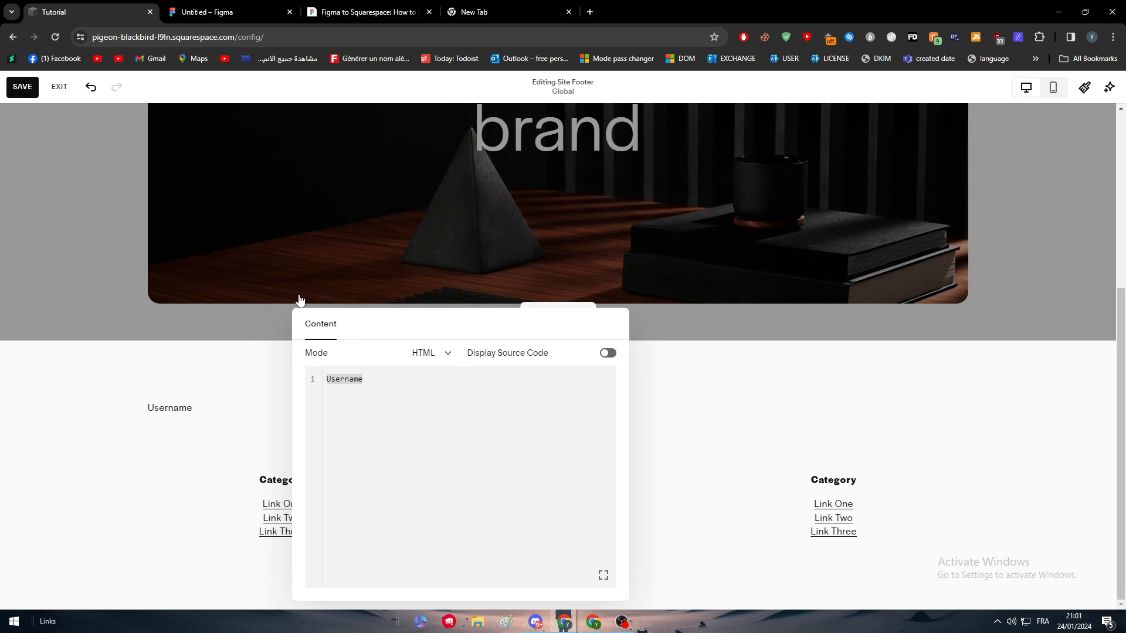